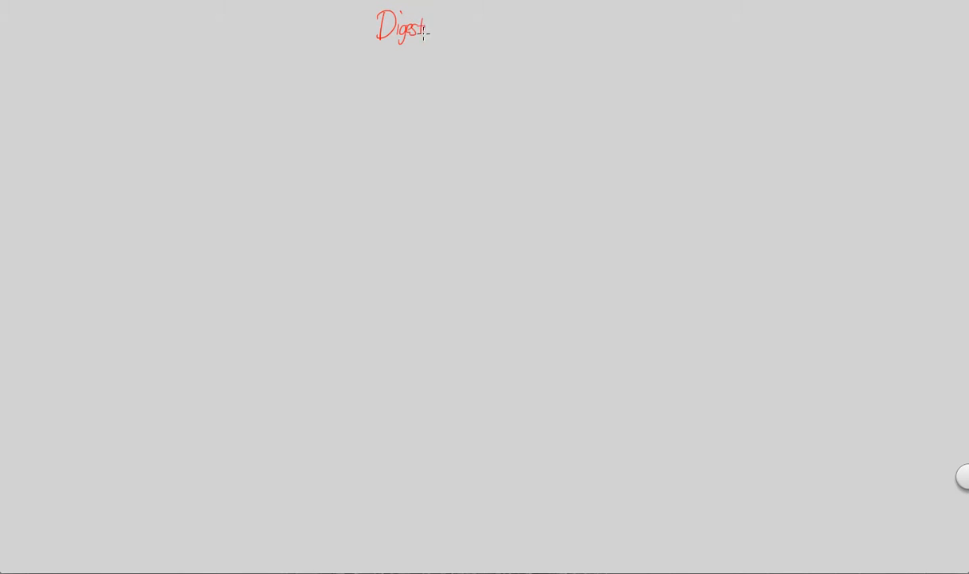
- Handwrite the red title 'Digestive Pathway II' centered at the top of the canvas
type("ive Pa")
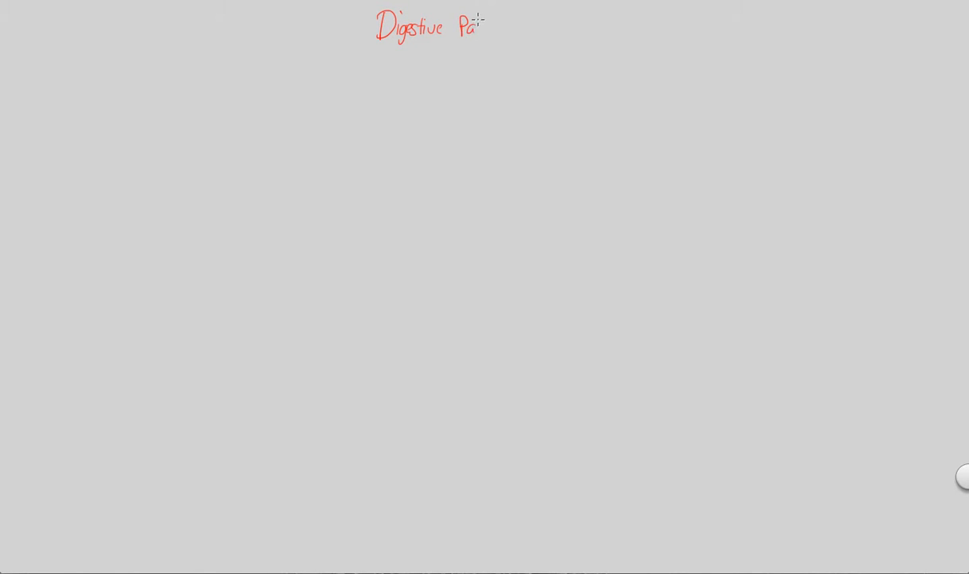
type("thway II")
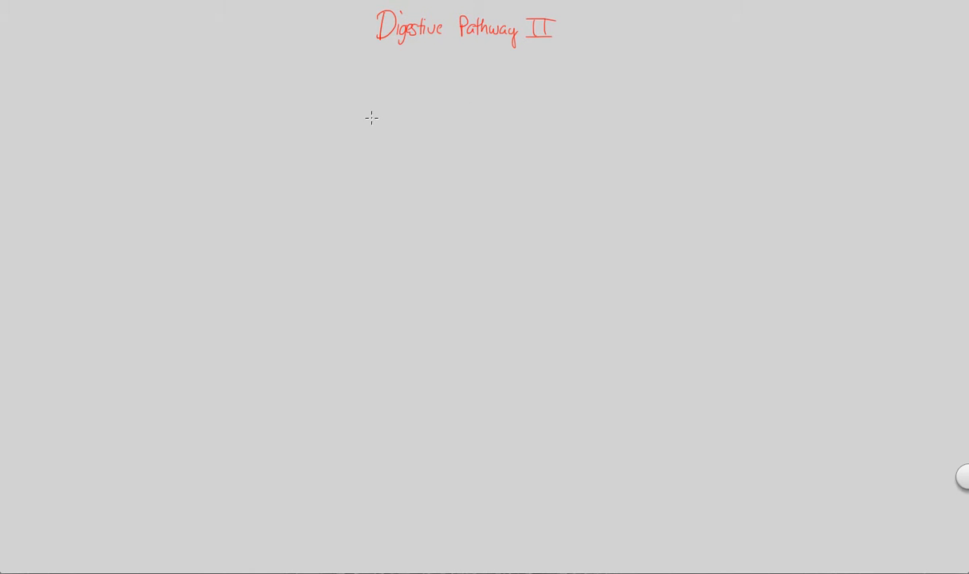
mouse_move(389, 69)
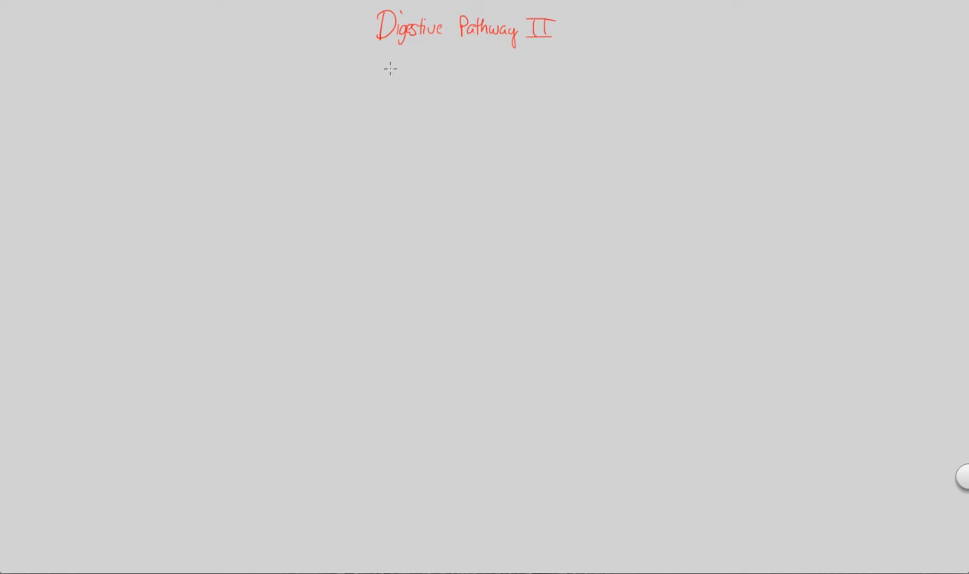
mouse_move(447, 102)
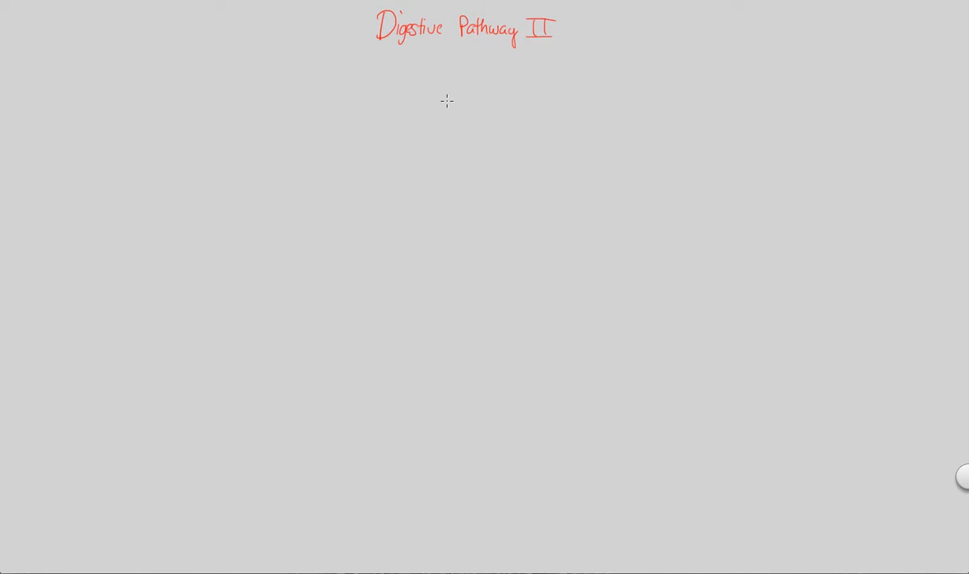
mouse_move(386, 190)
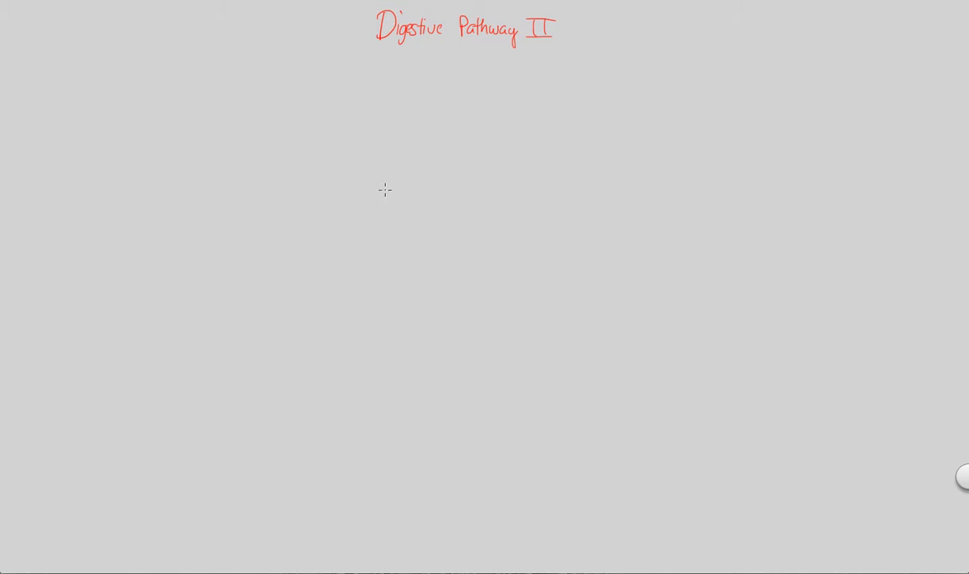
mouse_move(477, 143)
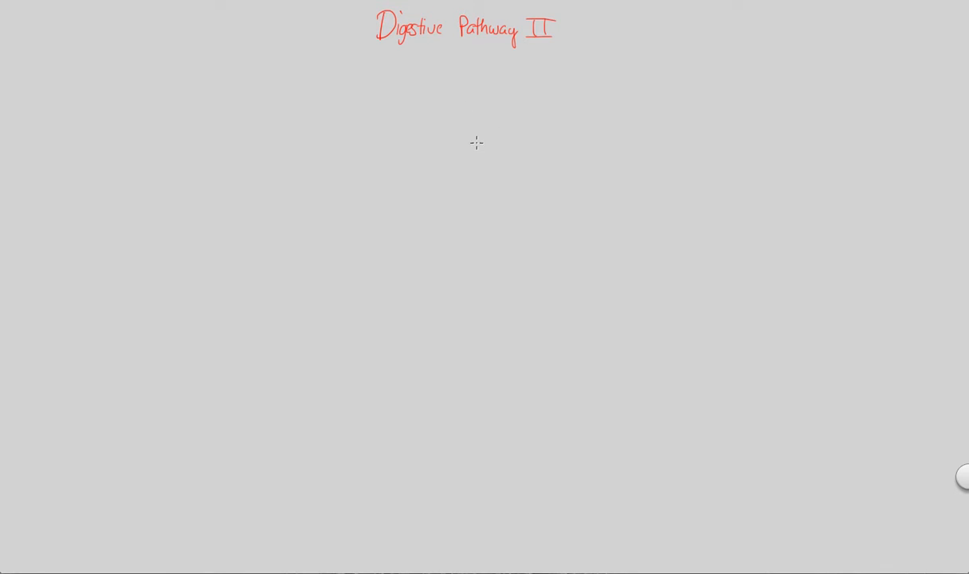
mouse_move(440, 43)
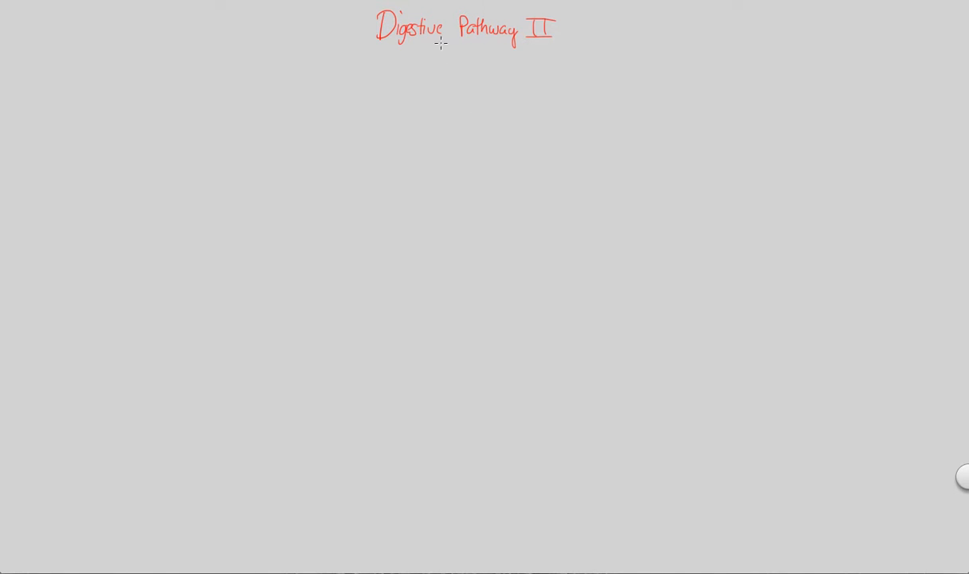
mouse_move(549, 91)
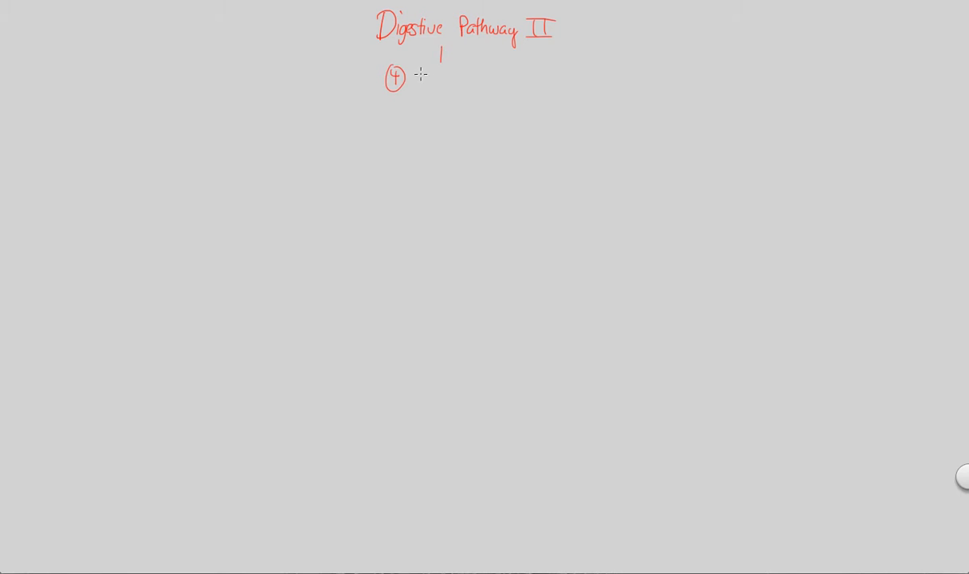
- Handwrite 'Stomach – Fig 41.11' after a circled 4 beneath the title
type("Stomach —")
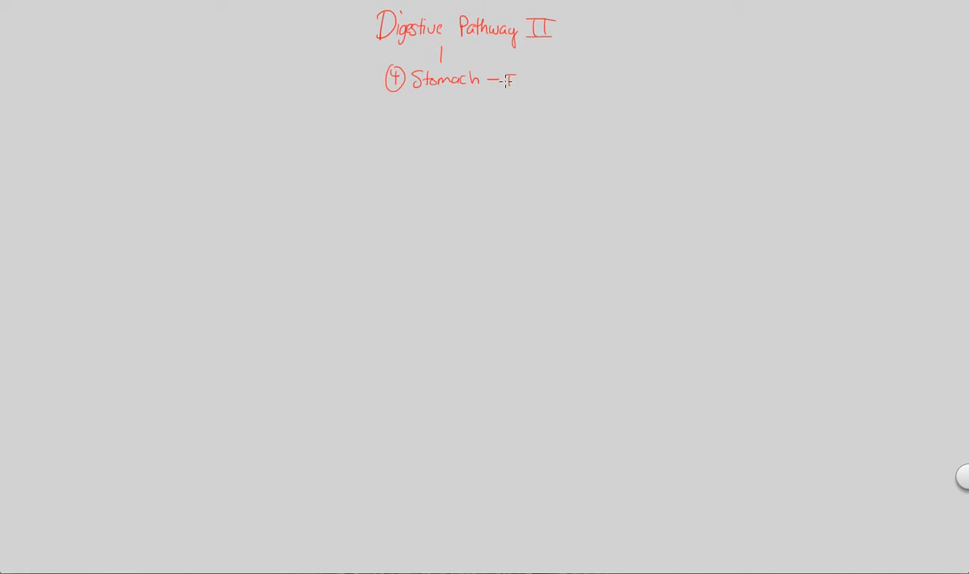
type("Fig")
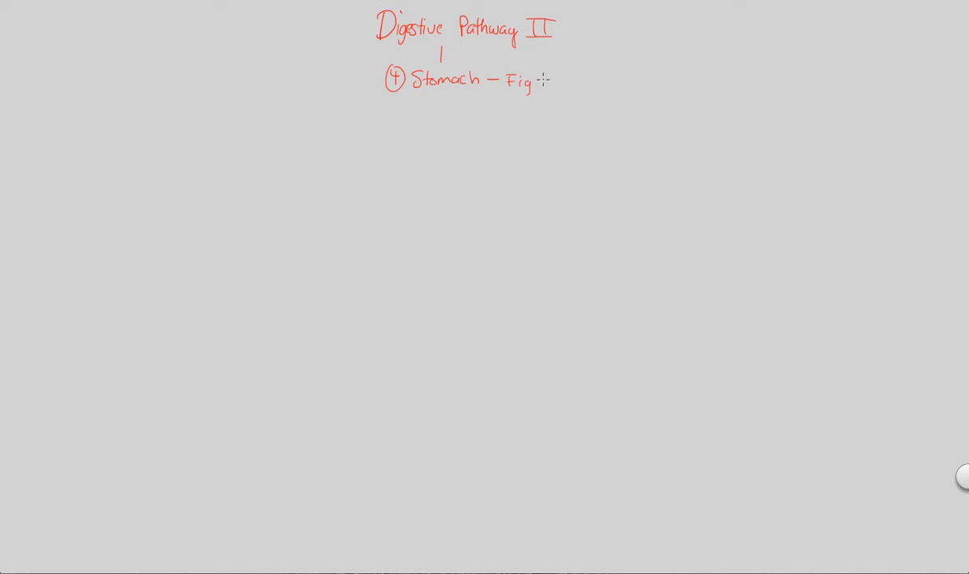
type("41.11")
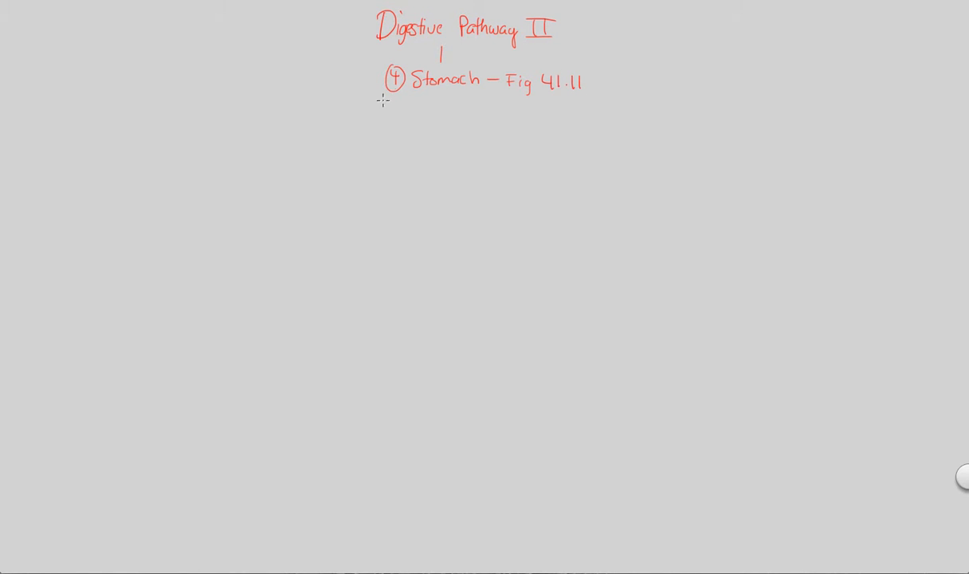
mouse_move(387, 134)
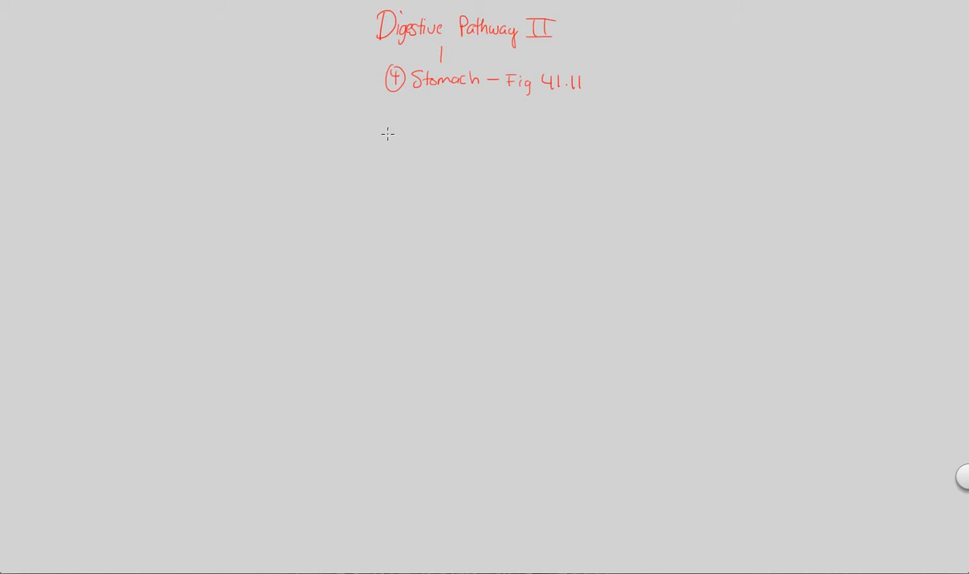
mouse_move(489, 135)
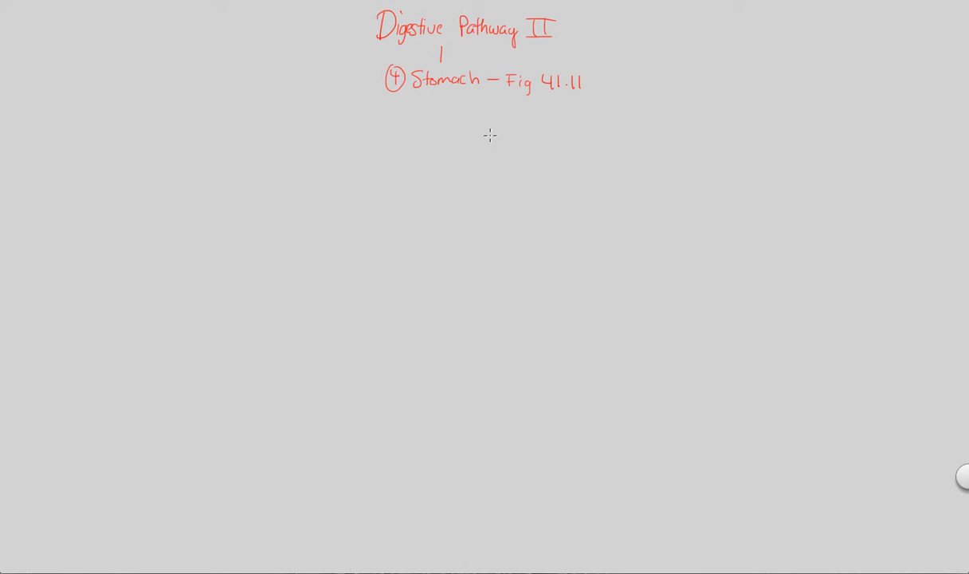
mouse_move(467, 136)
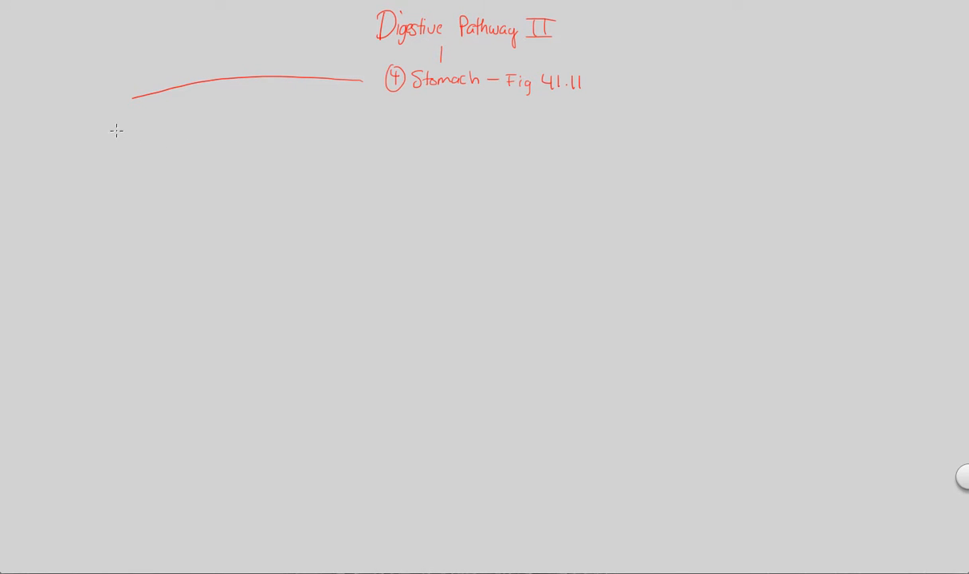
mouse_move(48, 119)
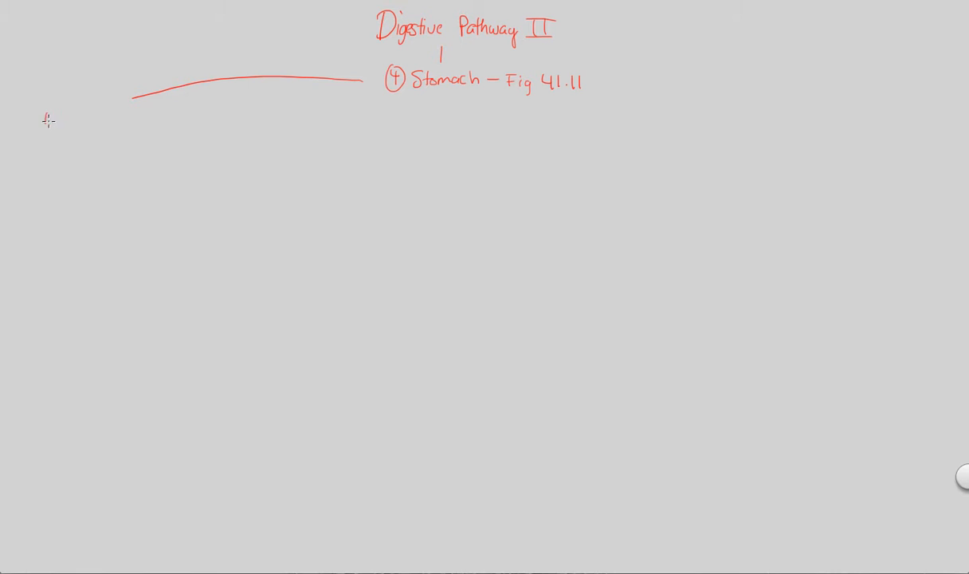
- Handwrite 'Very elastic walls w/ many folds' branching to 'allows expansion' and '~2 L capacity'
type("Very")
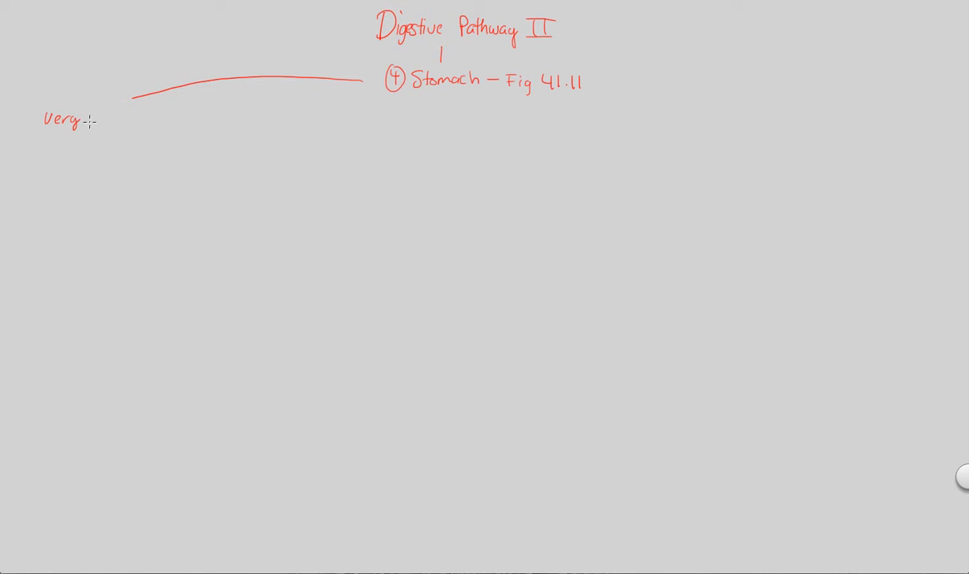
type("elastic")
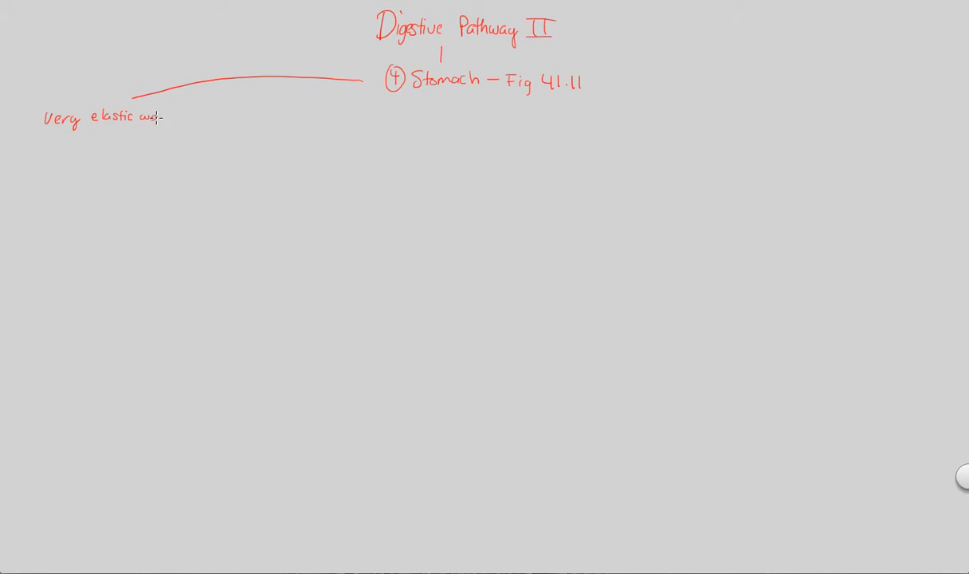
type("walls")
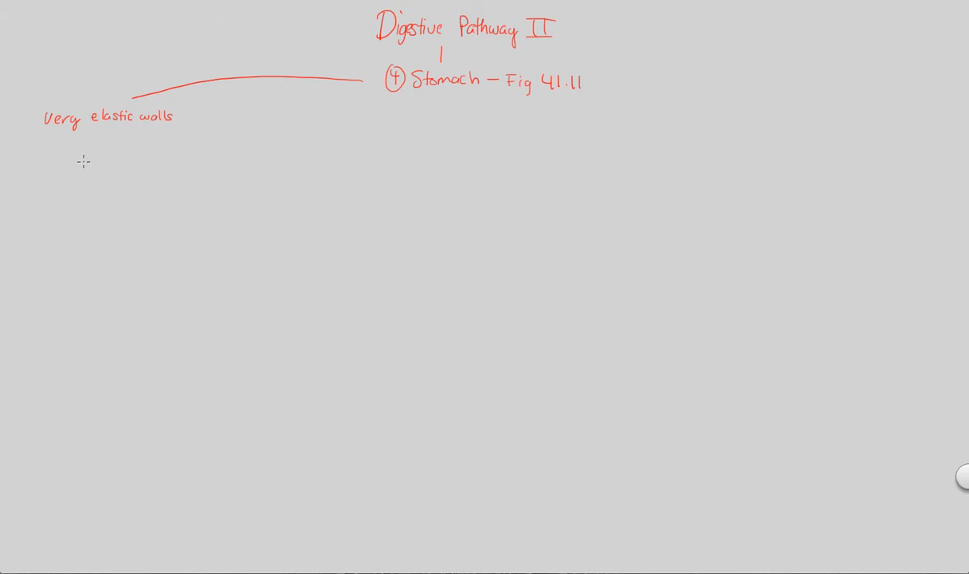
mouse_move(73, 166)
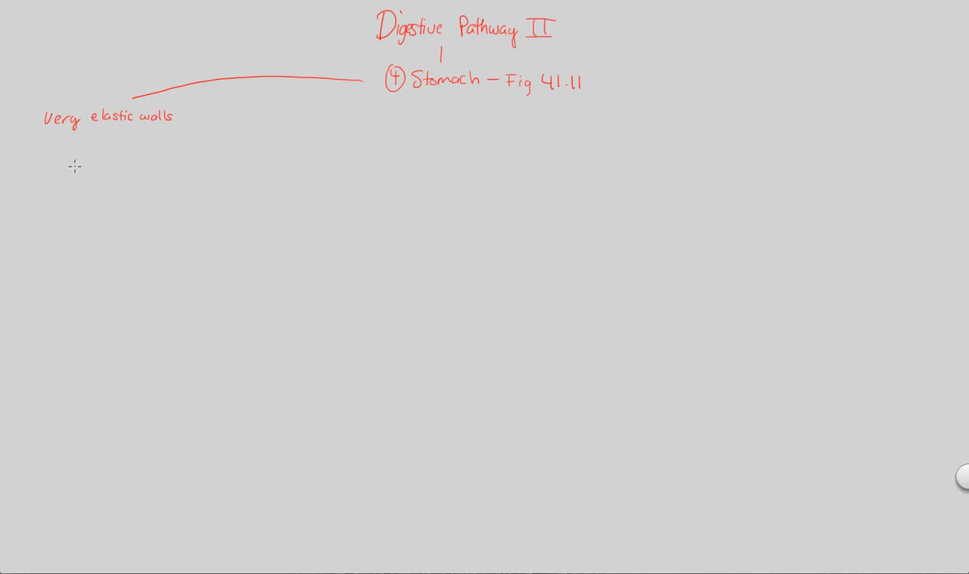
mouse_move(80, 185)
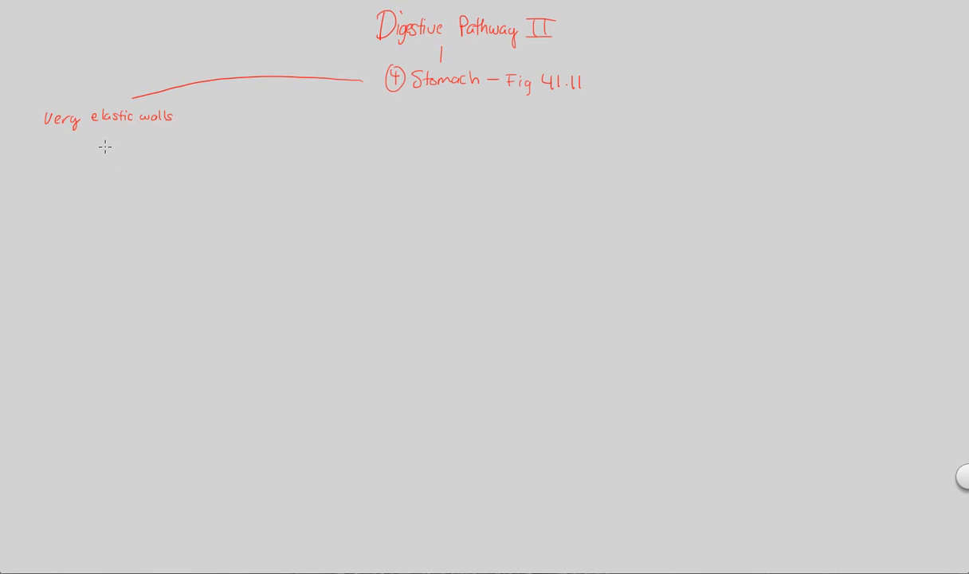
mouse_move(156, 149)
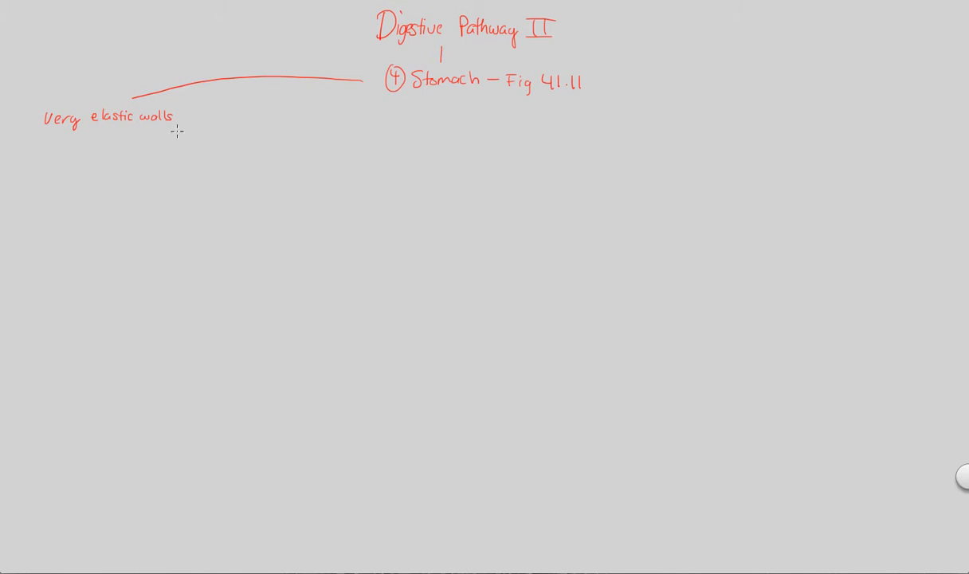
type("w/")
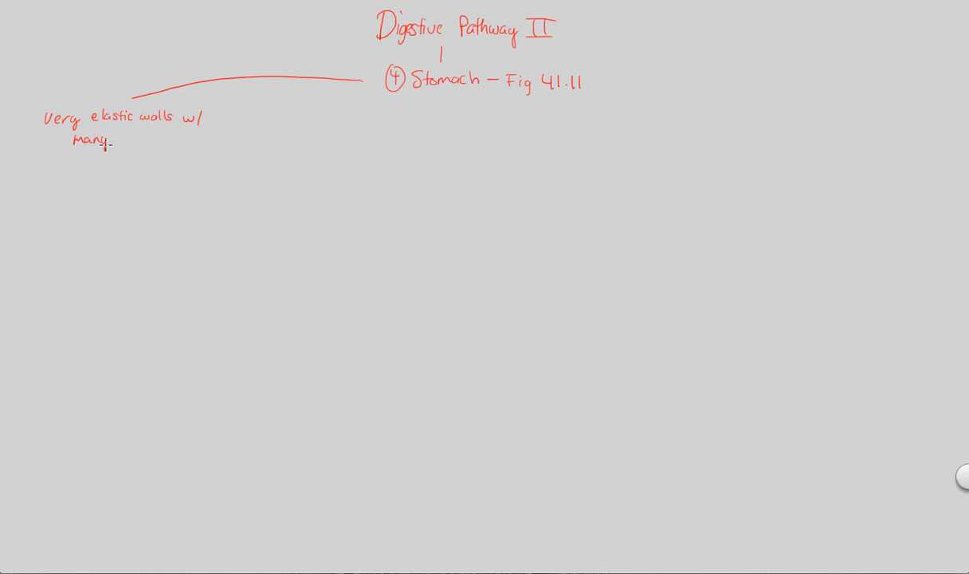
type("folds")
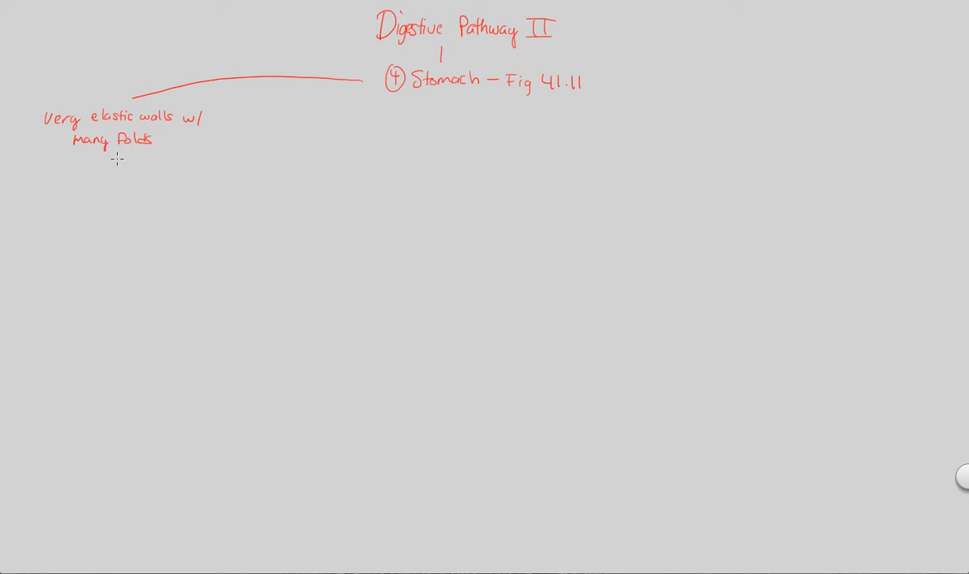
mouse_move(165, 153)
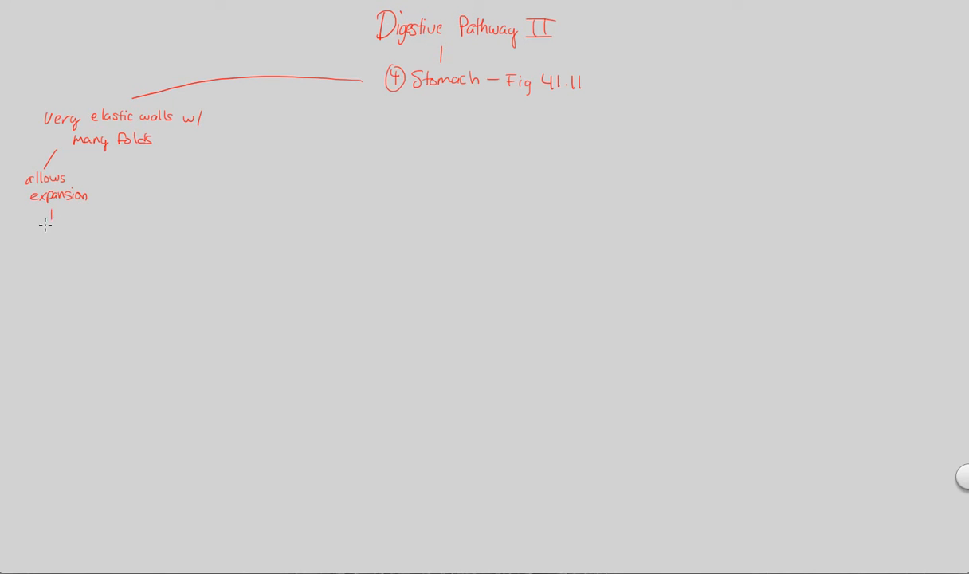
type("~2 L")
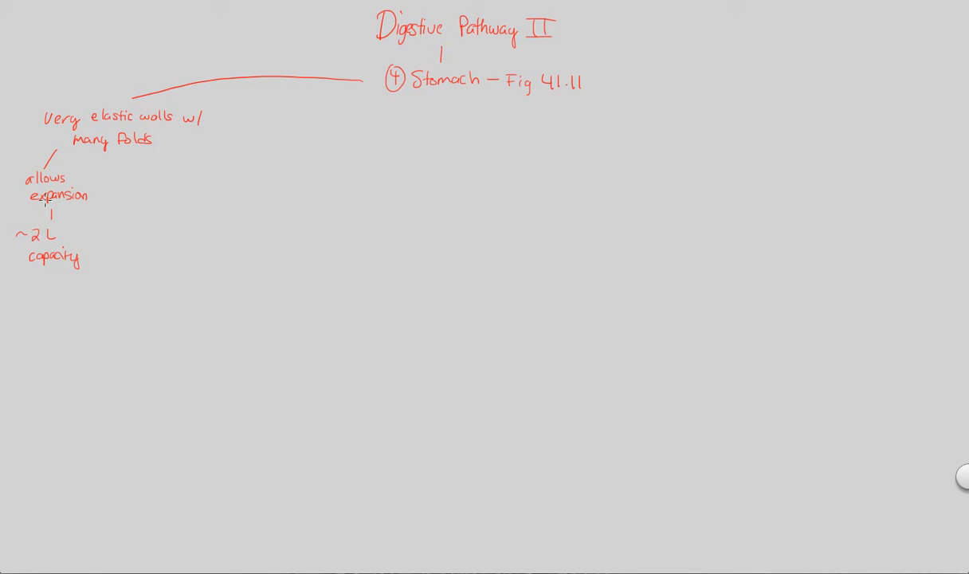
mouse_move(105, 158)
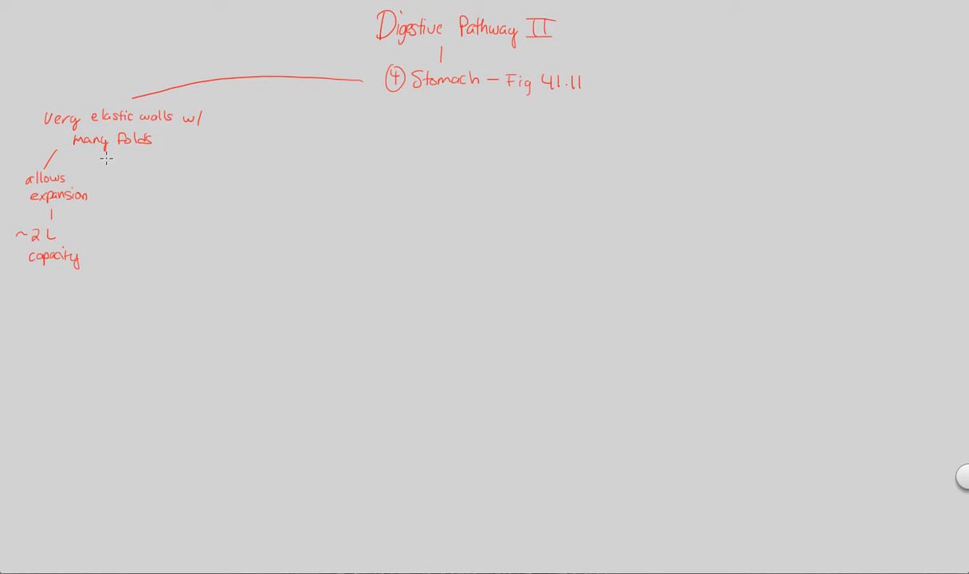
mouse_move(71, 200)
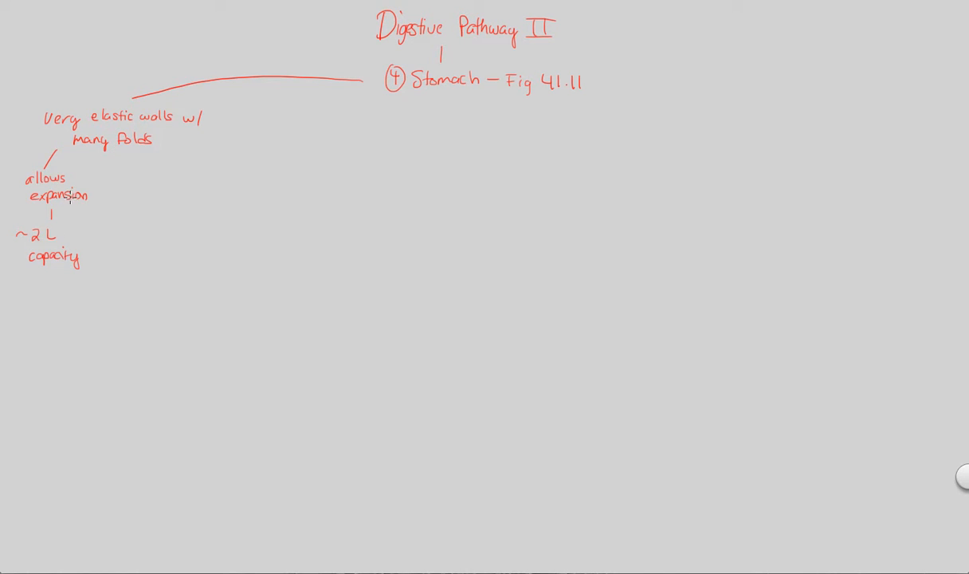
mouse_move(174, 153)
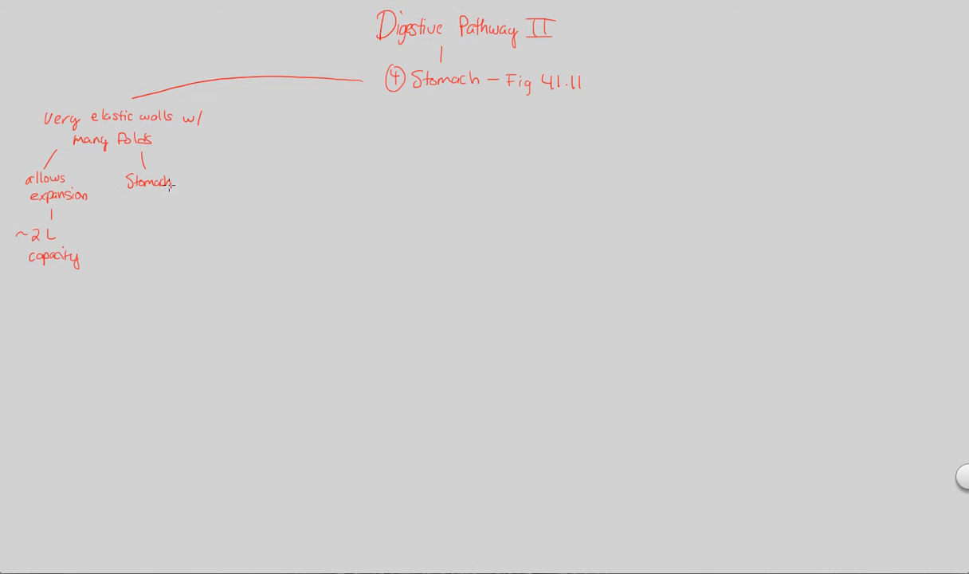
- Handwrite 'Can store entire meal' under the elastic-walls note
type("Can")
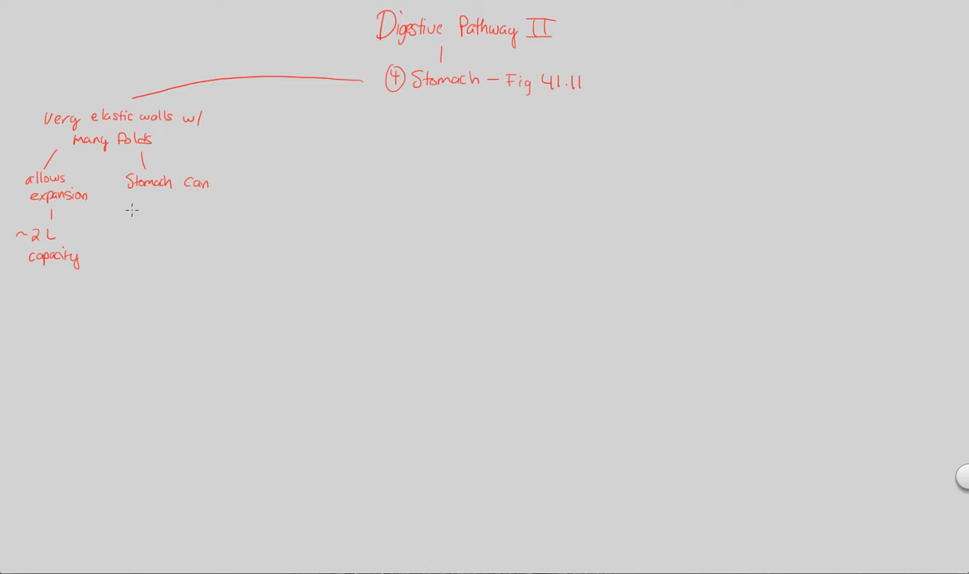
type("store")
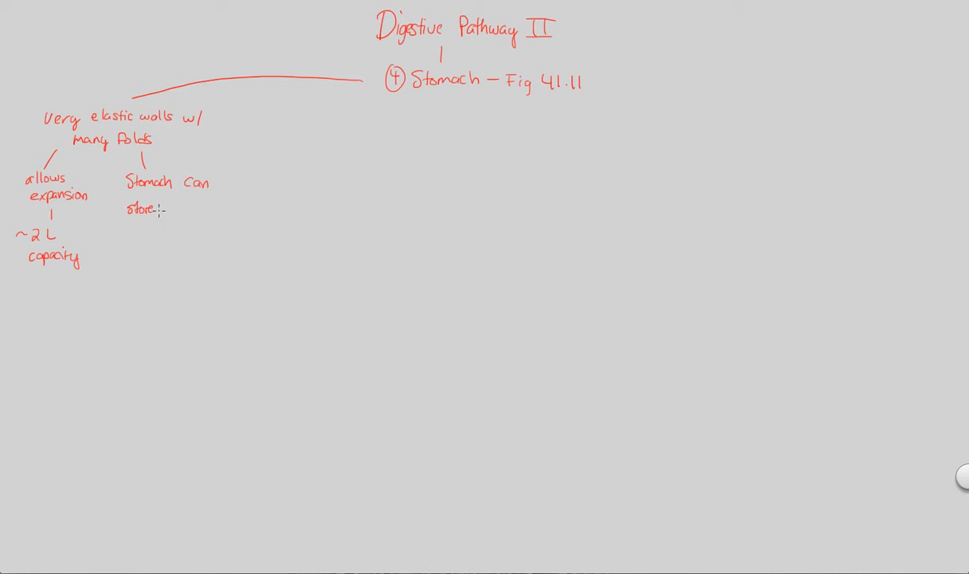
type("ef")
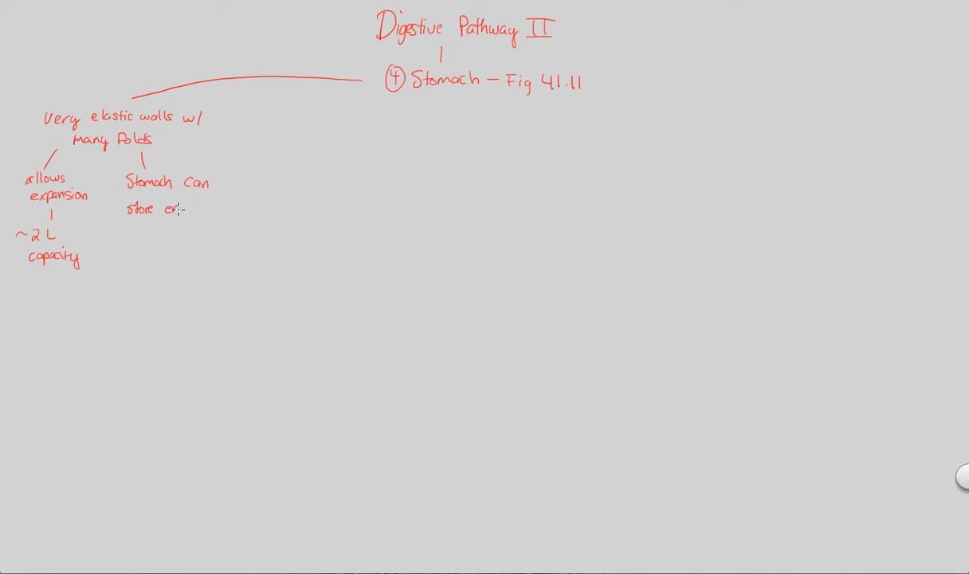
type("entire")
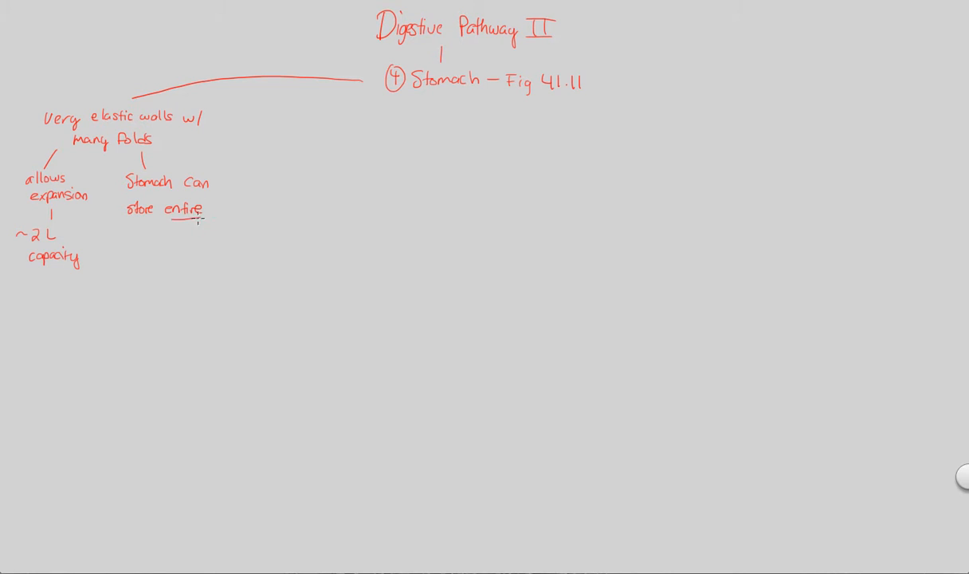
type("meal")
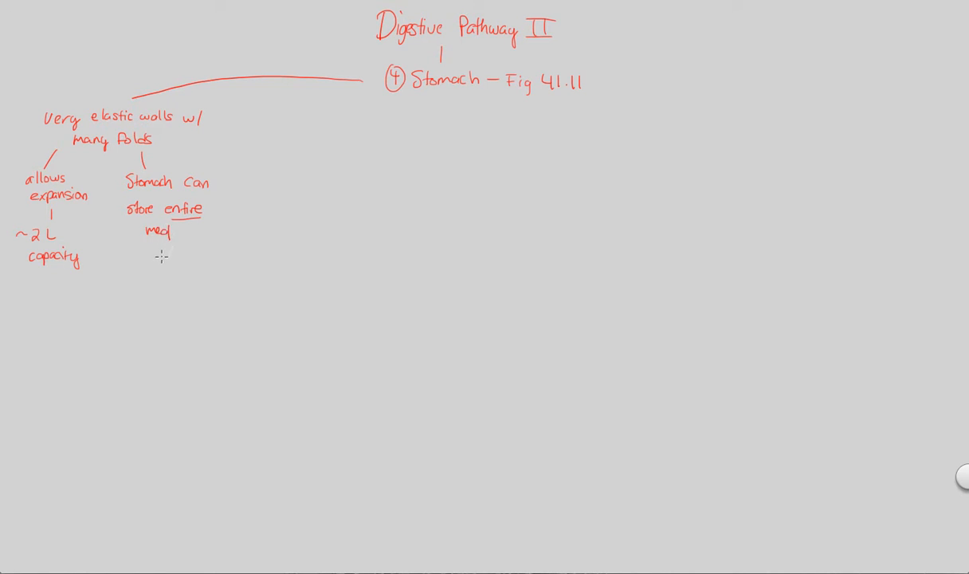
mouse_move(158, 232)
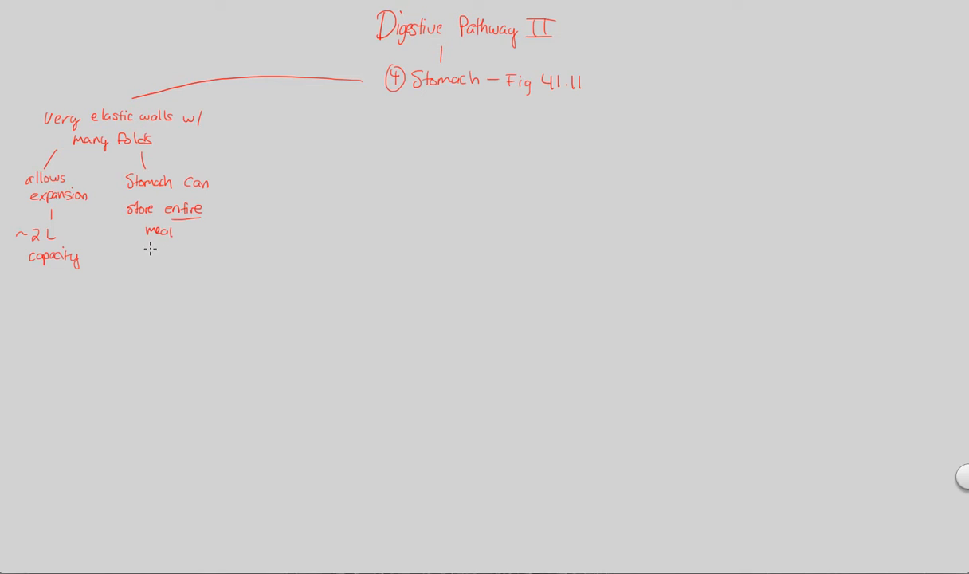
- Add a down arrow leading to 'don't have to constantly eat'
left_click_drag(158, 240, 160, 254)
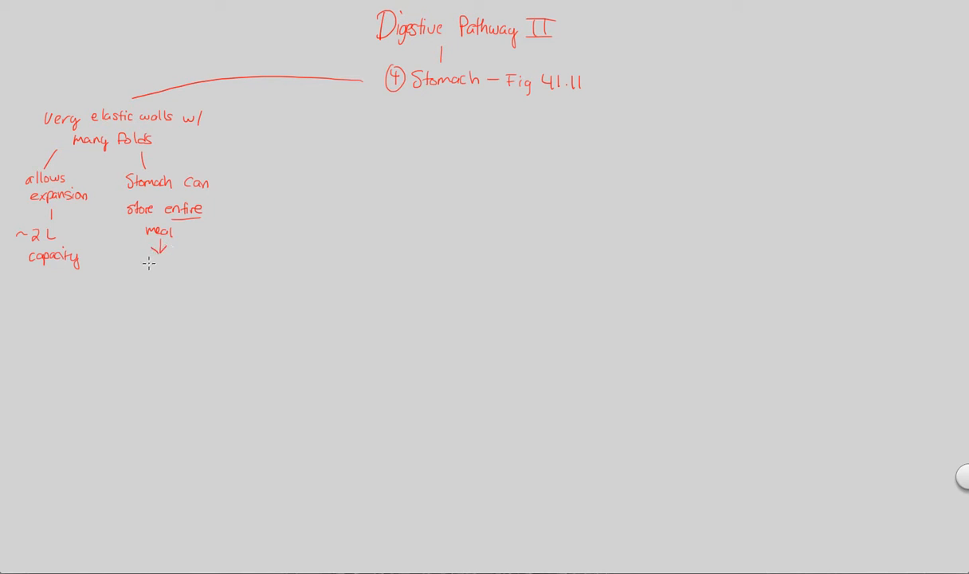
mouse_move(121, 276)
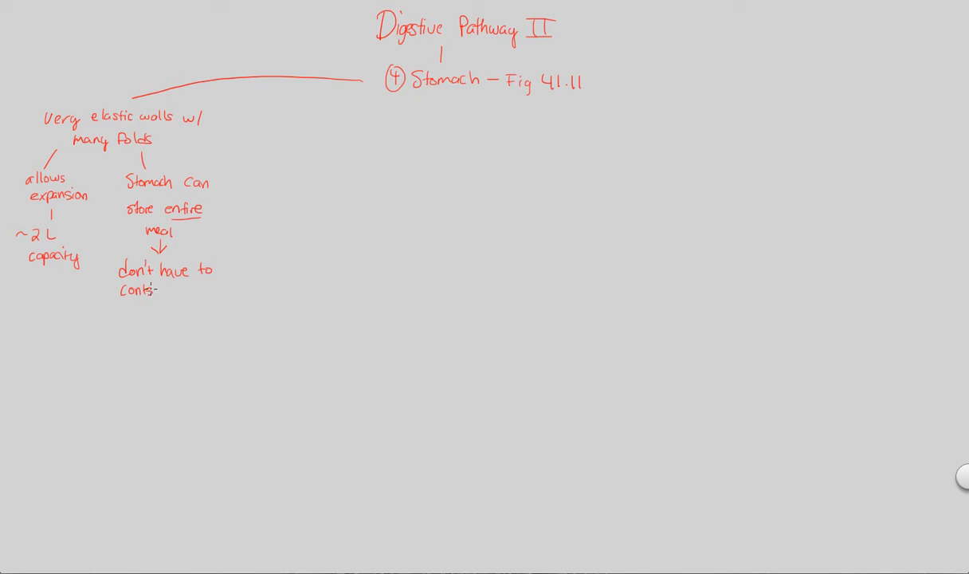
type("constantly")
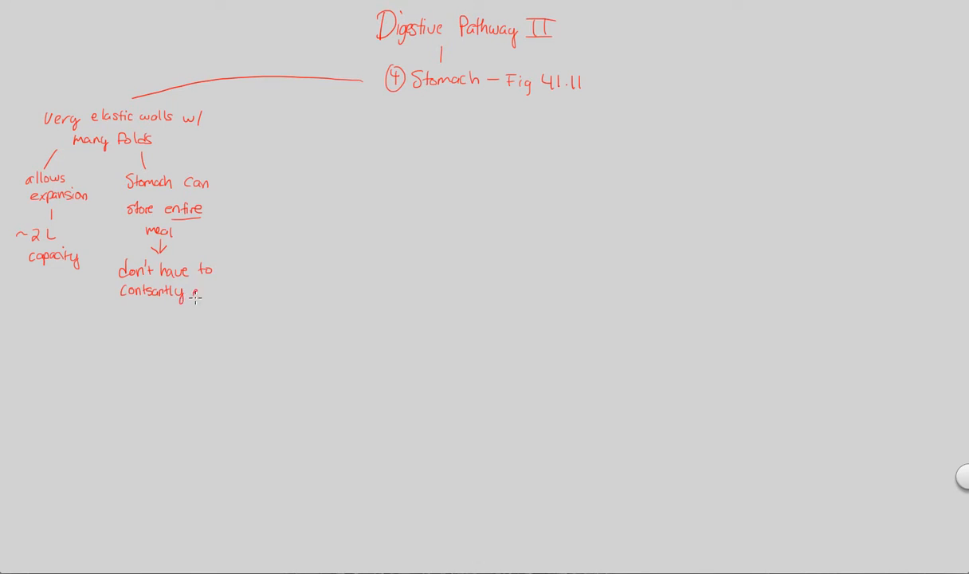
type("eat")
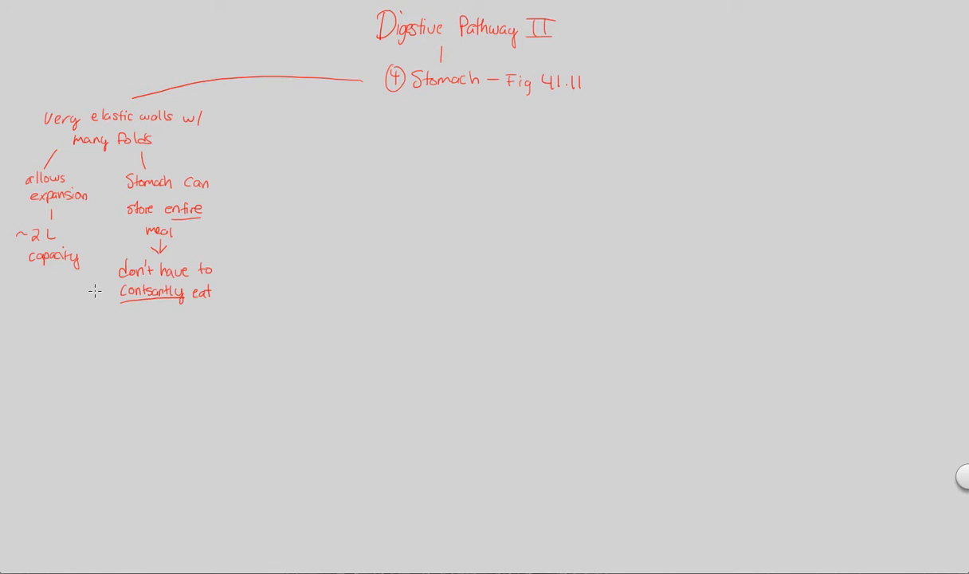
mouse_move(106, 287)
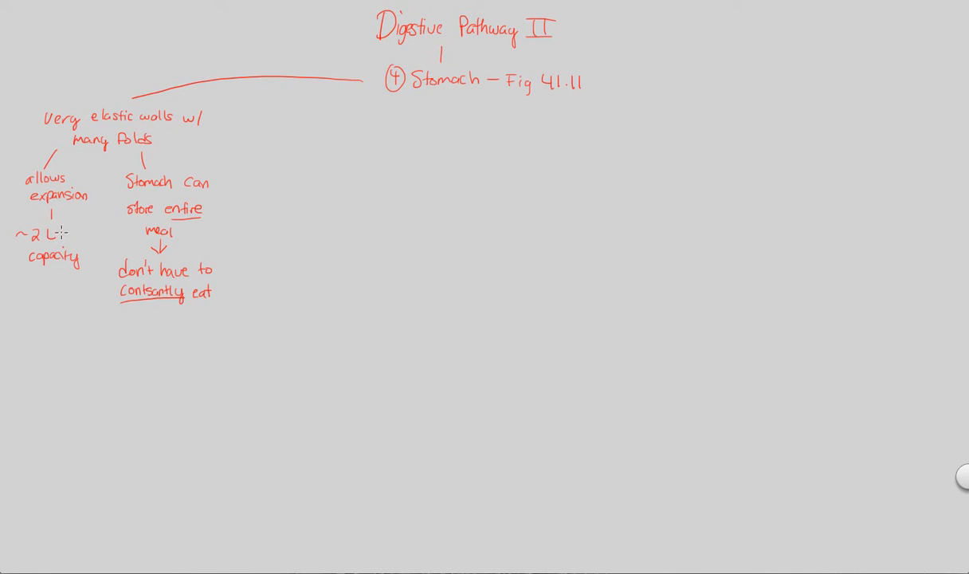
mouse_move(77, 213)
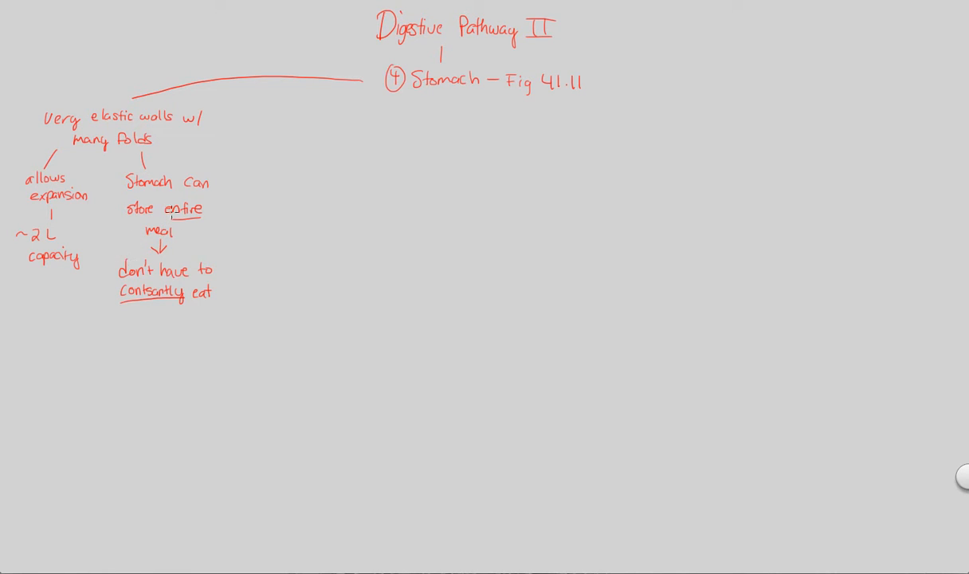
mouse_move(134, 259)
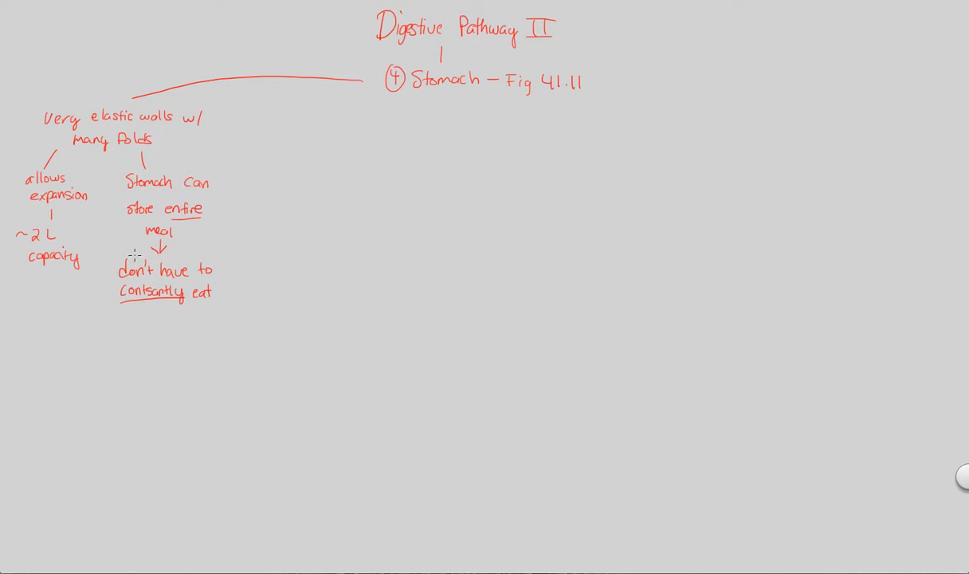
mouse_move(108, 289)
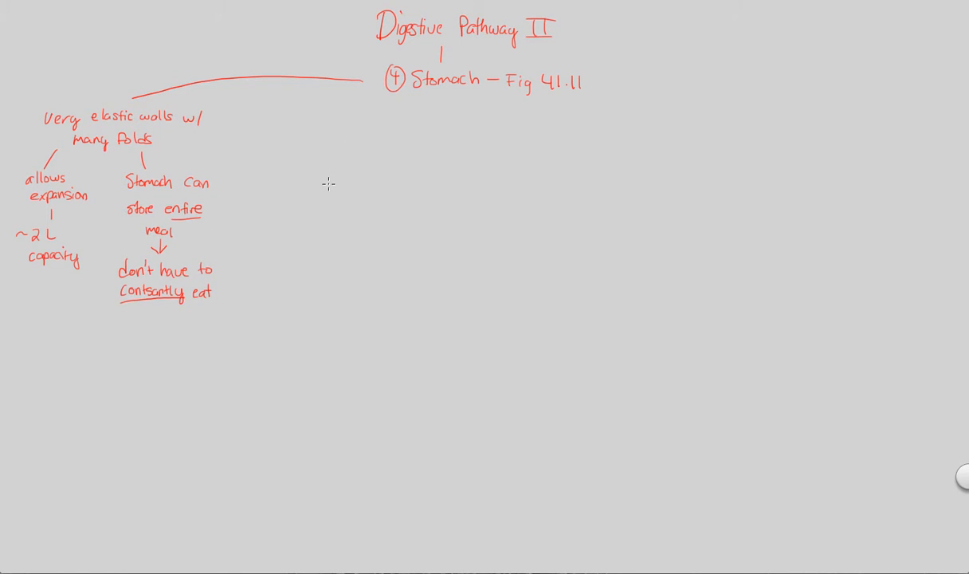
- Draw a connector from the Stomach heading down to a new 'Stomach Lining' node
left_click_drag(386, 108, 309, 248)
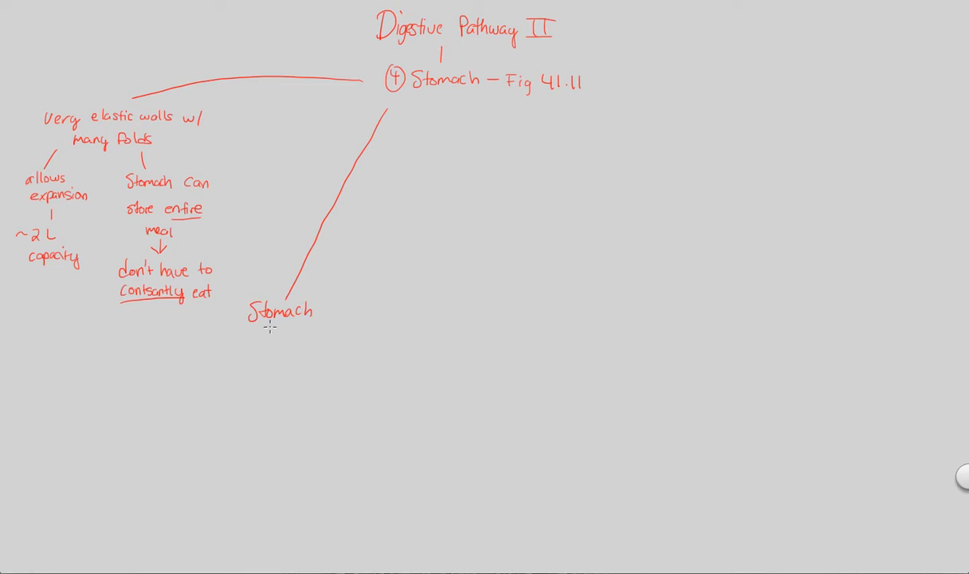
type("Lining")
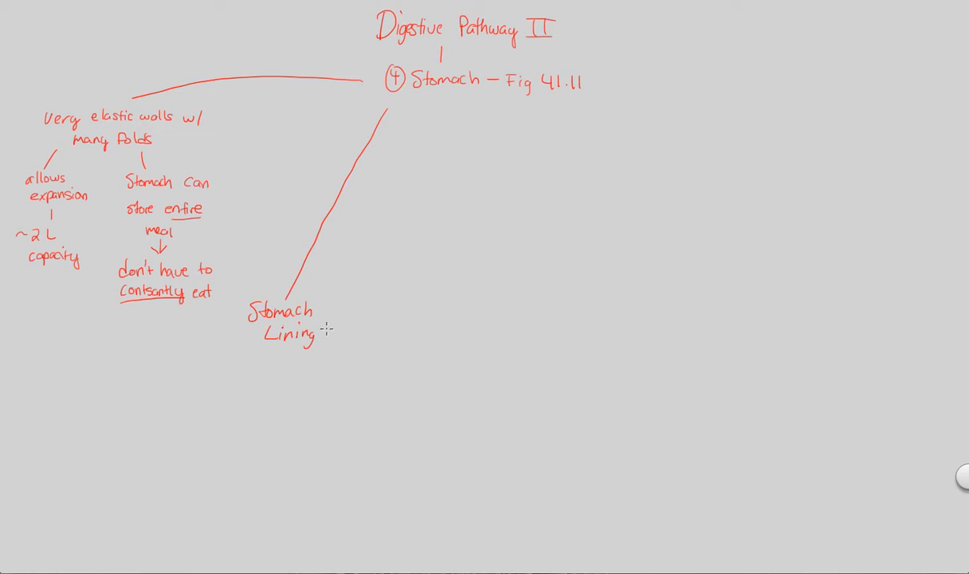
mouse_move(266, 350)
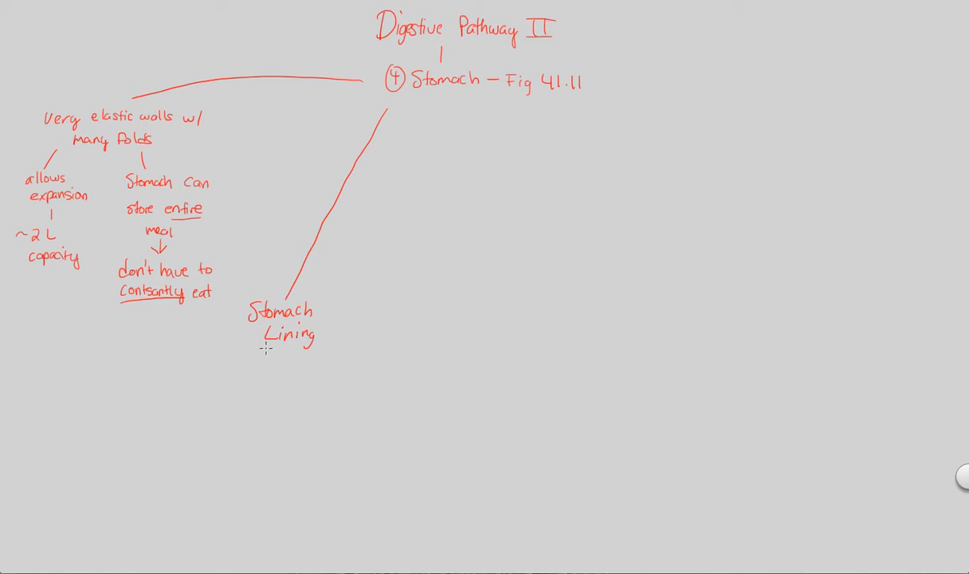
mouse_move(306, 468)
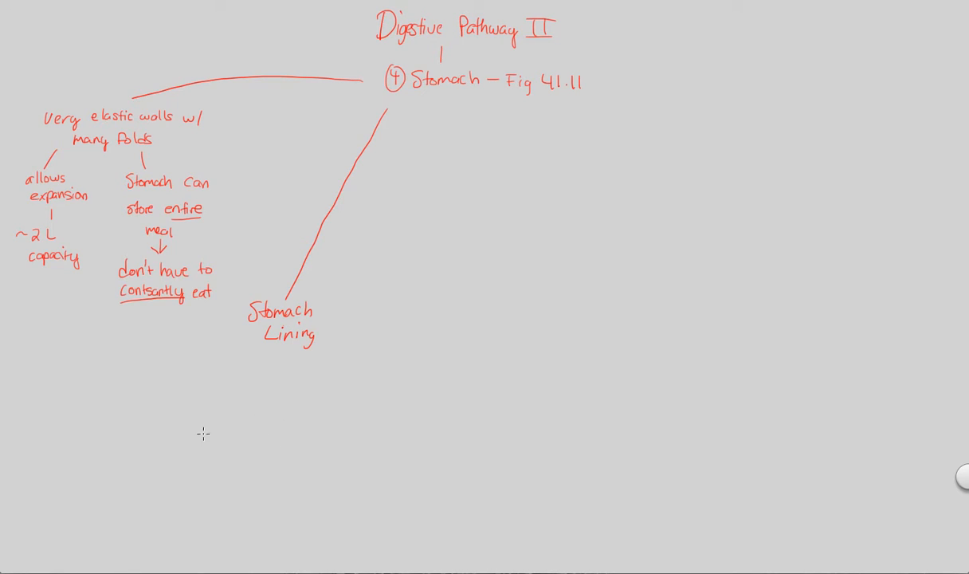
mouse_move(211, 330)
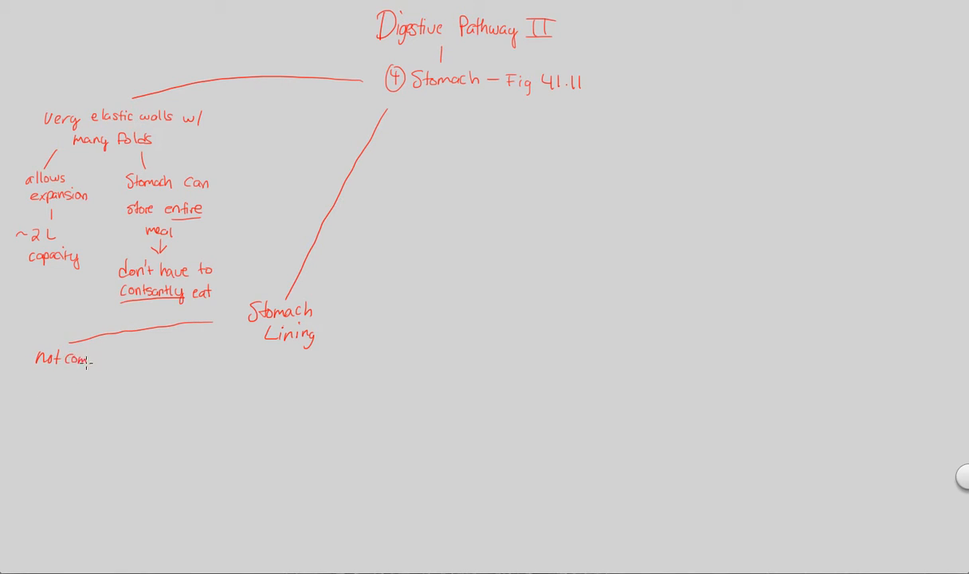
- Branch off Stomach Lining with the note 'Not completely smooth, has pits'
type("completely")
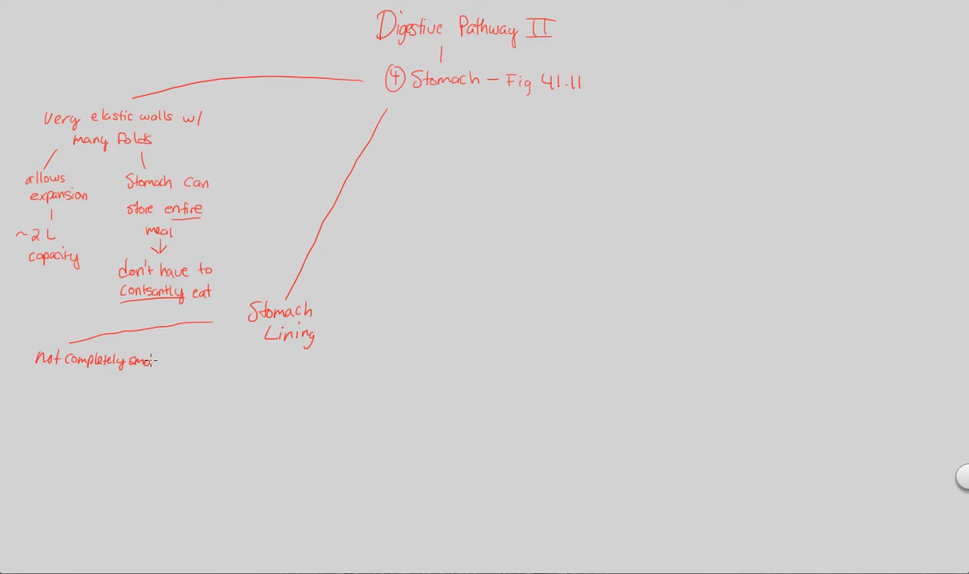
type("smooth,")
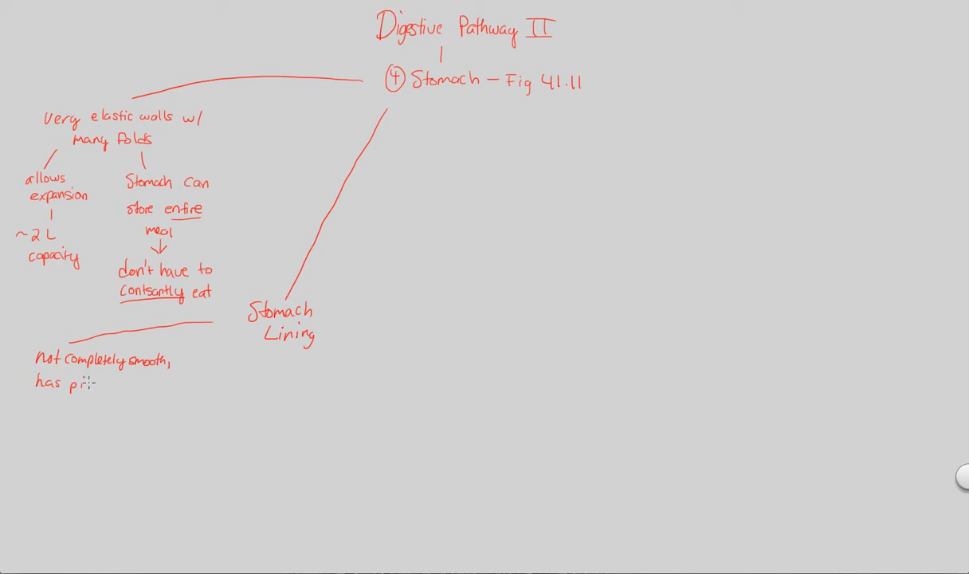
type("its")
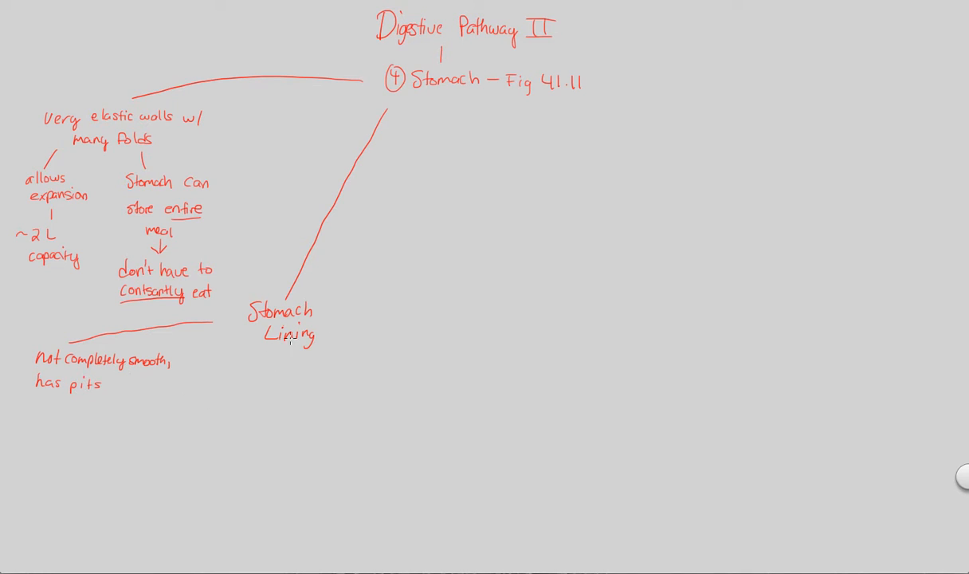
mouse_move(146, 402)
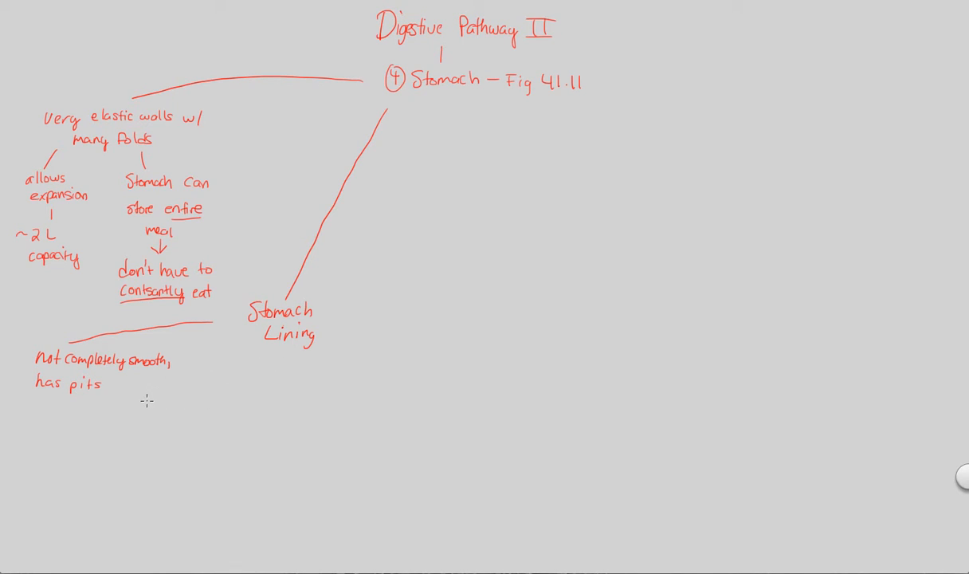
mouse_move(220, 350)
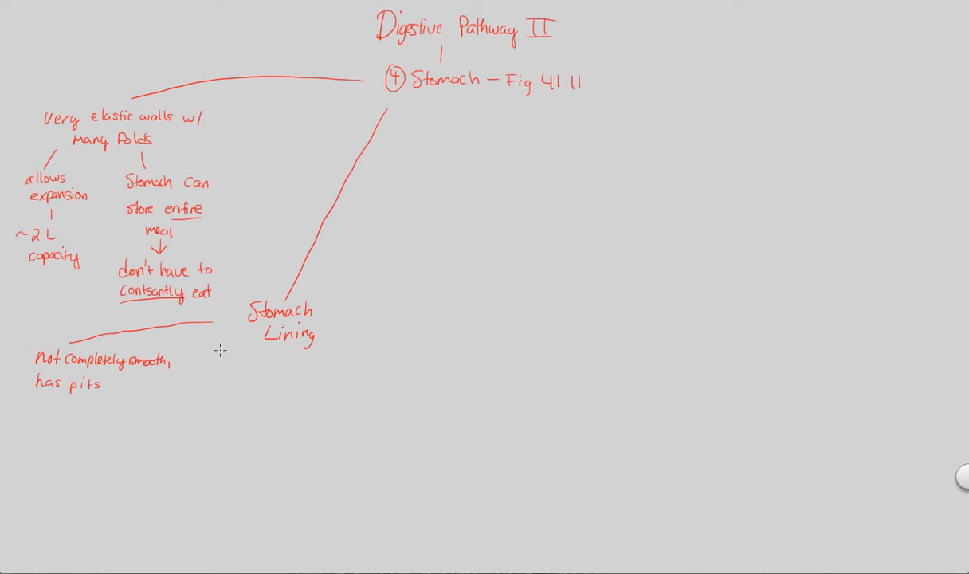
mouse_move(121, 398)
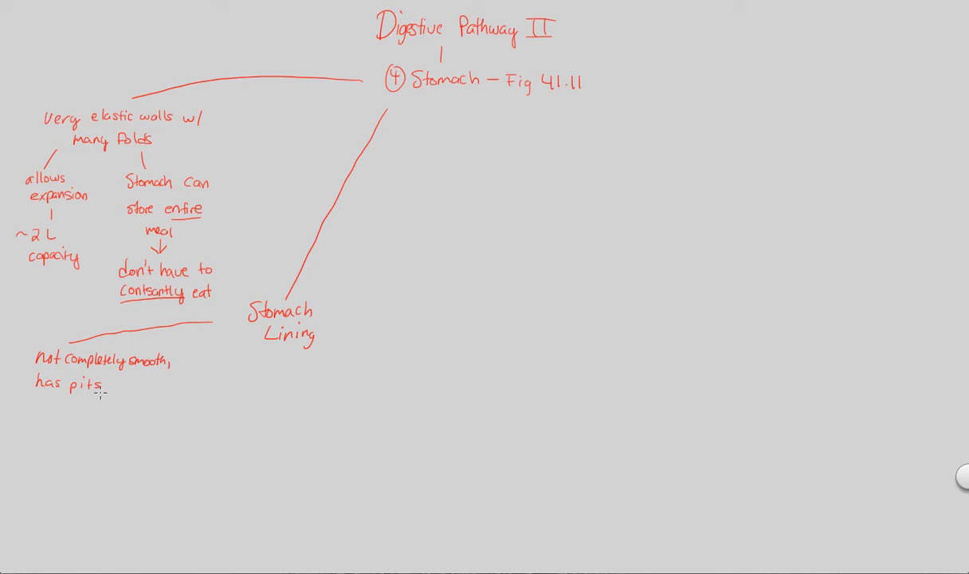
- Add an arrow from 'has pits' to 'lead into tubular gastric glands'
left_click_drag(77, 396, 76, 415)
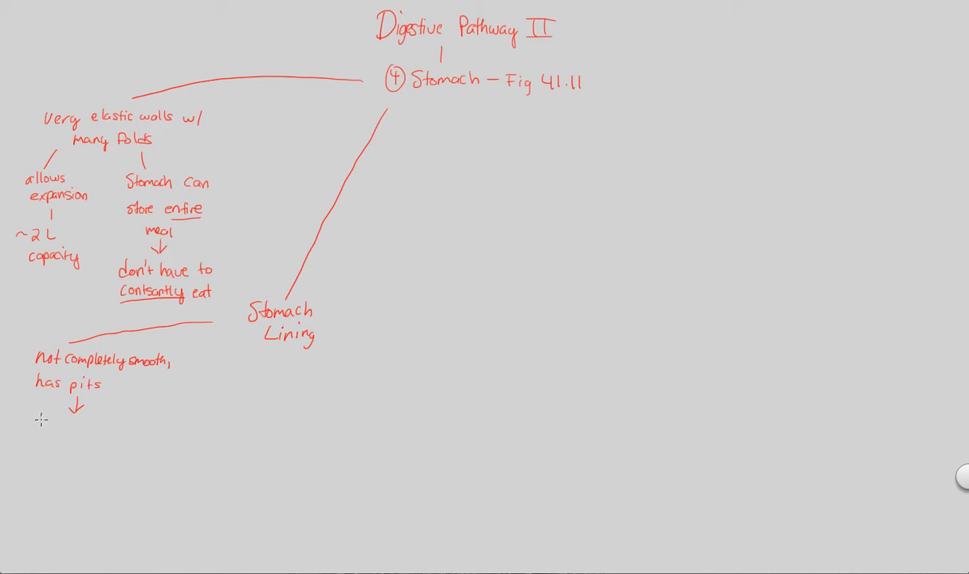
mouse_move(86, 400)
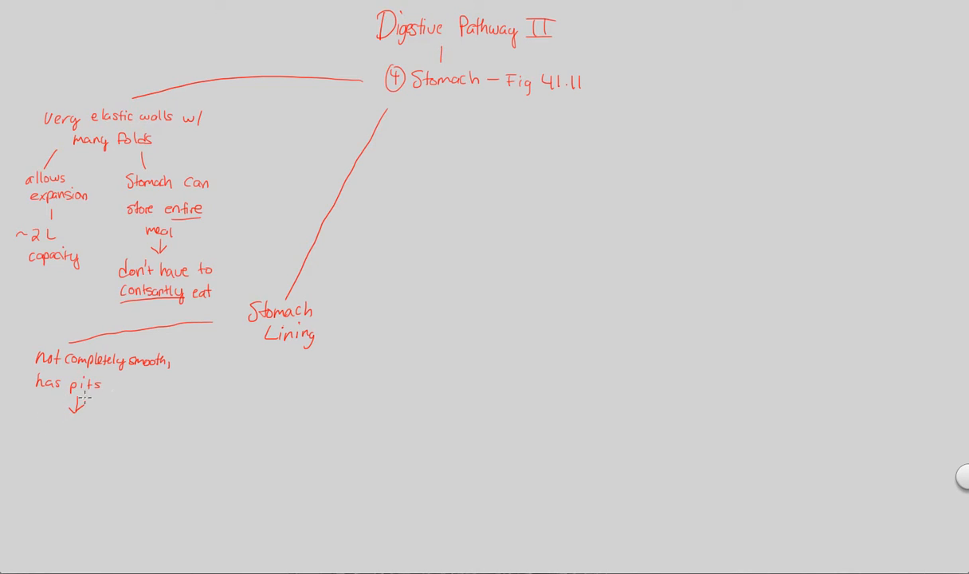
mouse_move(30, 412)
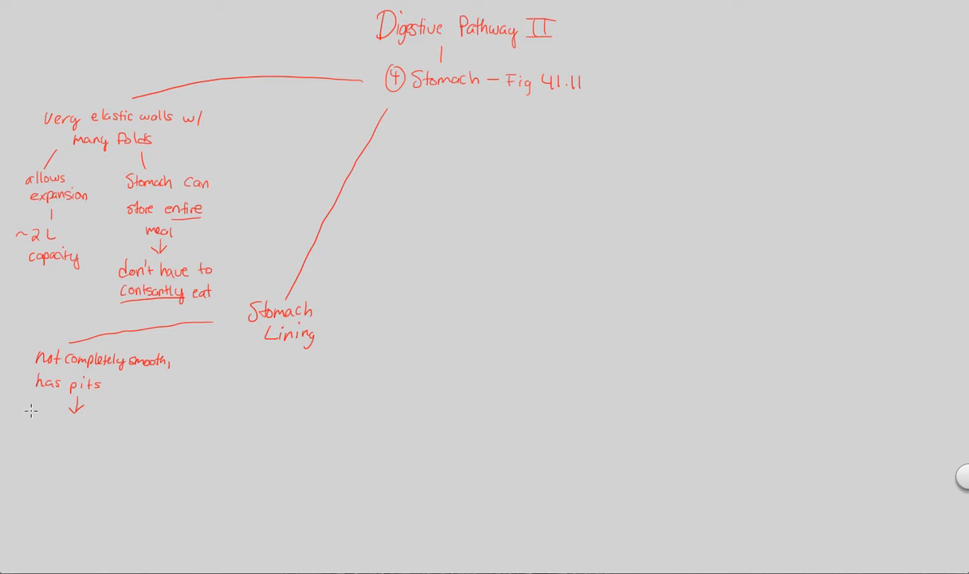
type("lead into tubular")
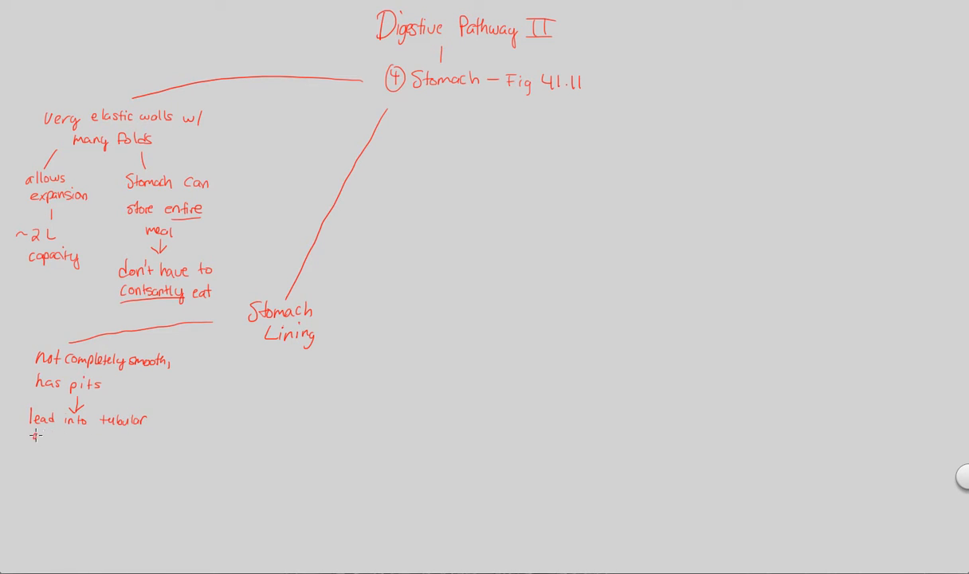
type("gastric")
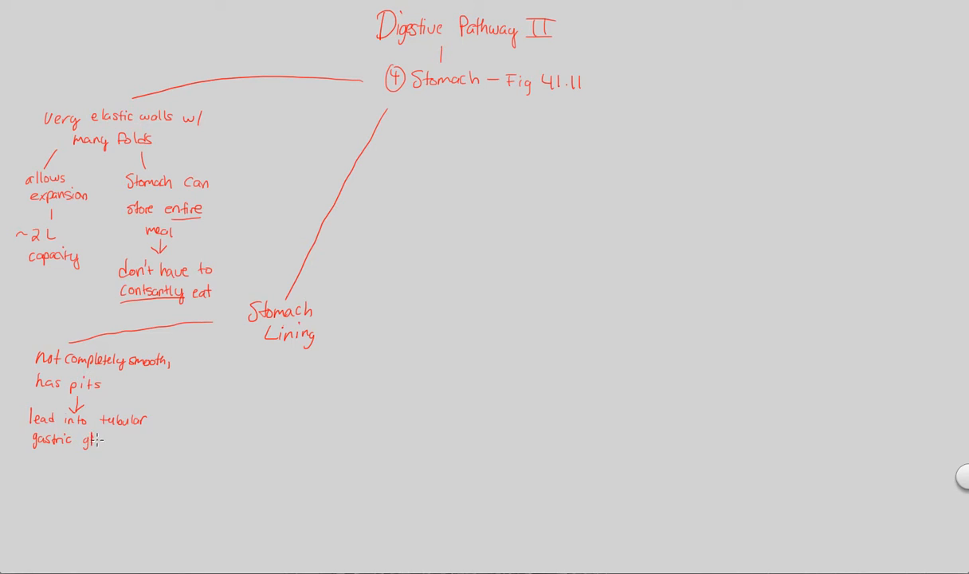
type("glands")
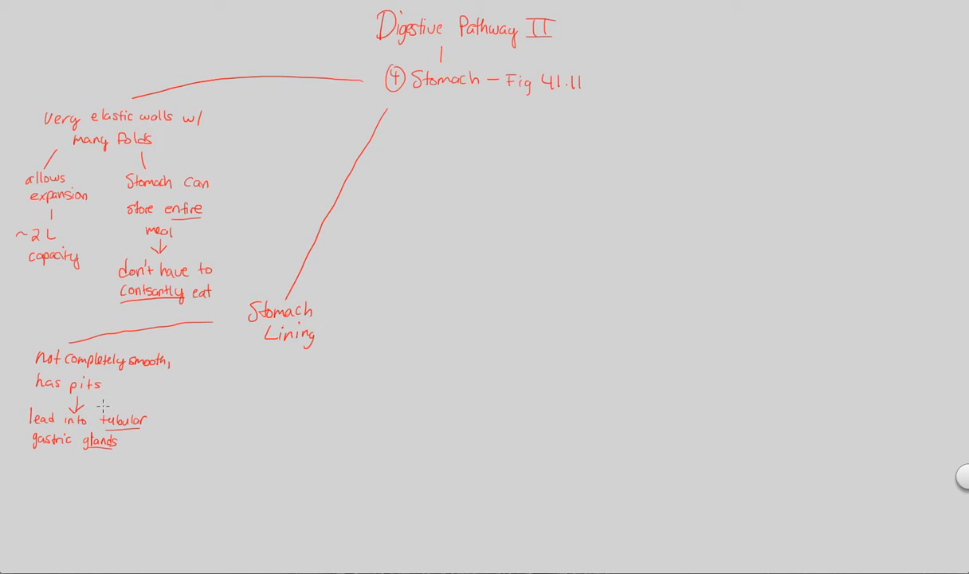
mouse_move(76, 462)
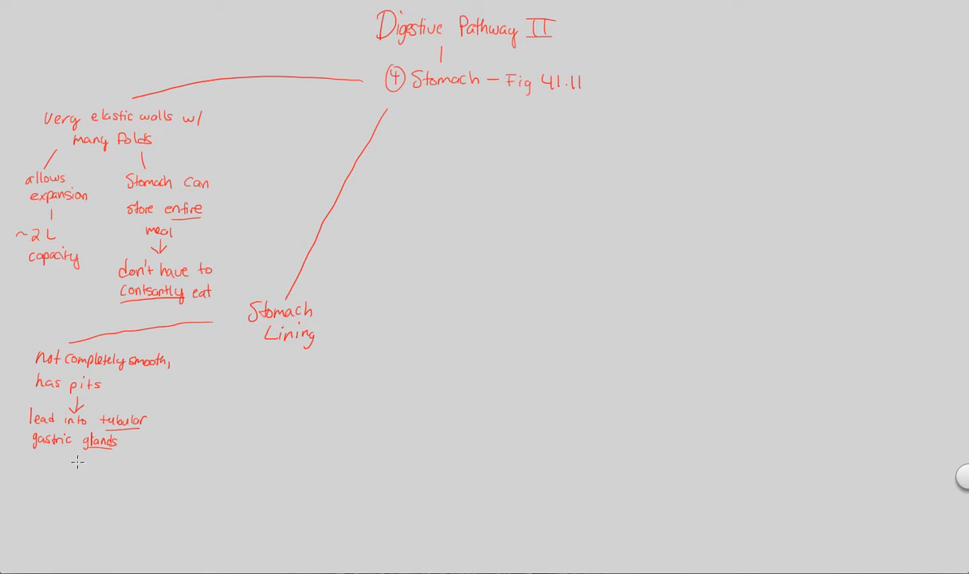
- Add an arrow from gastric glands down to 'Secrete gastric juice'
left_click_drag(73, 455, 73, 475)
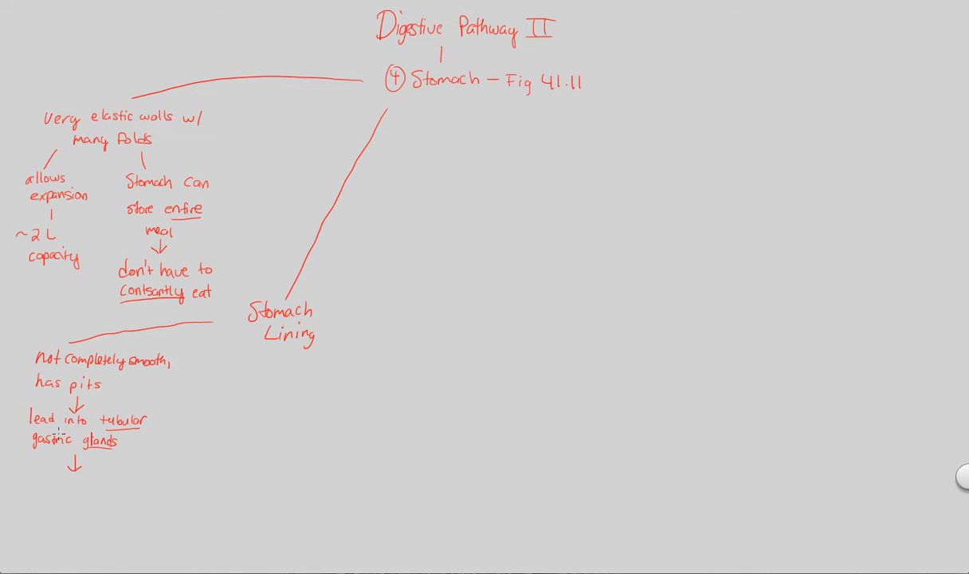
mouse_move(64, 477)
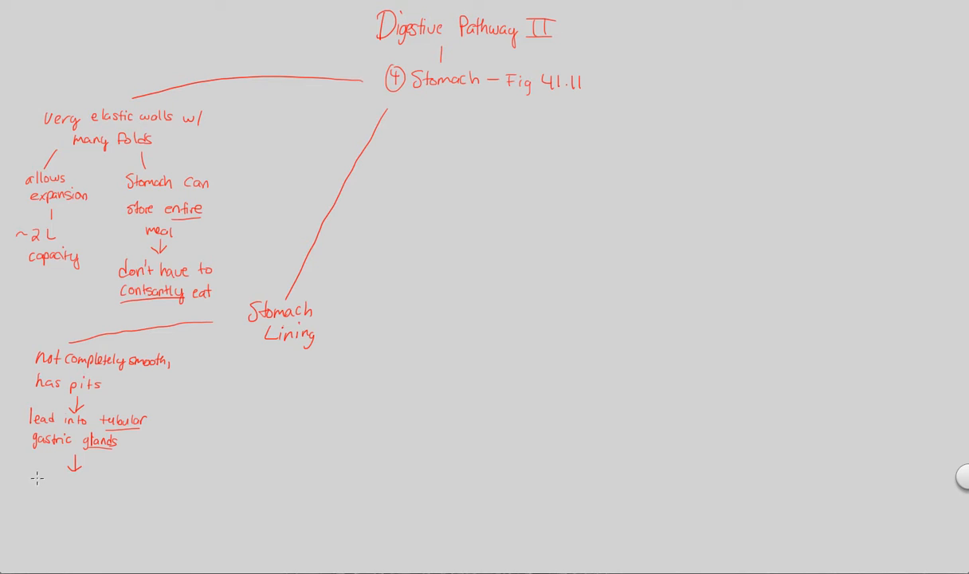
type("Secrete")
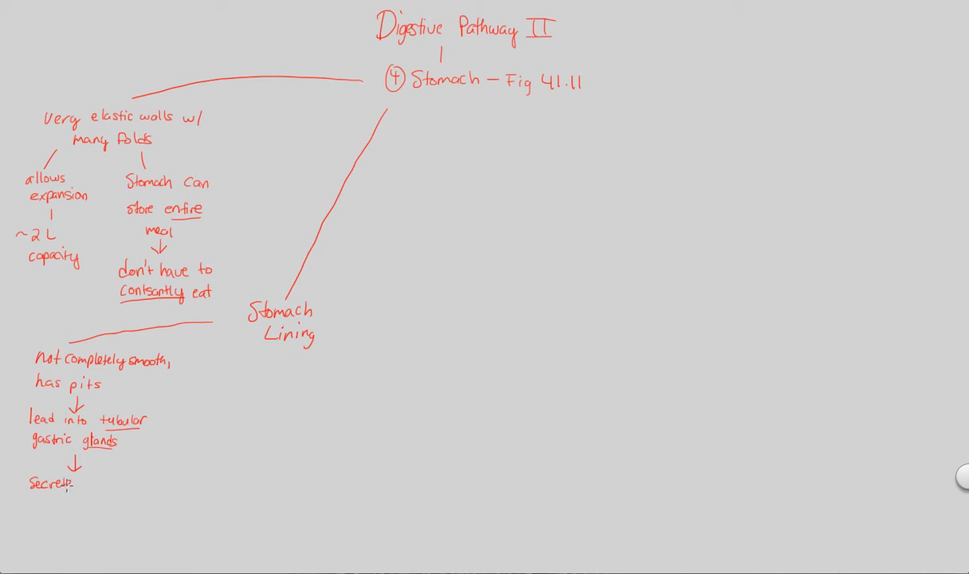
type("gast")
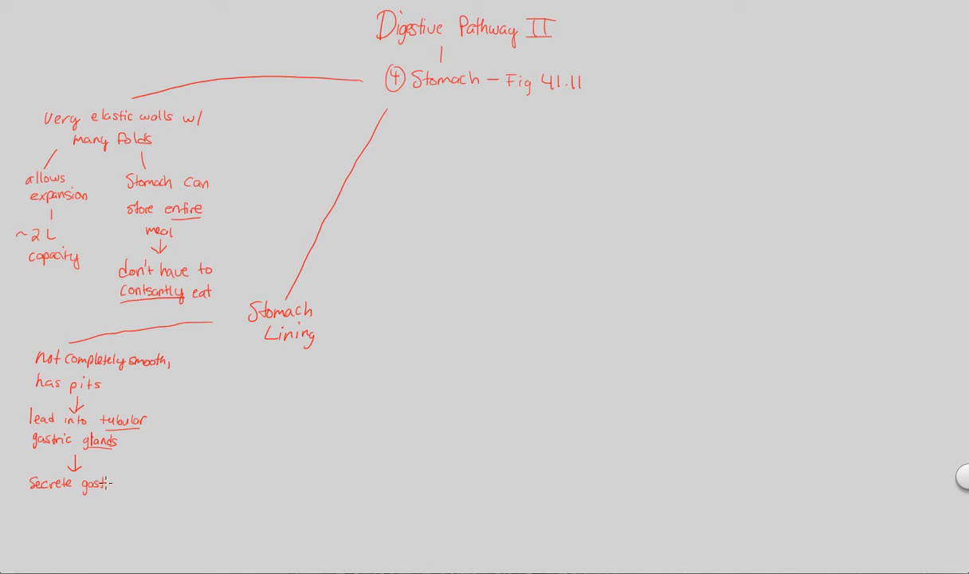
type("gastric")
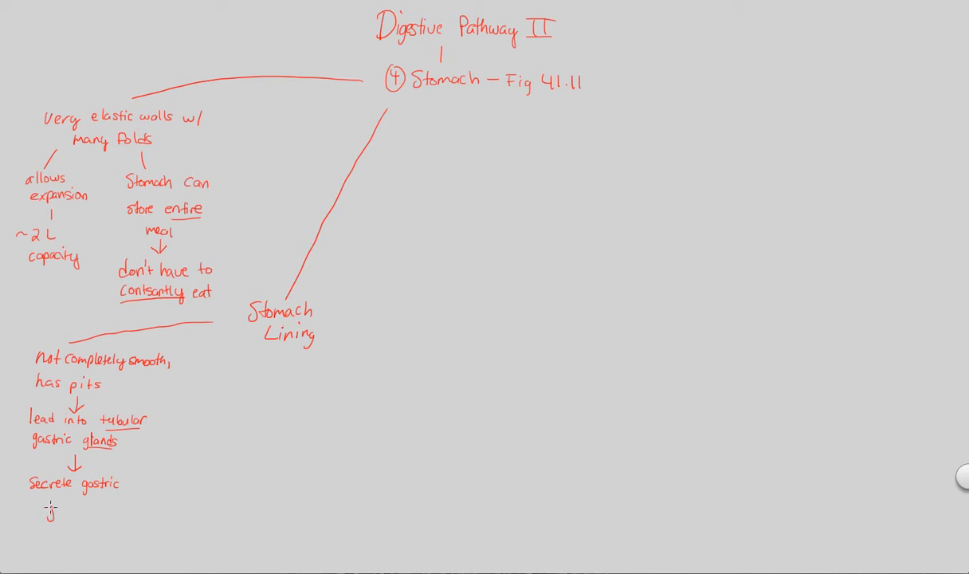
type("juice")
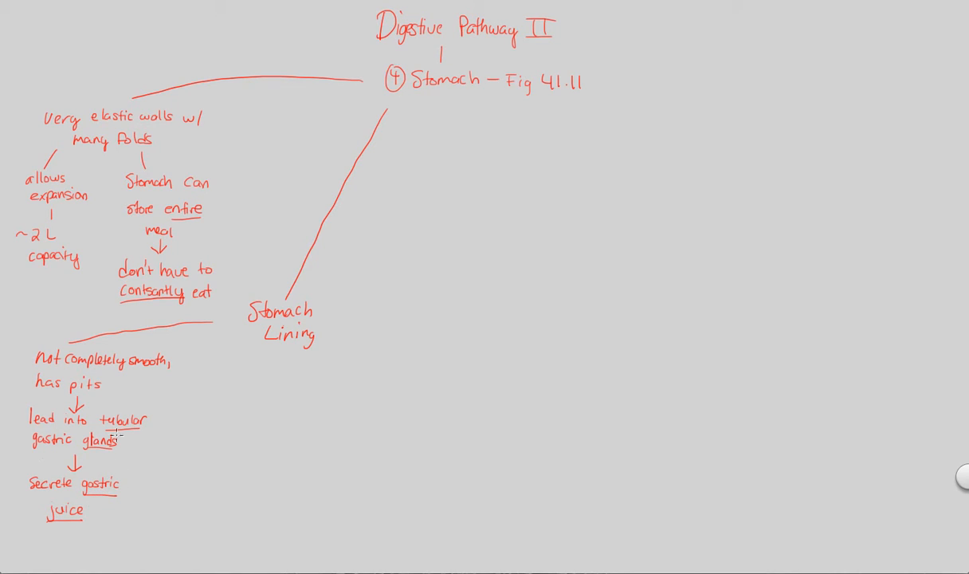
mouse_move(94, 417)
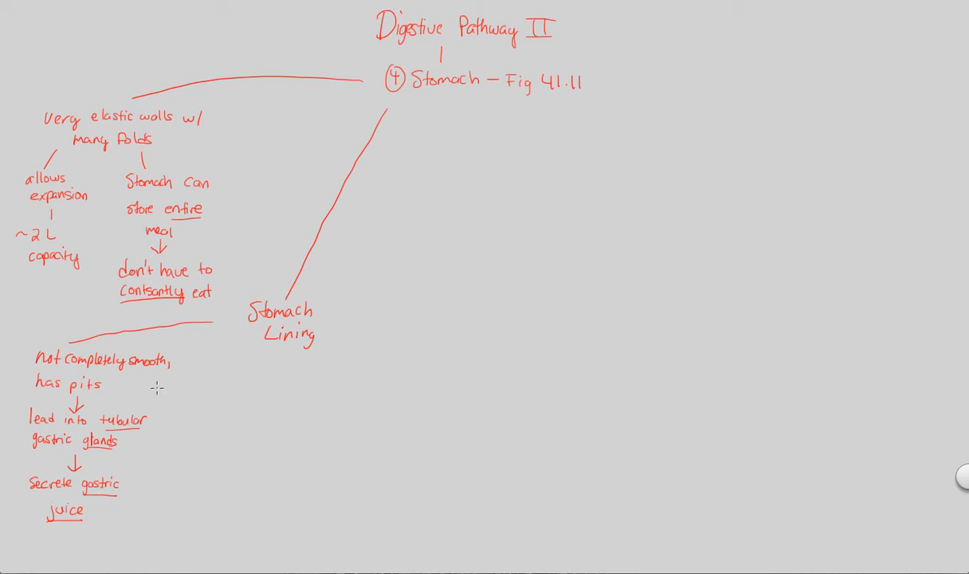
mouse_move(172, 395)
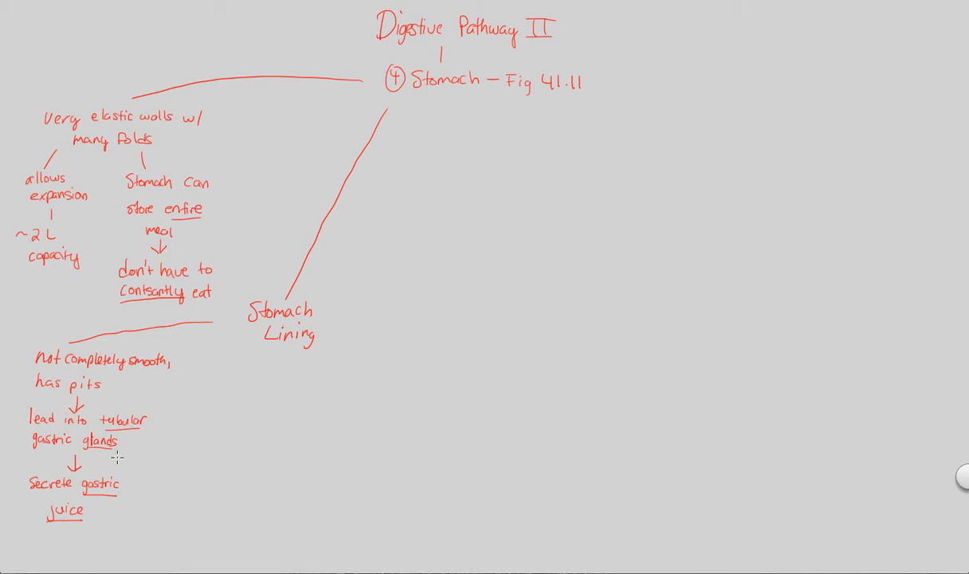
mouse_move(220, 426)
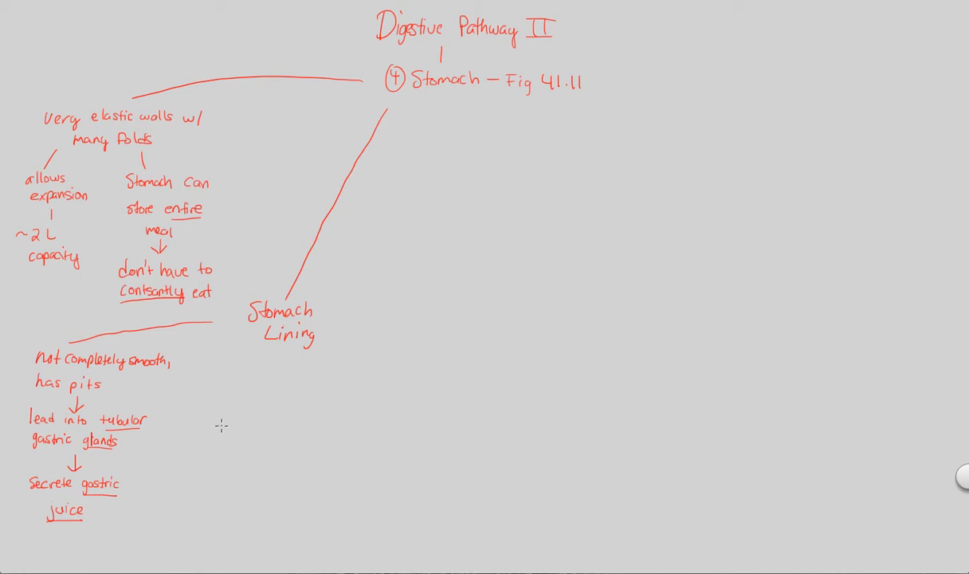
mouse_move(242, 358)
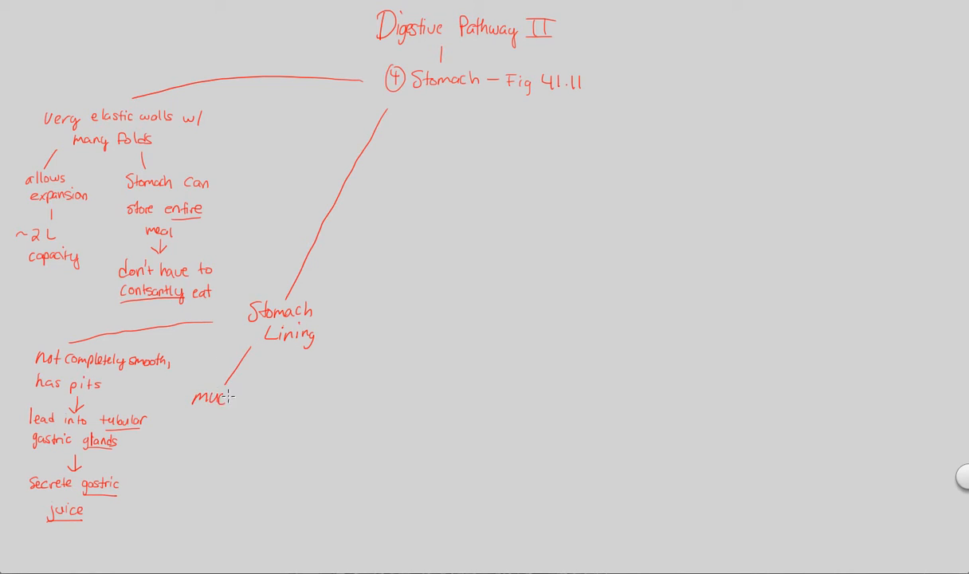
- Branch Stomach Lining to 'mucus cells → Secrete mucus' with an annotation mark
type("mucuos cells")
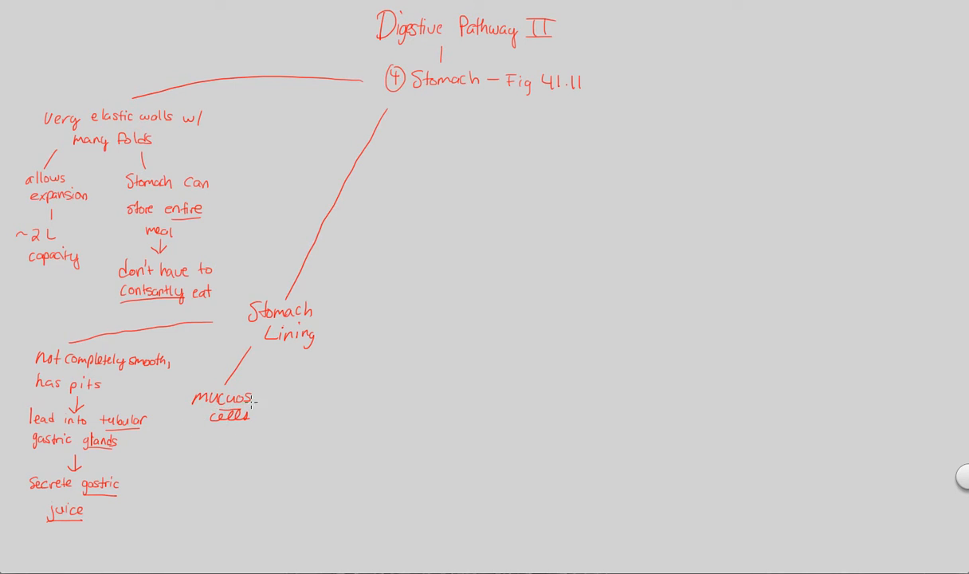
mouse_move(191, 434)
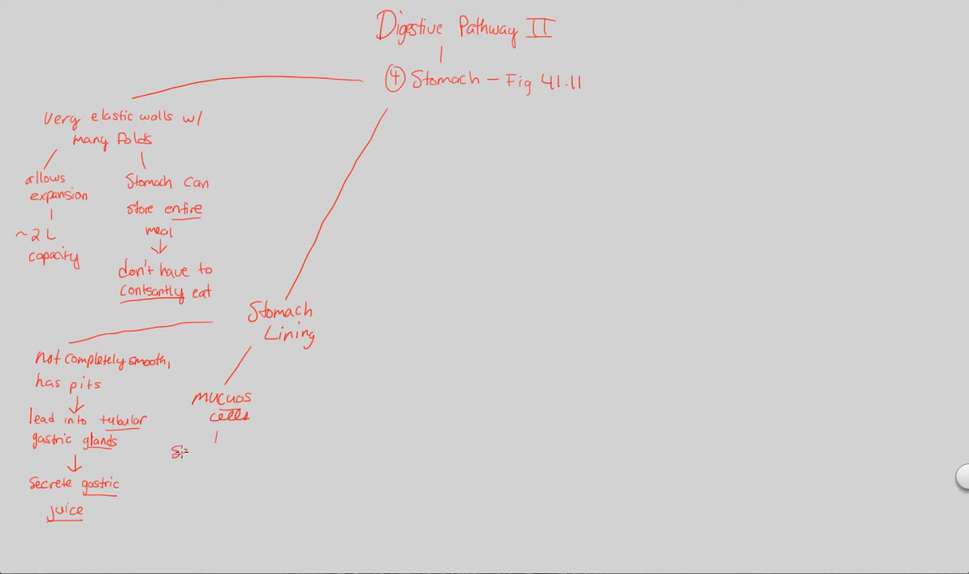
type("Secrete m")
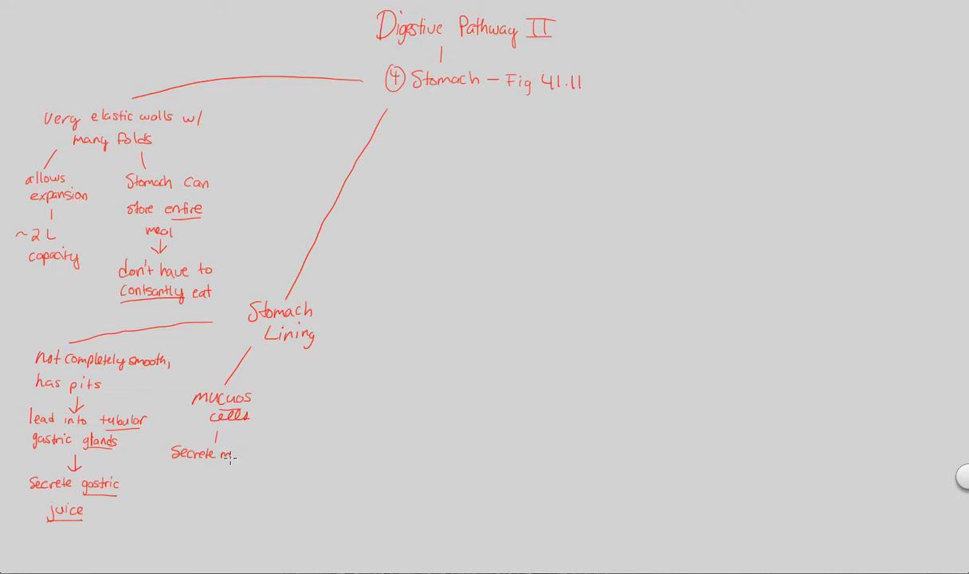
type("mucus")
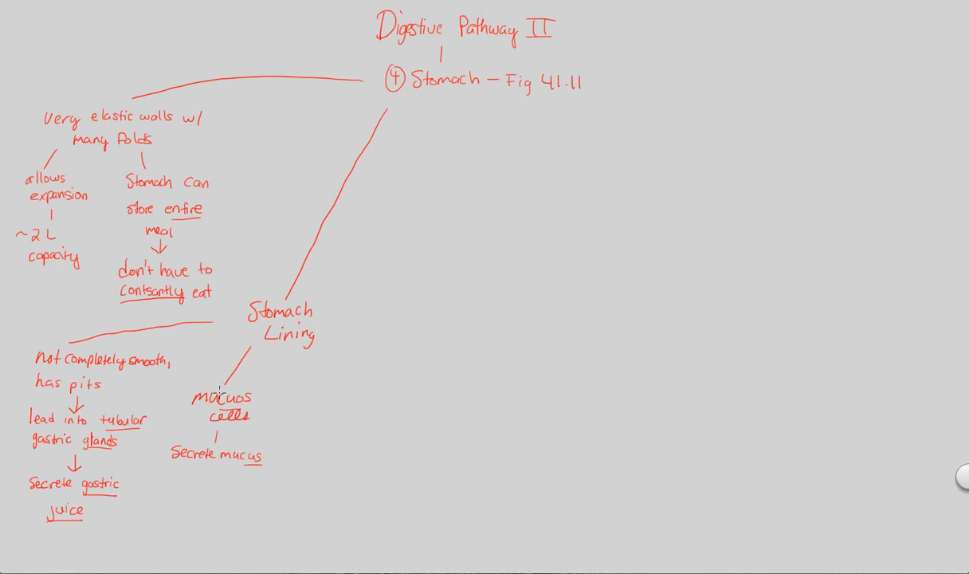
left_click(184, 387)
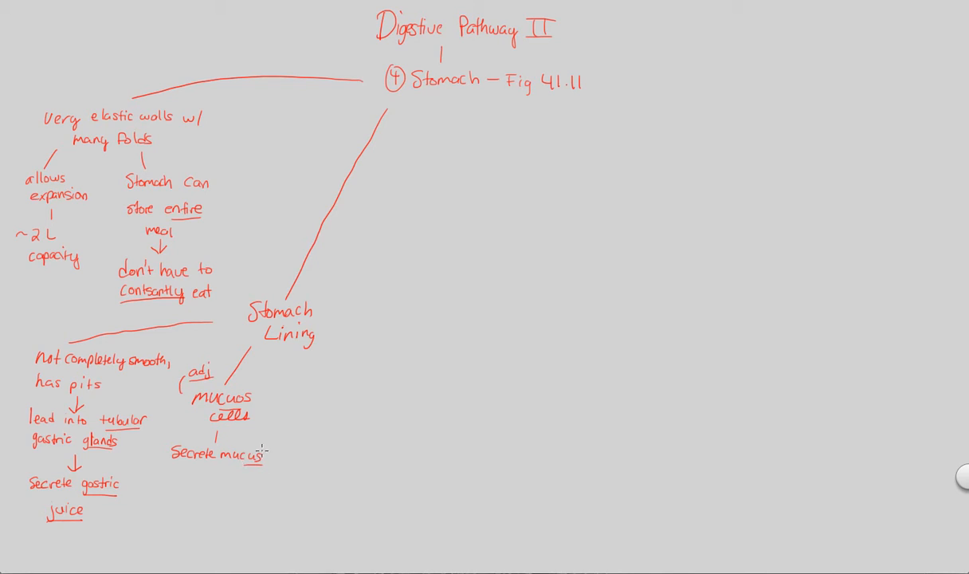
left_click_drag(239, 446, 255, 434)
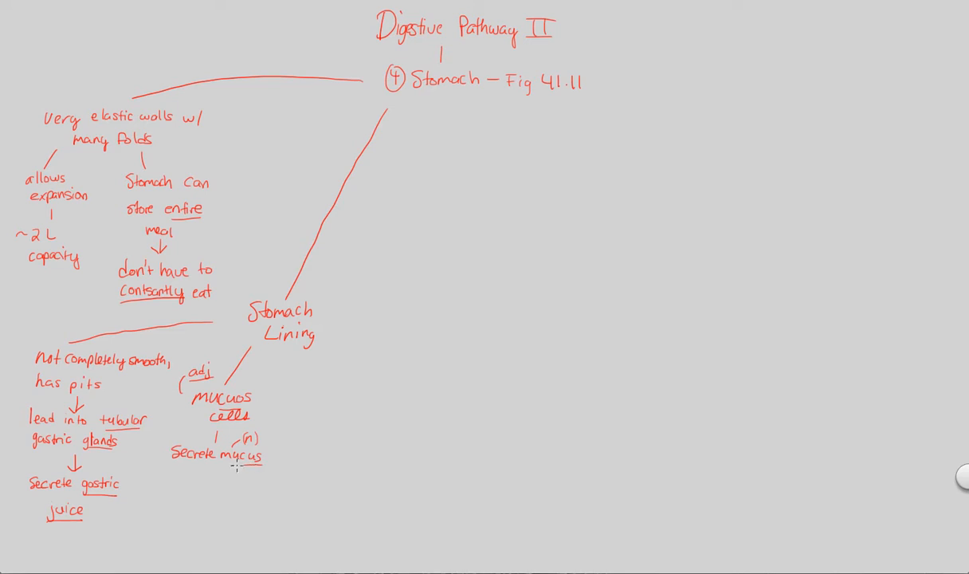
mouse_move(248, 498)
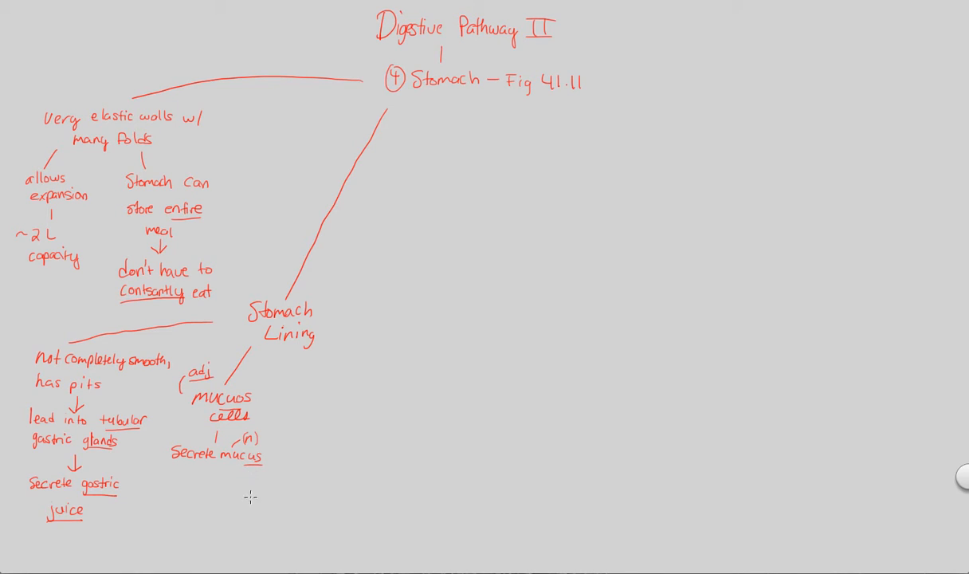
mouse_move(214, 466)
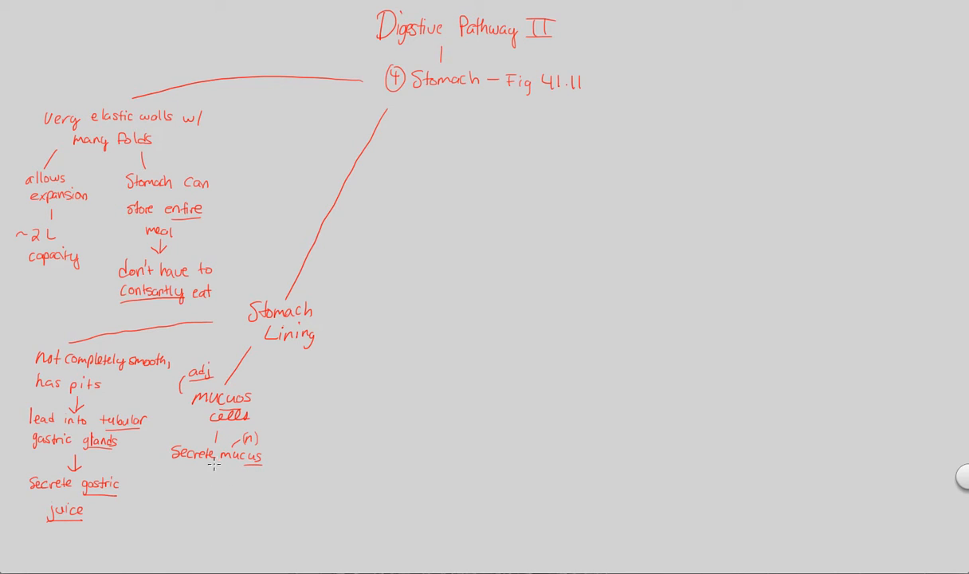
- Continue with 'to protect lining → New lining every 3 days!'
type("to")
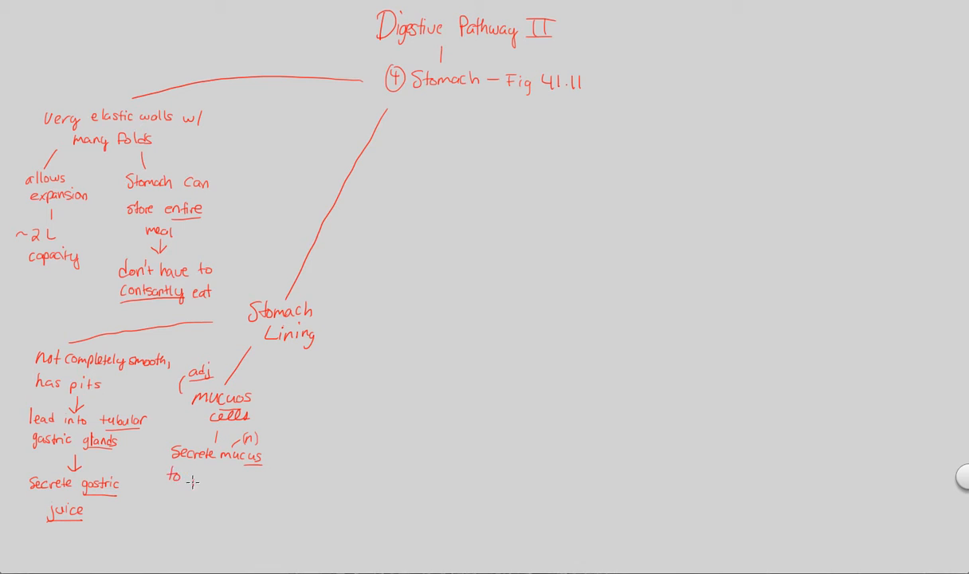
type("prot")
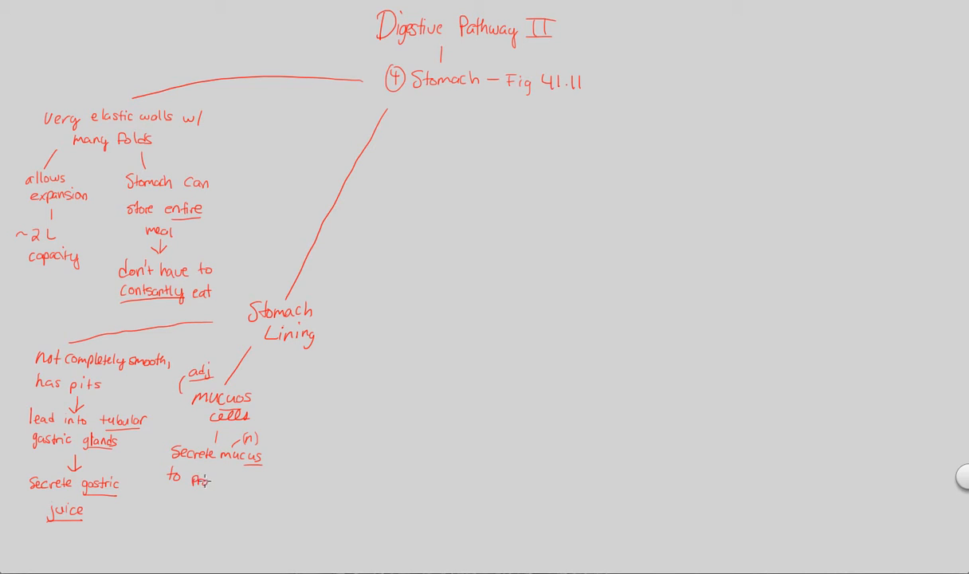
type("Protect li")
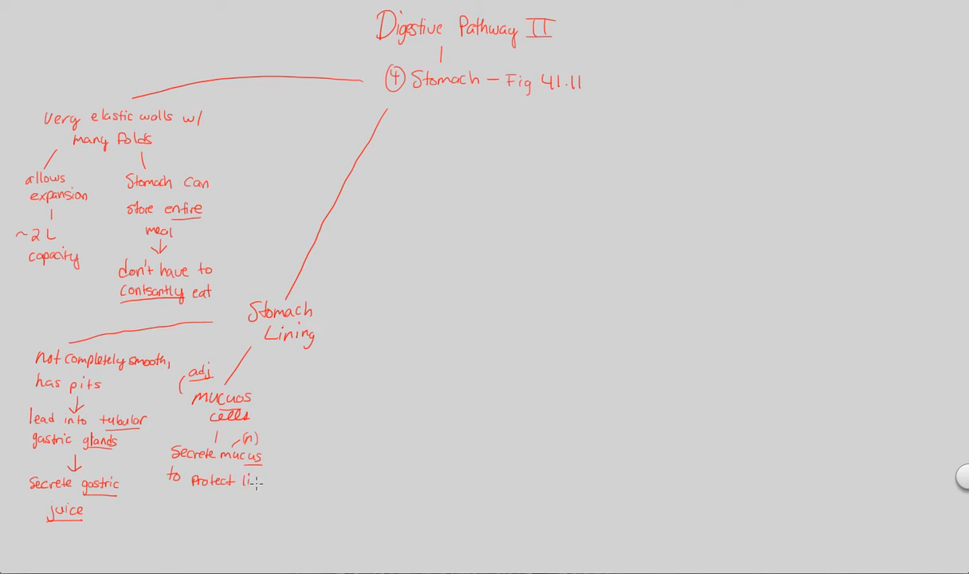
type("lining")
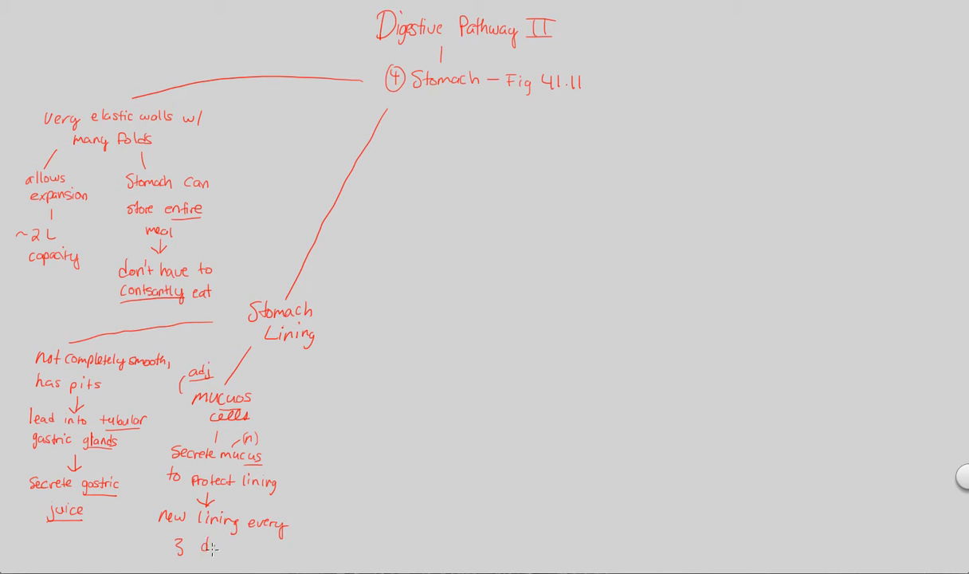
type("days!")
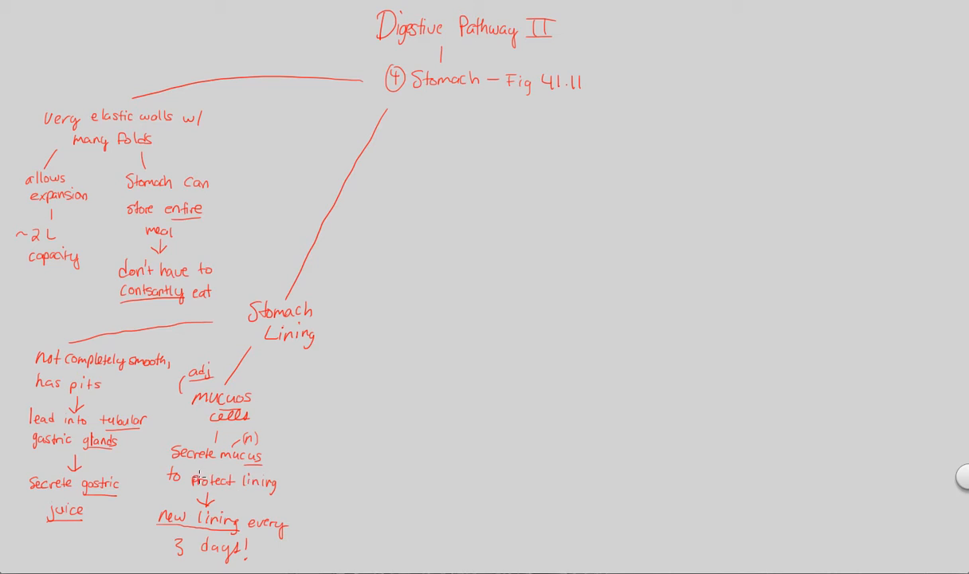
- Branch Stomach Lining to 'Chief cells → Secrete pepsinogen'
left_click_drag(306, 354, 314, 427)
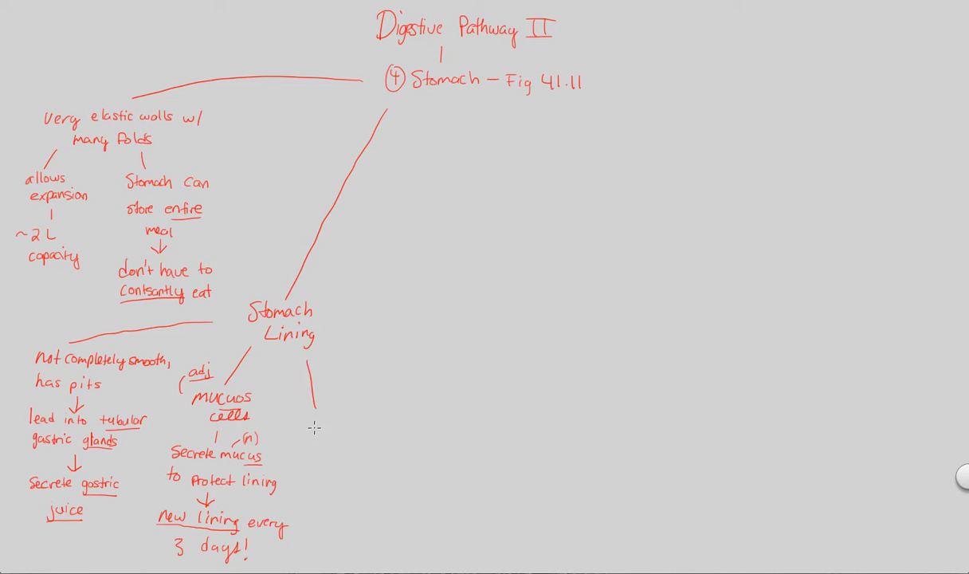
type("Chief")
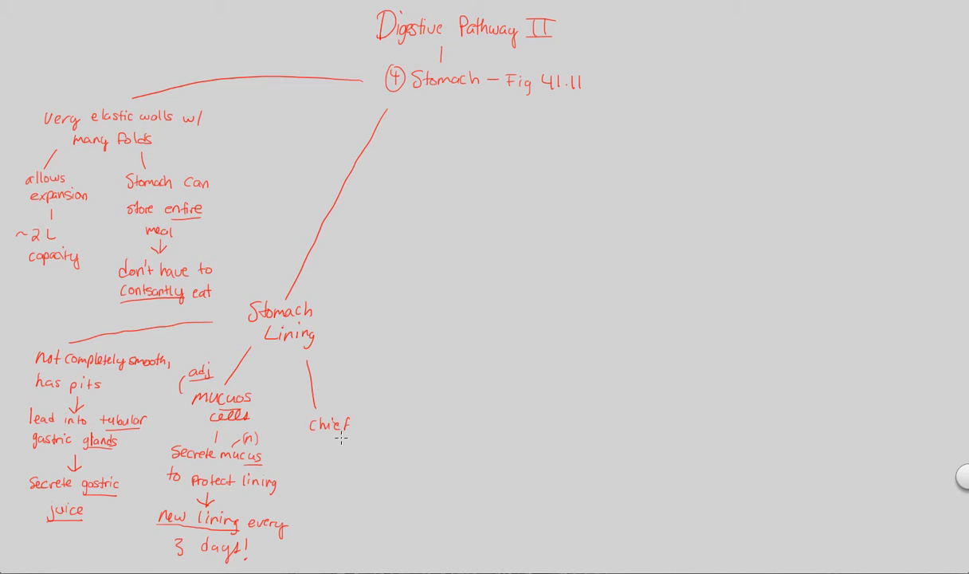
type("Ce")
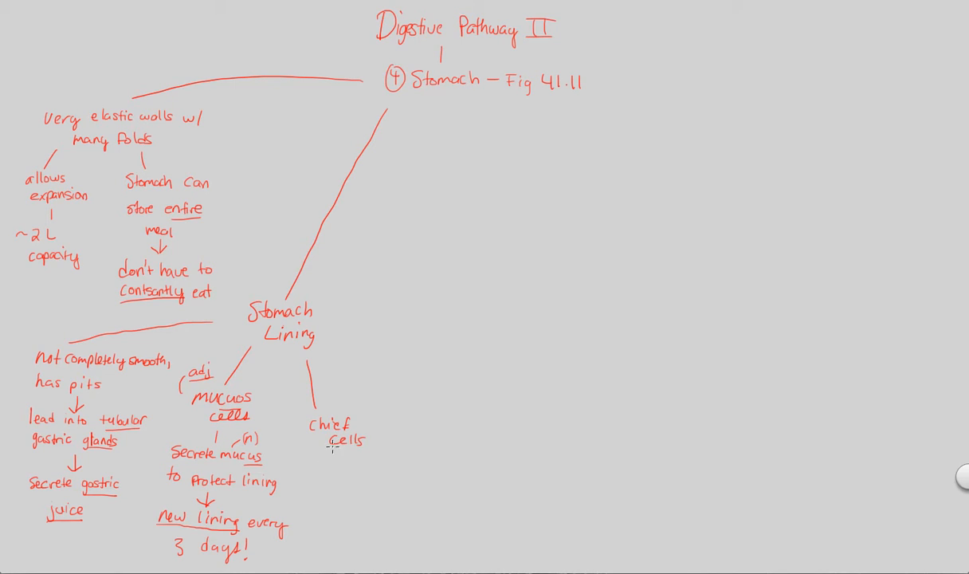
type("Sec")
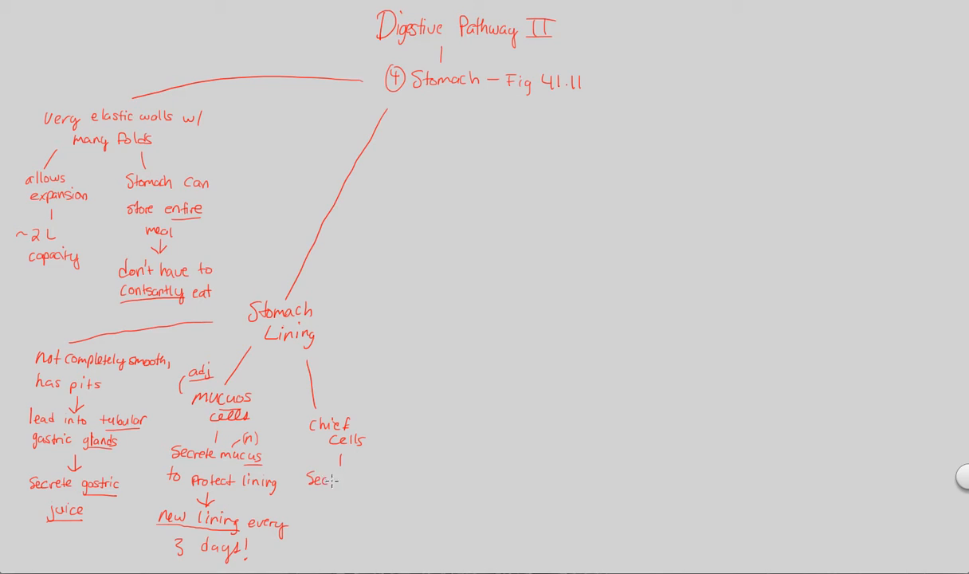
type("rete")
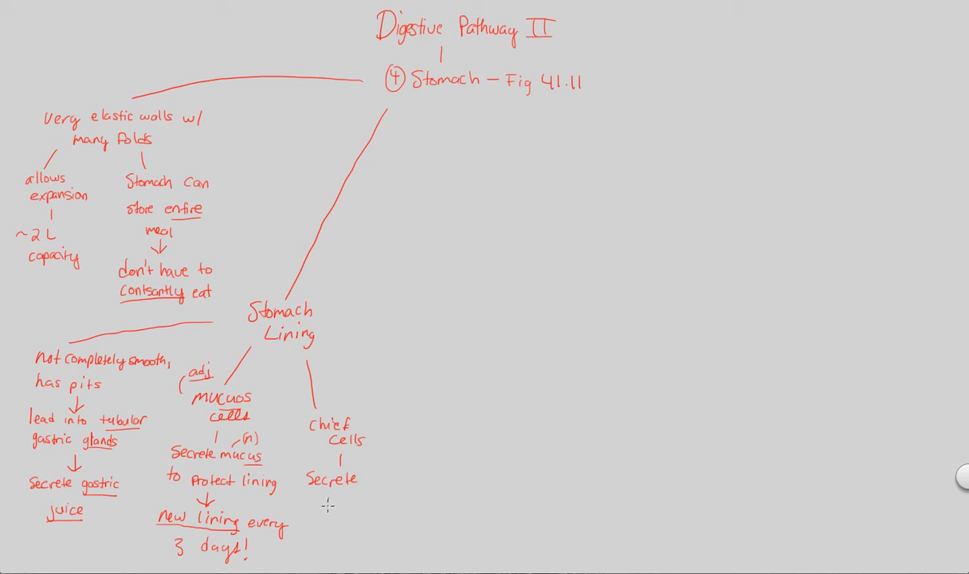
type("pepsi")
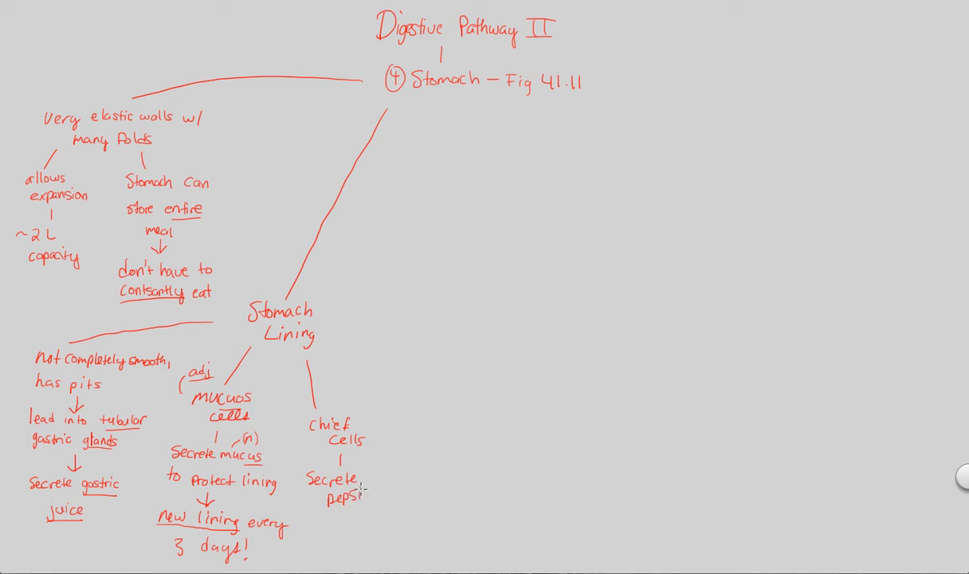
type("rogen")
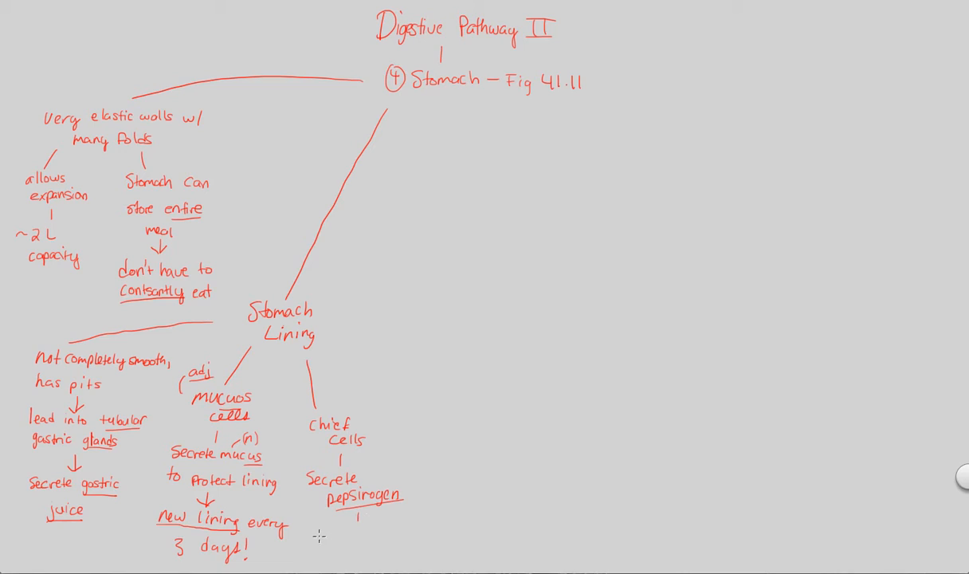
- Add the note 'inactive precursor to pepsin' under pepsinogen
type("inactive precuror")
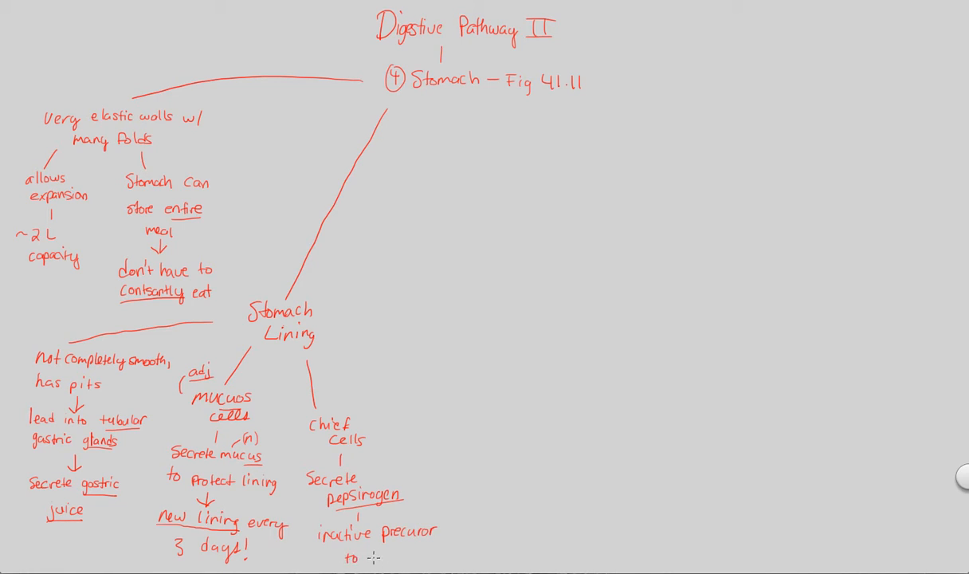
type("pepsi")
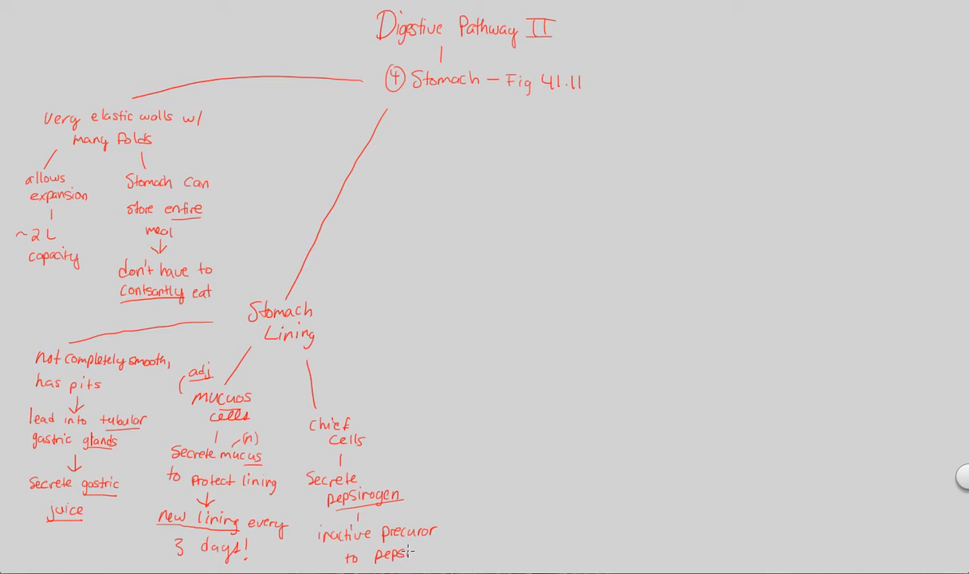
type("n")
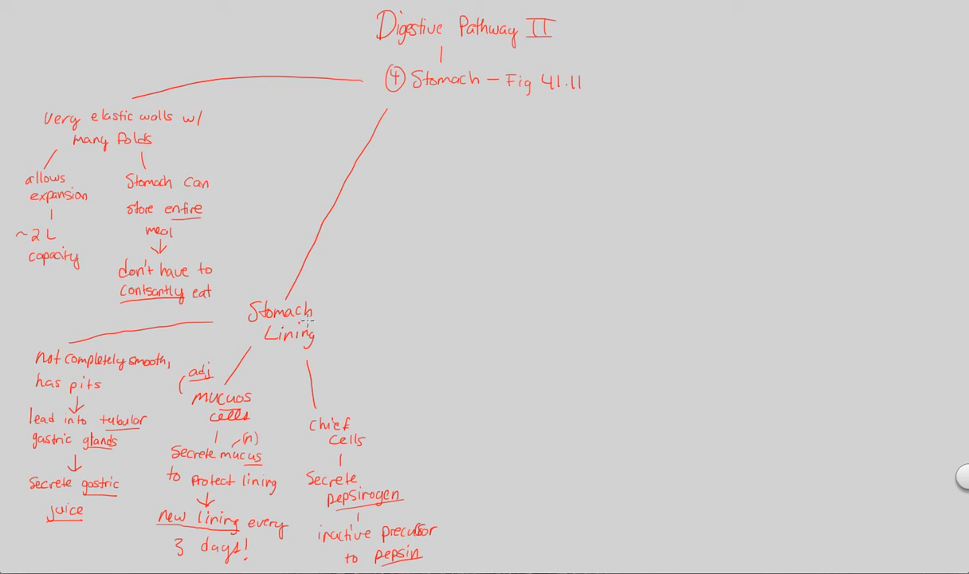
- Branch Stomach Lining to 'Parietal cells → ATP pumps put H+ into stomach lumen'
left_click_drag(319, 335, 402, 379)
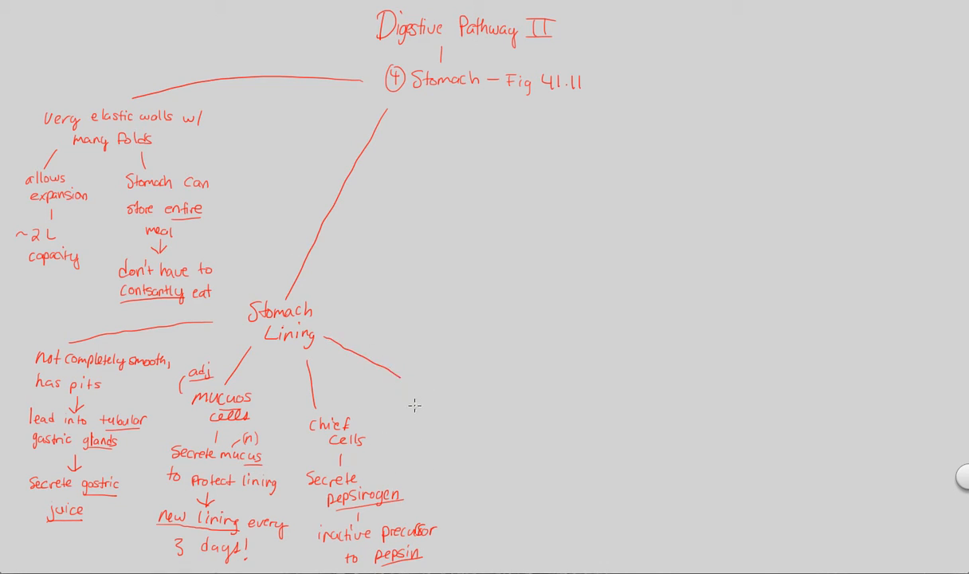
type("Parietal Ce")
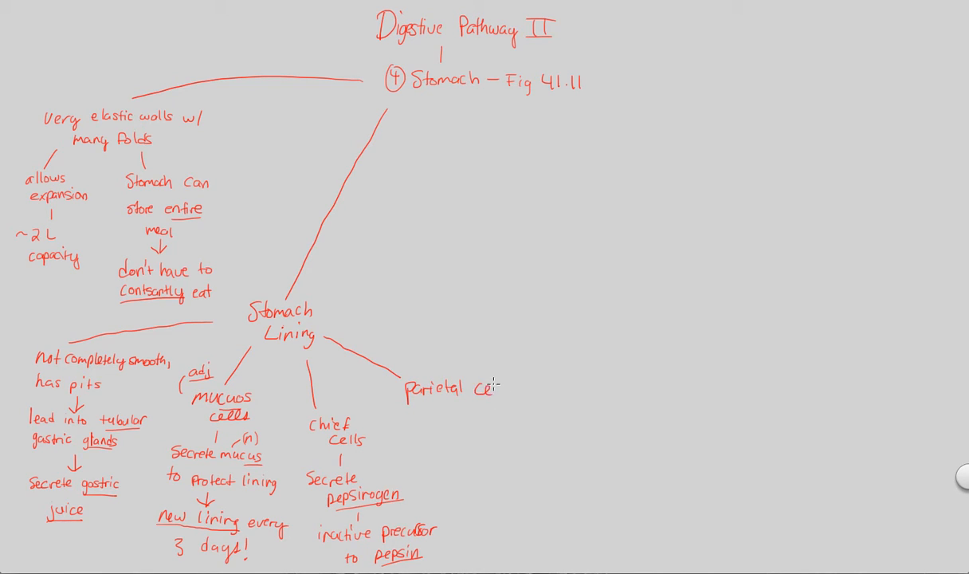
type("lls")
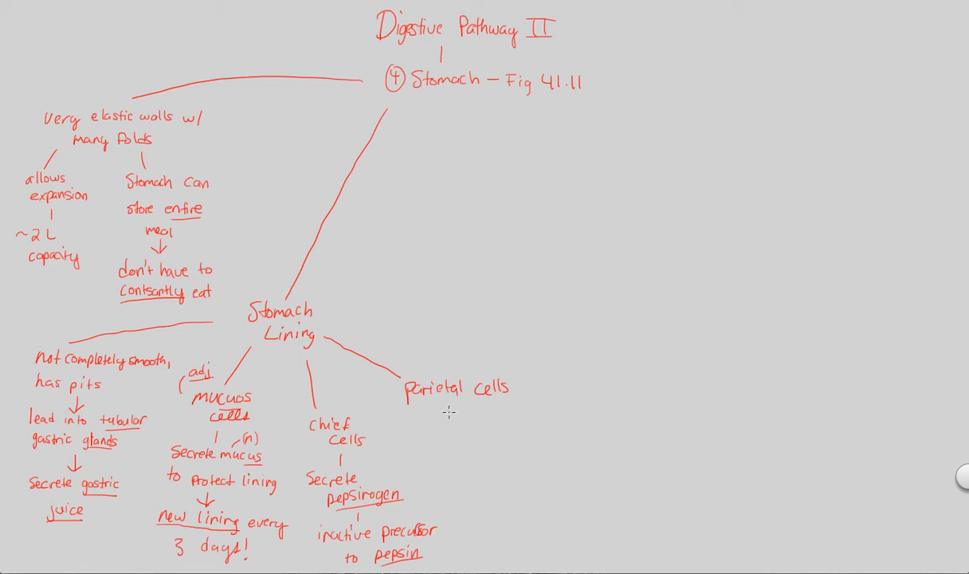
type("ATP pumps")
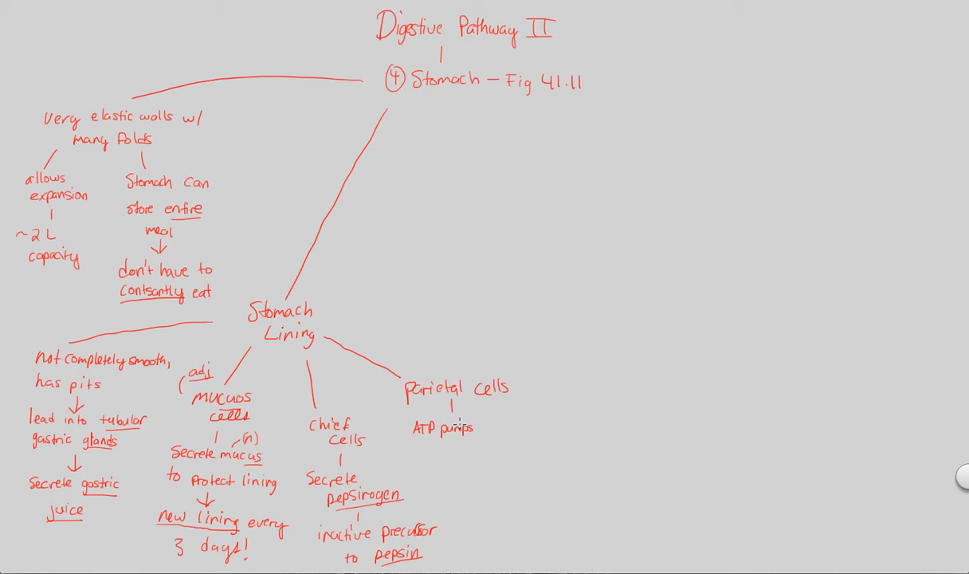
type("put H+")
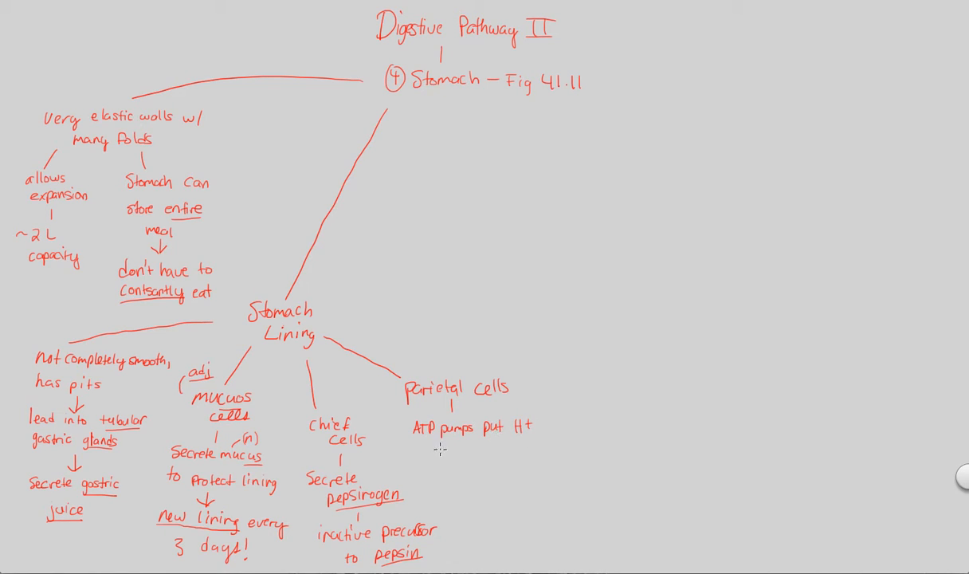
type("into")
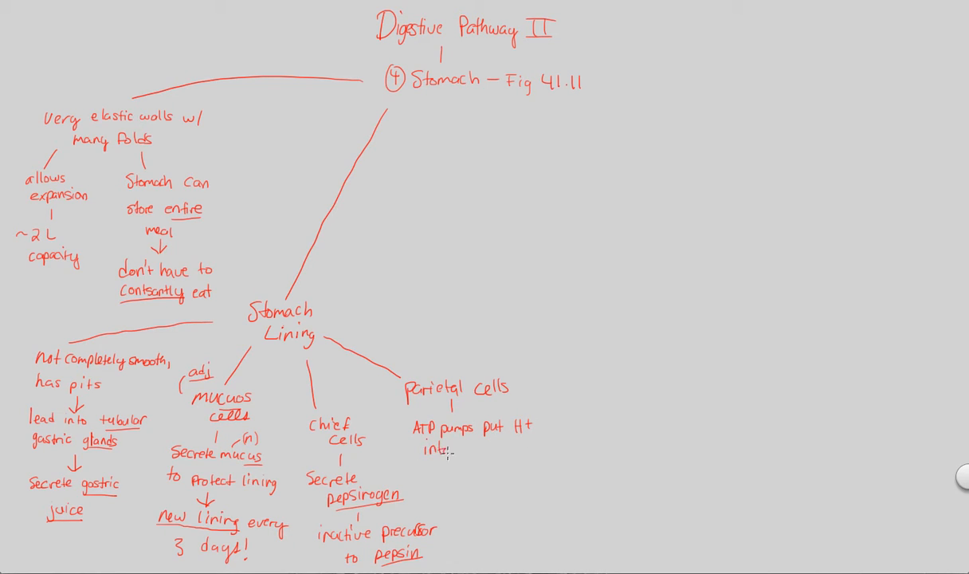
type("Stomach")
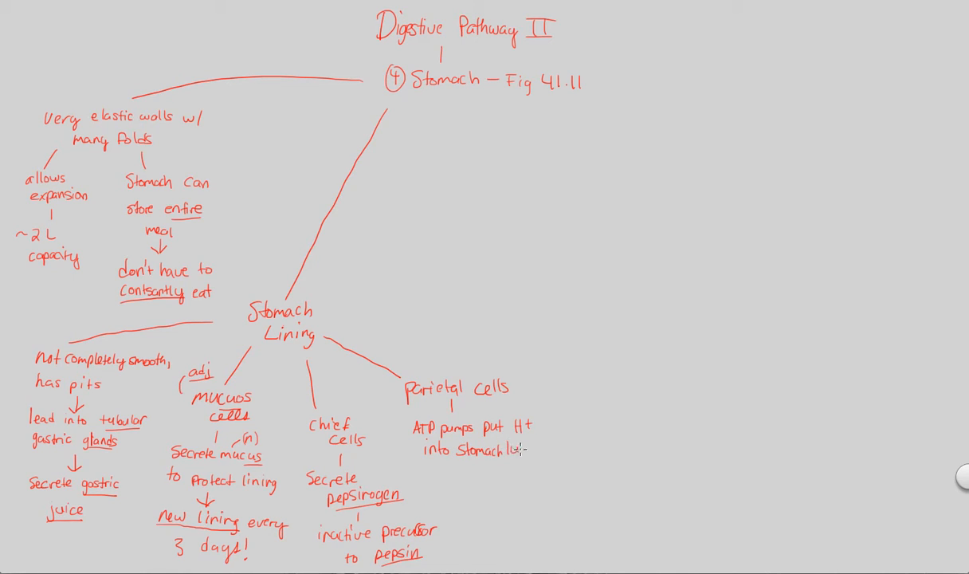
type("lumen")
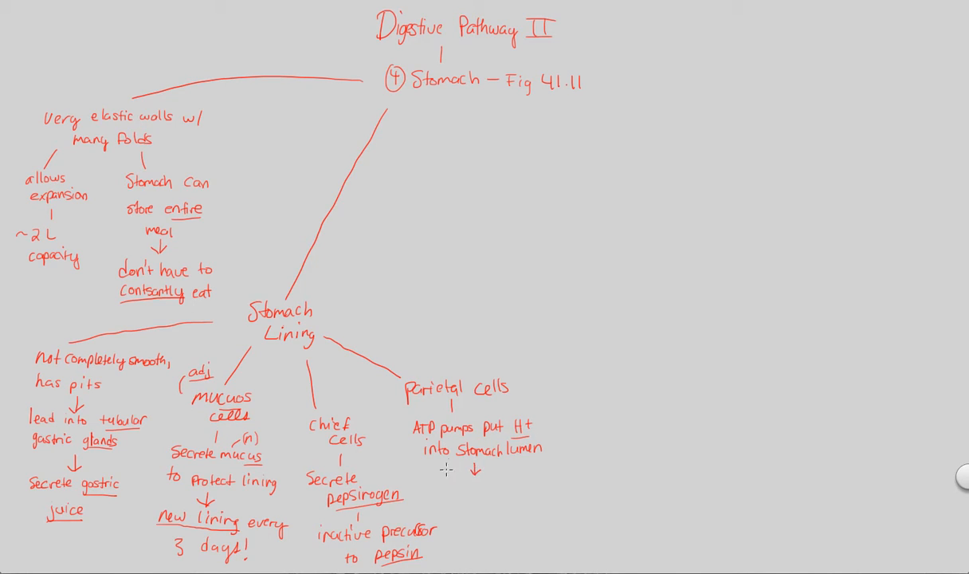
mouse_move(443, 507)
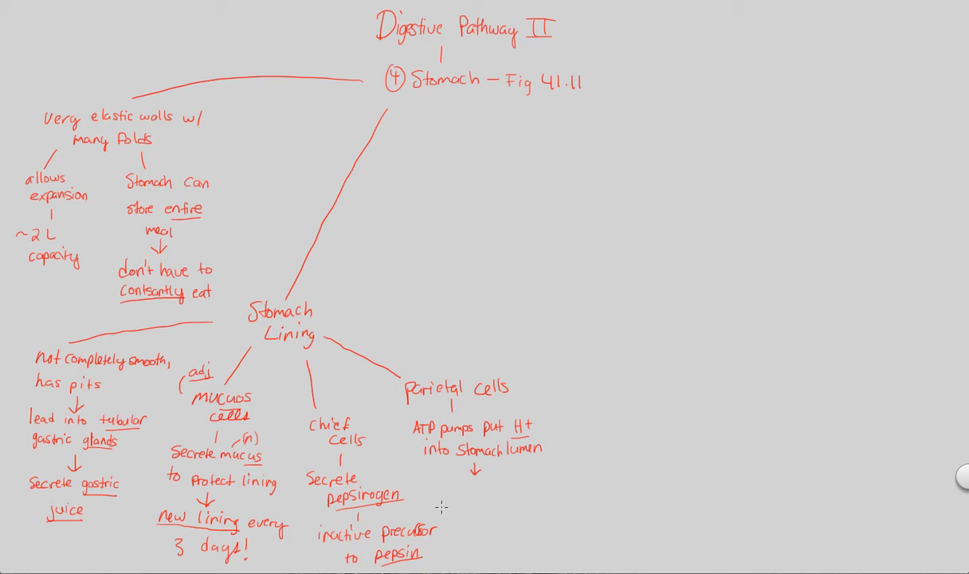
- Add 'Combines with Cl- (from PC) in lumen' beneath the H+ note
type("Combines w")
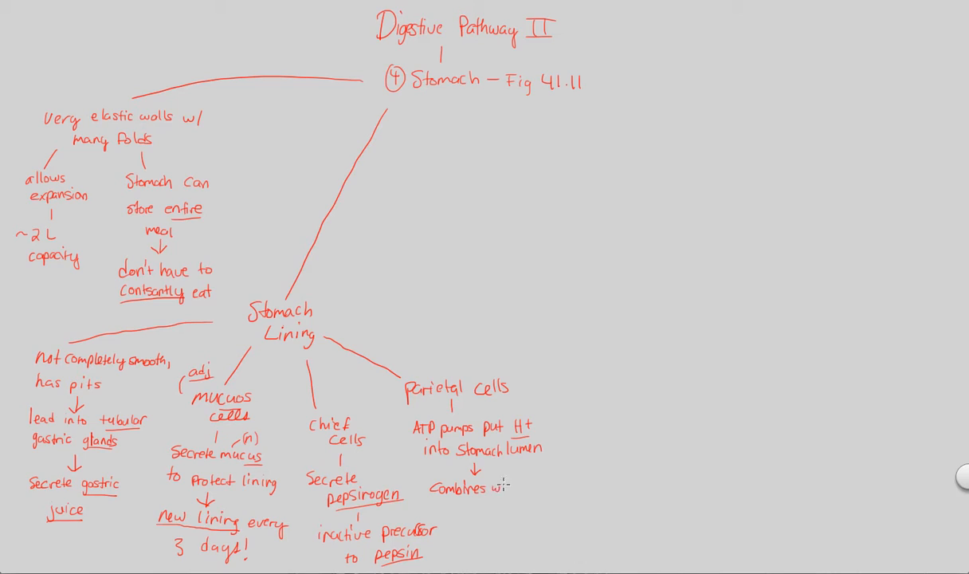
type("Cl- (")
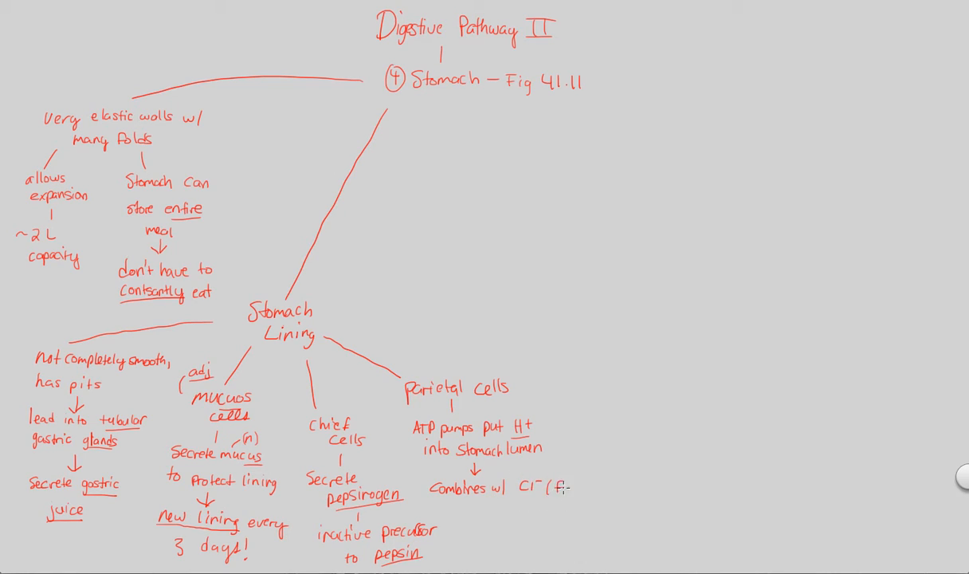
type("from PC)")
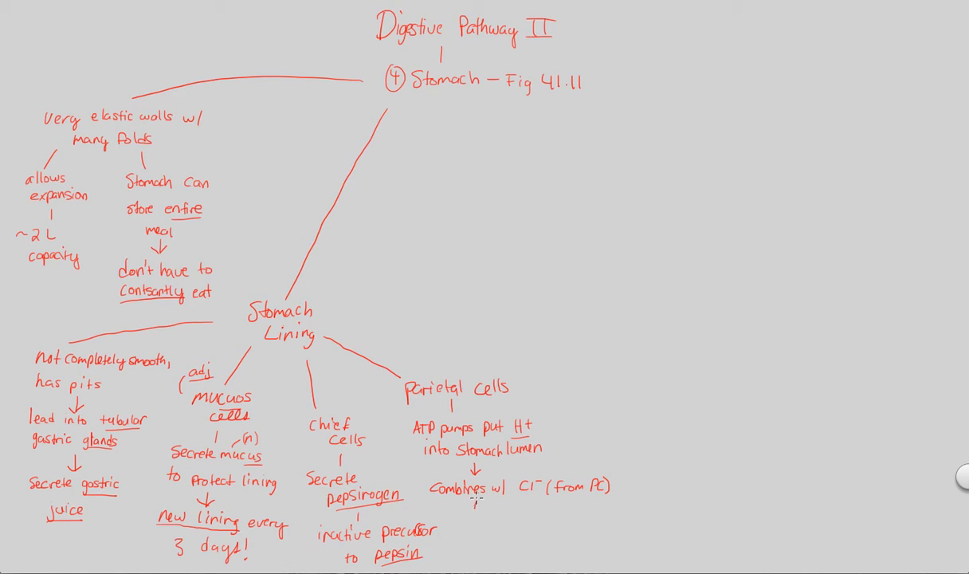
type("in lumen")
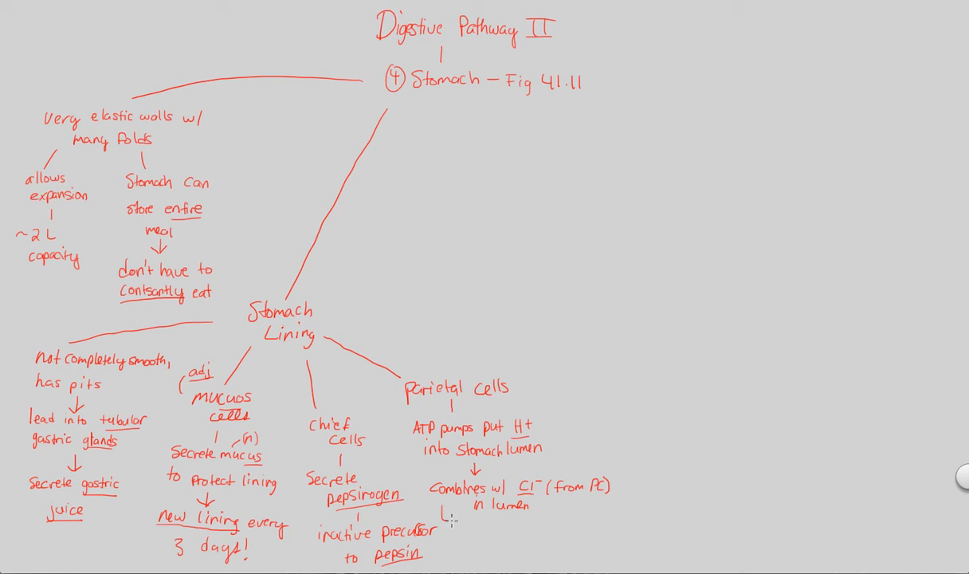
- Bracket the combining step to the result 'forms HCl, pH = 2'
left_click_drag(444, 516, 618, 507)
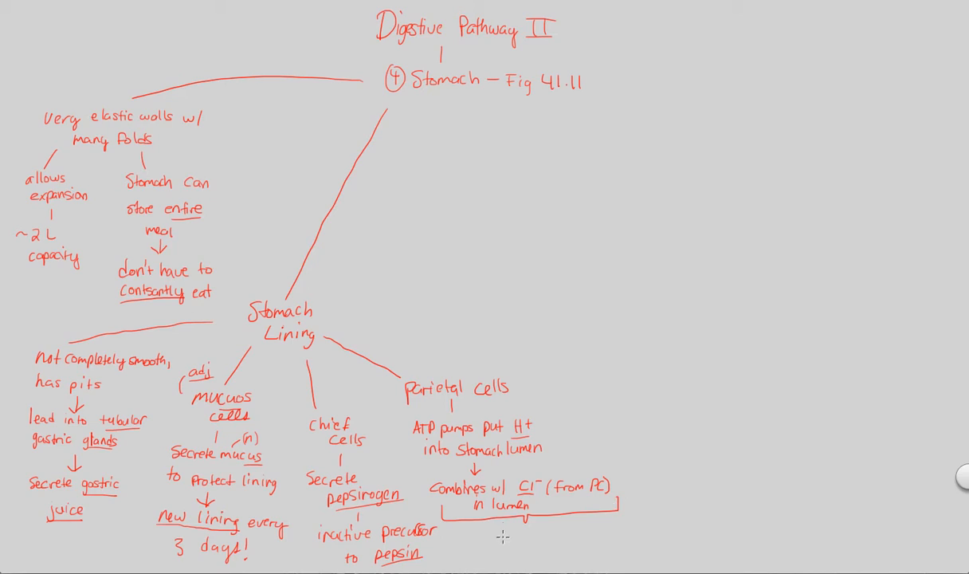
type("forms")
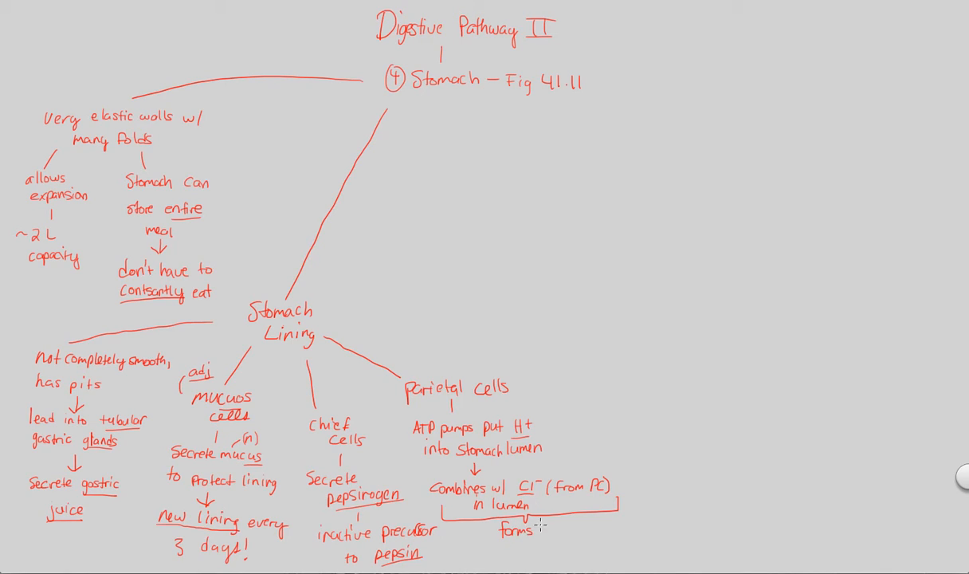
type("HCl")
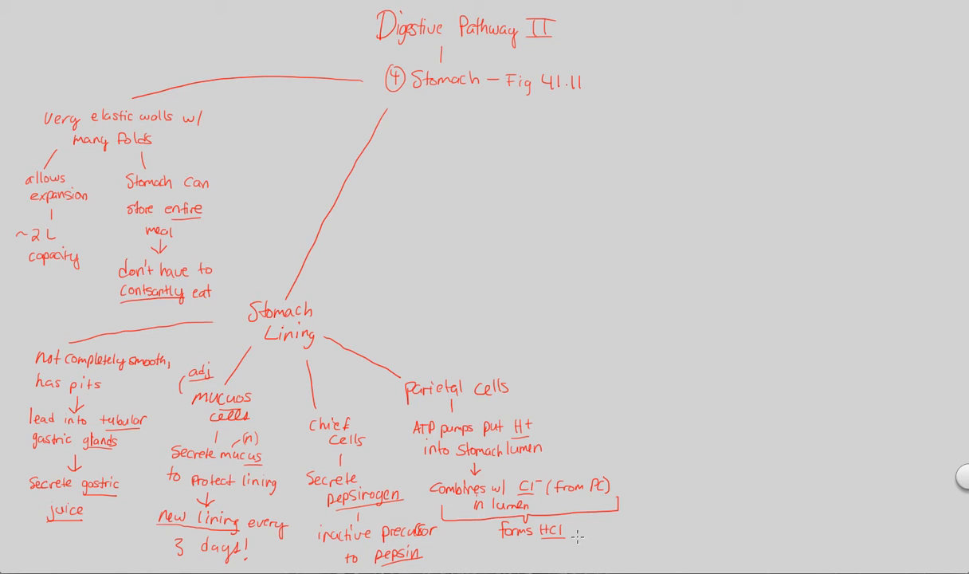
type("p4")
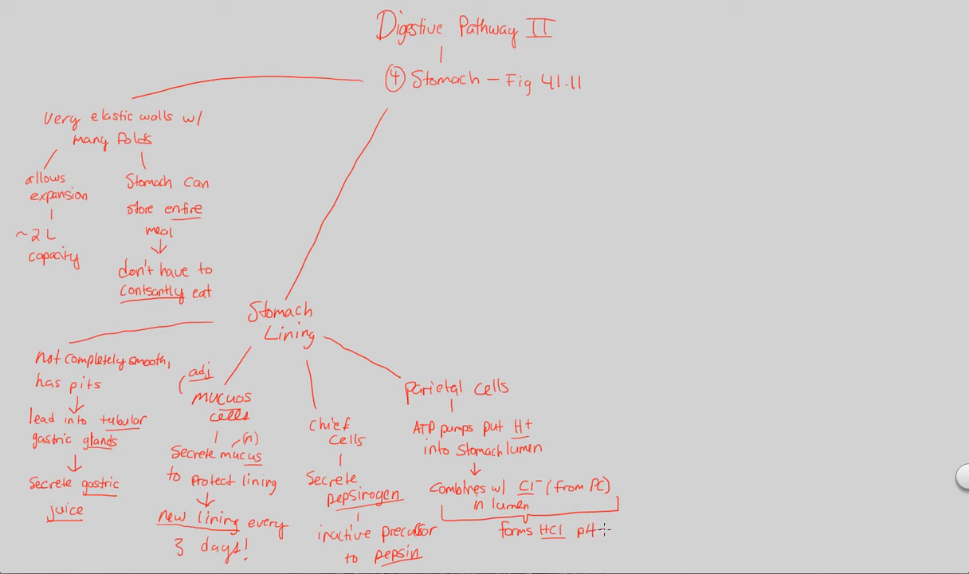
type("=2")
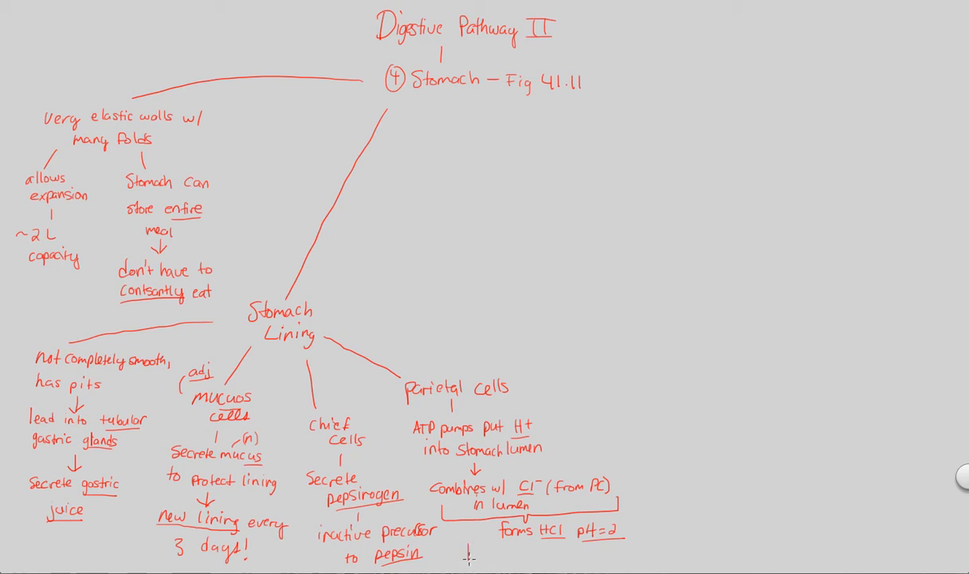
- Write and underline 'VERY ACIDIC' below the HCl note
type("VERY")
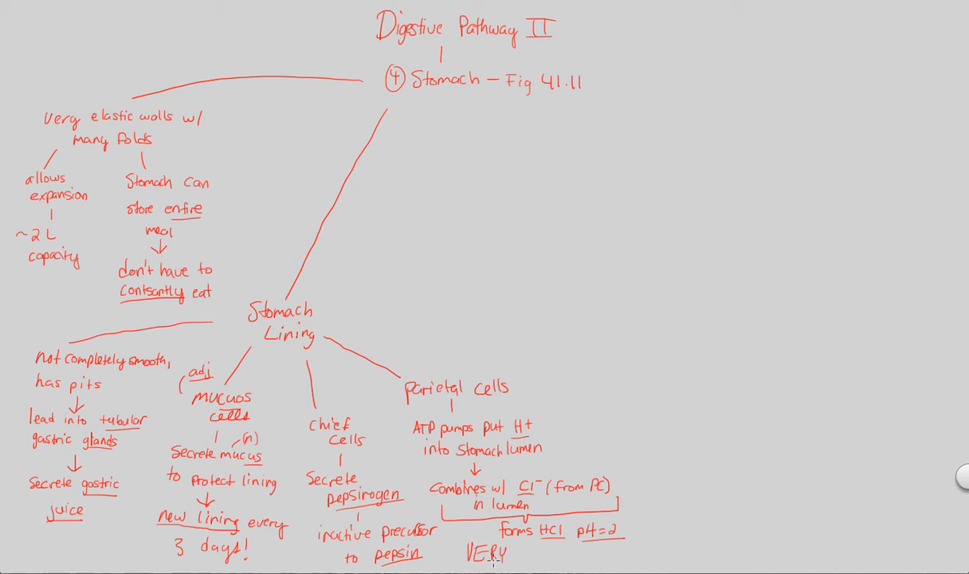
type("ACT")
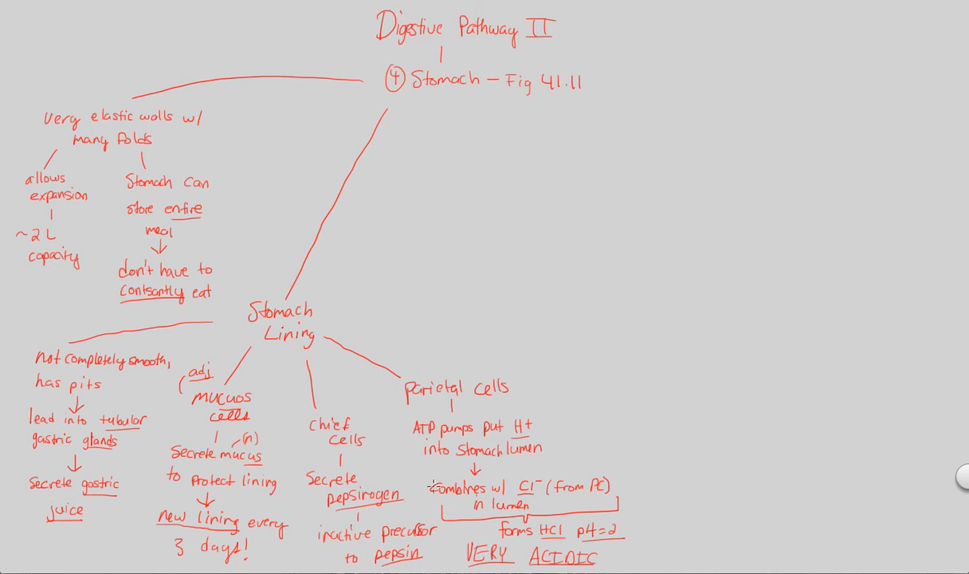
mouse_move(411, 497)
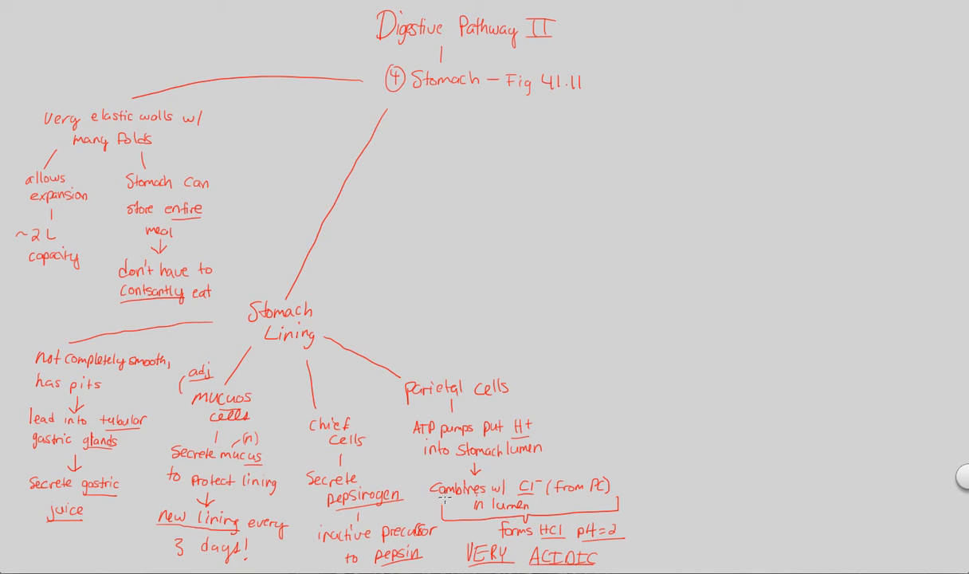
mouse_move(422, 498)
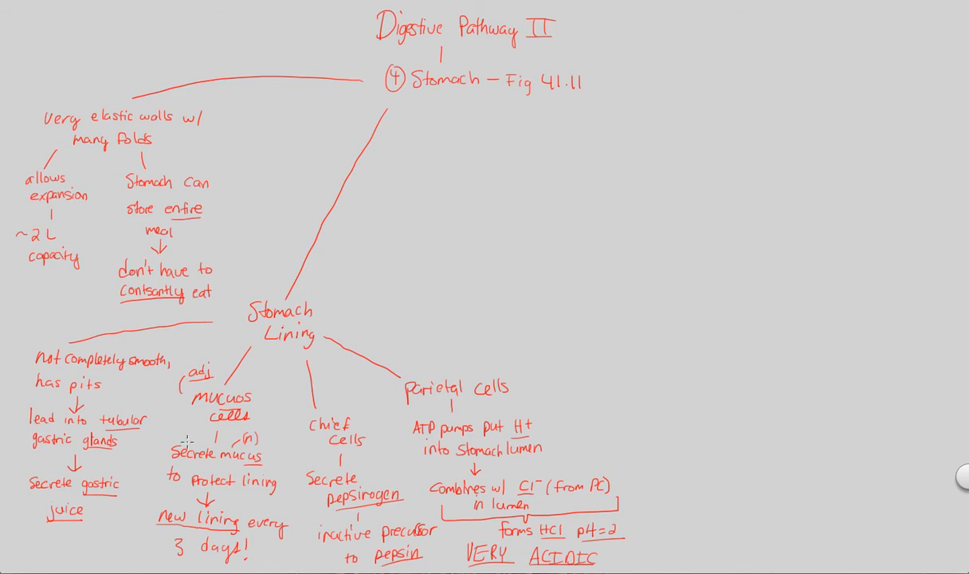
mouse_move(437, 463)
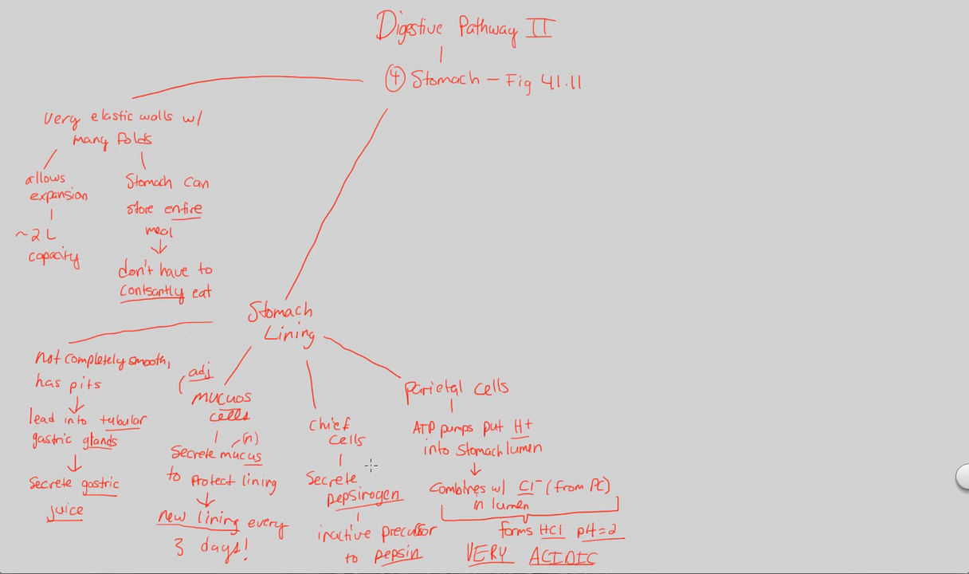
mouse_move(561, 125)
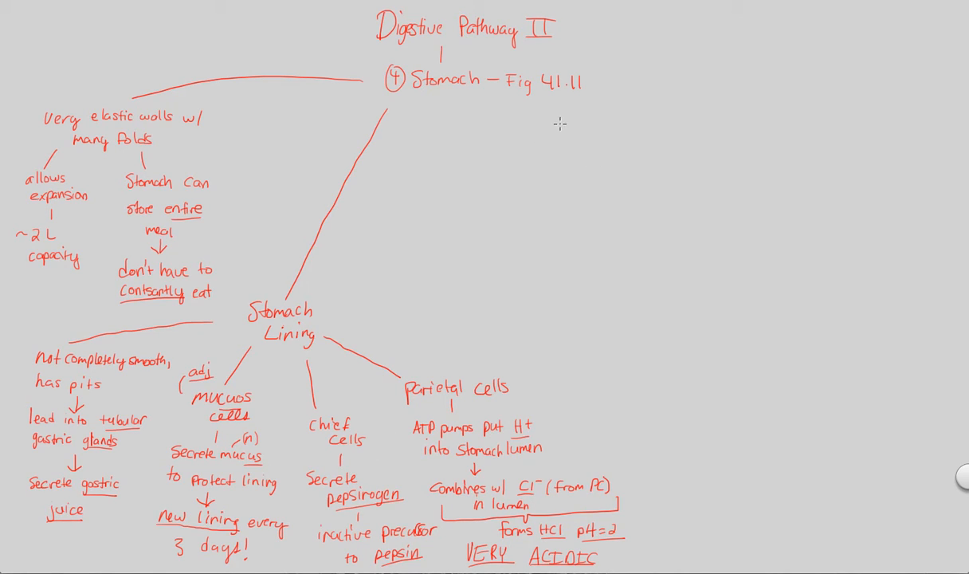
- Branch 'HCl' off Stomach with a connector down to 'antimicrobial'
type("HC")
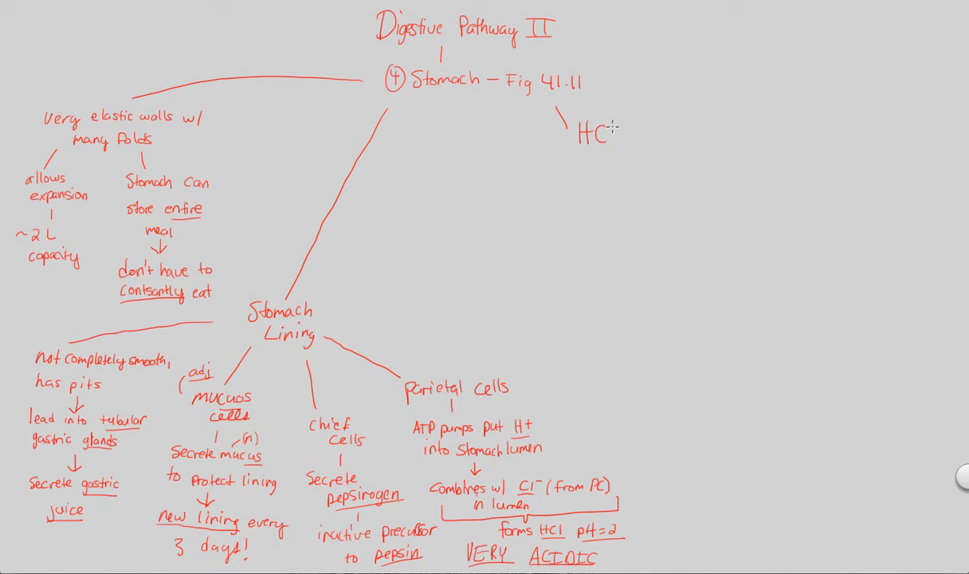
left_click(606, 134)
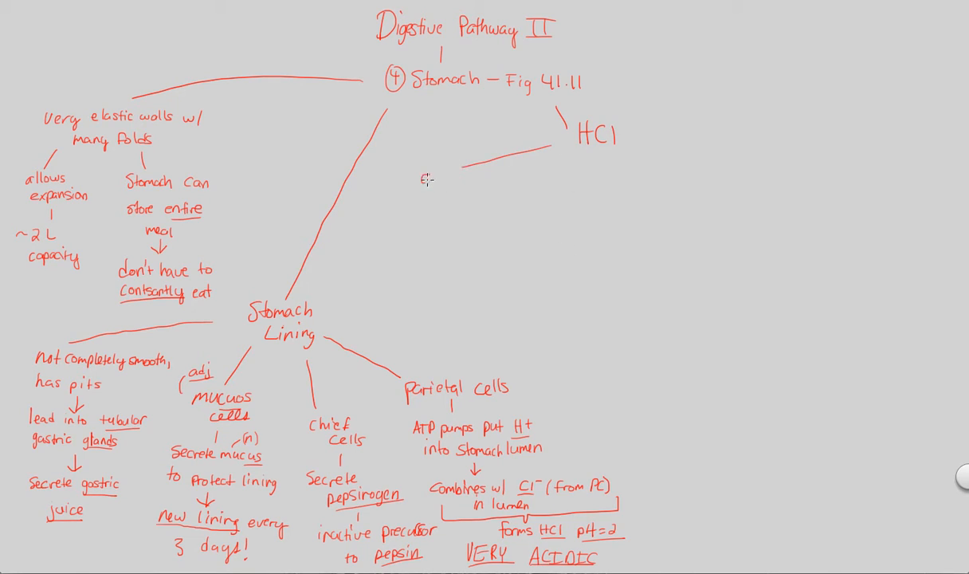
type("antimi")
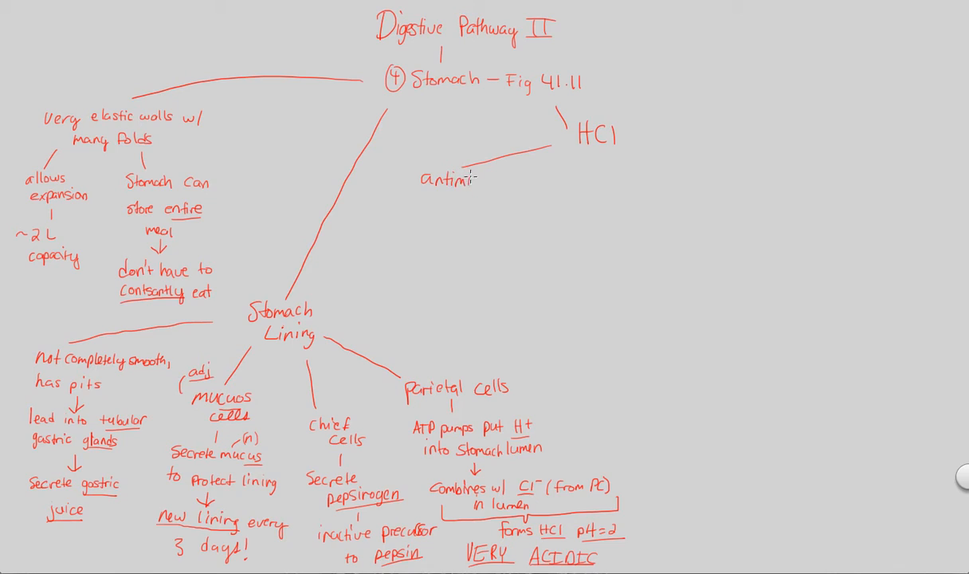
type("crobial")
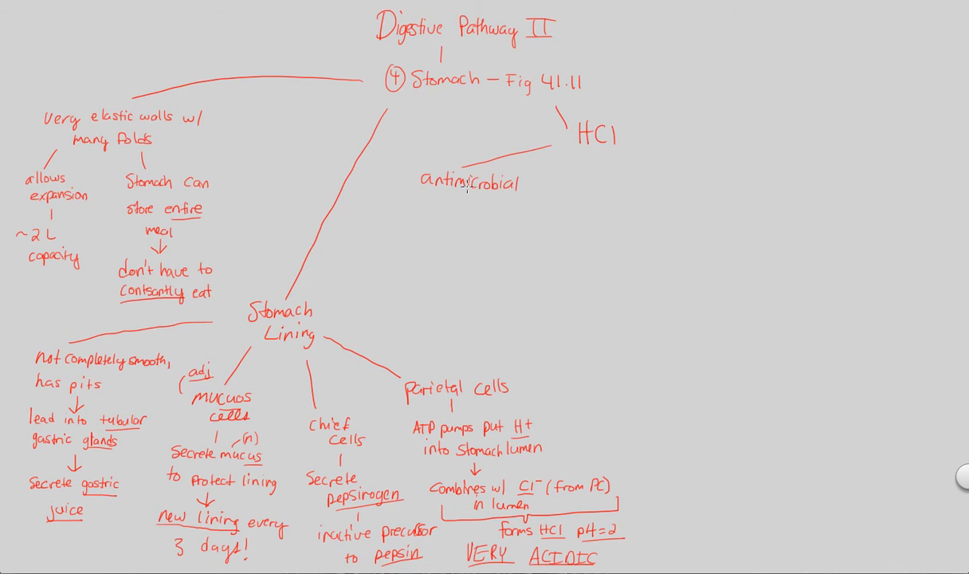
mouse_move(453, 209)
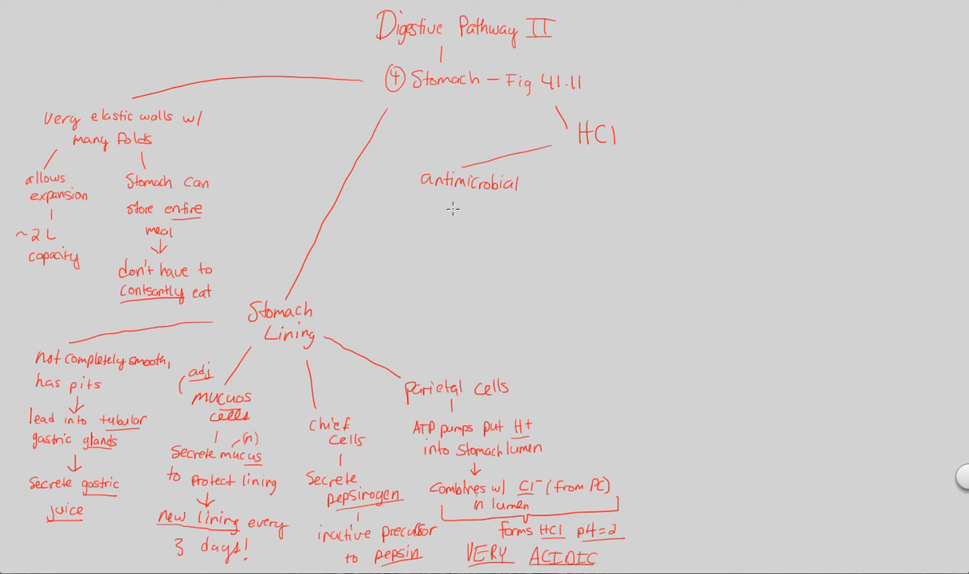
- Continue the note with 'kills most bac digested w/ food'
type("k")
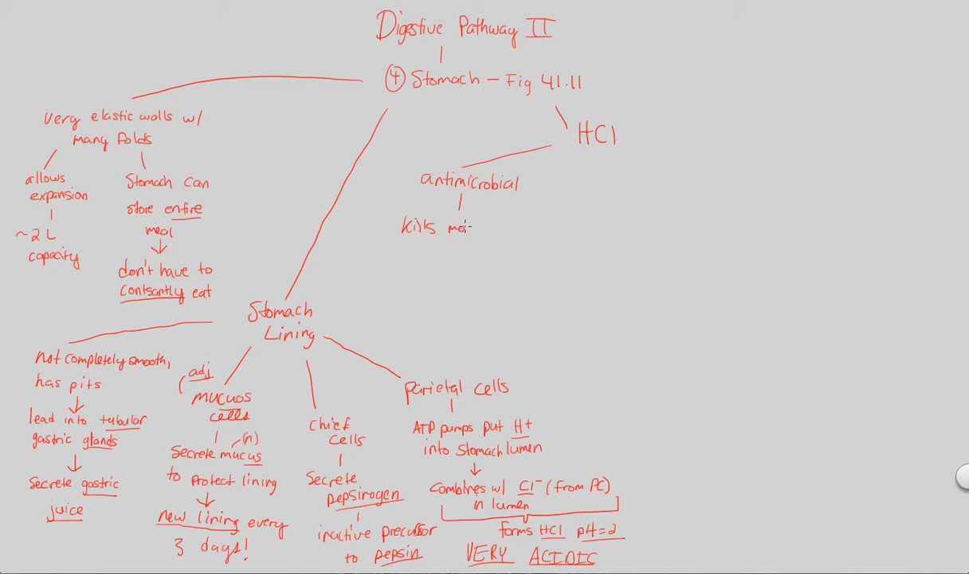
type("most bac")
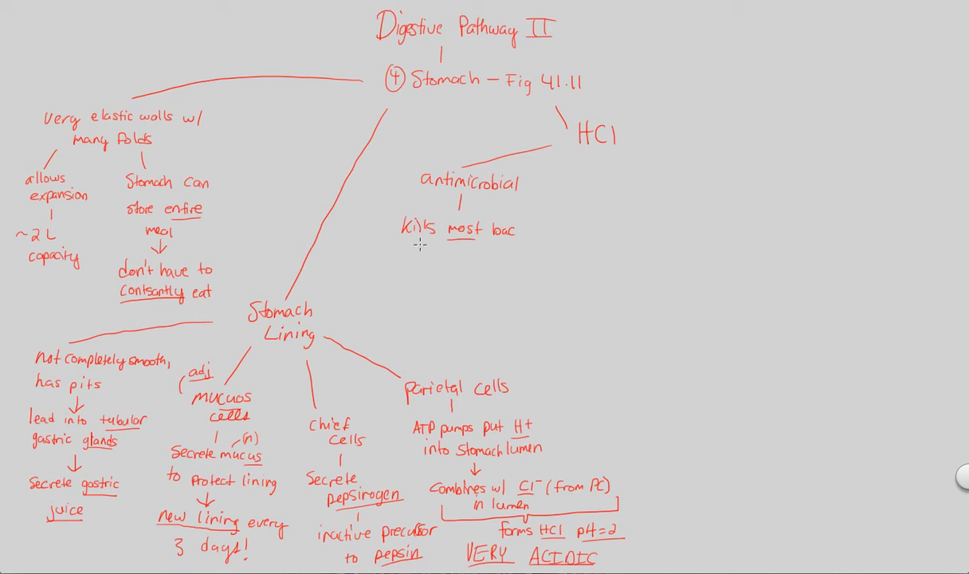
type("digesti")
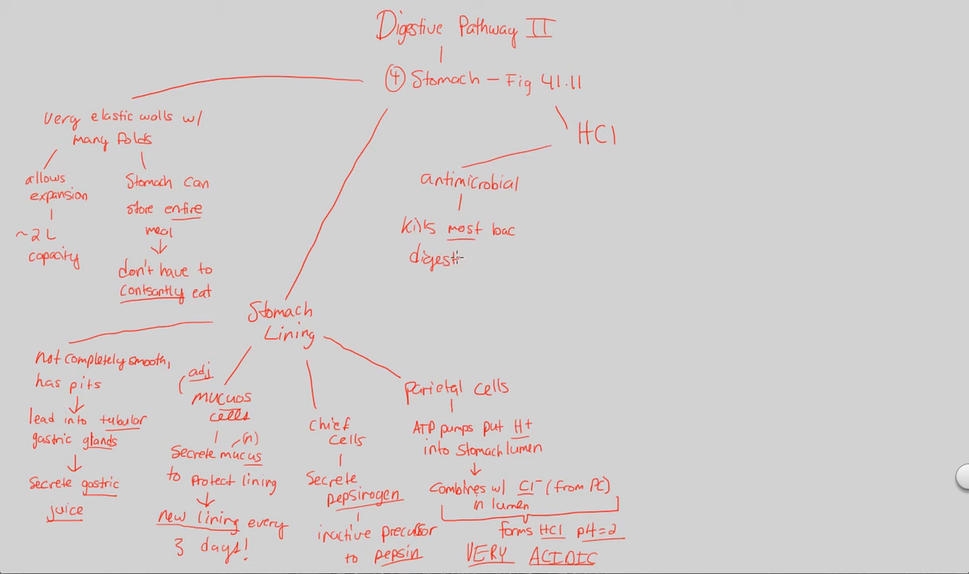
type("ed w/ f")
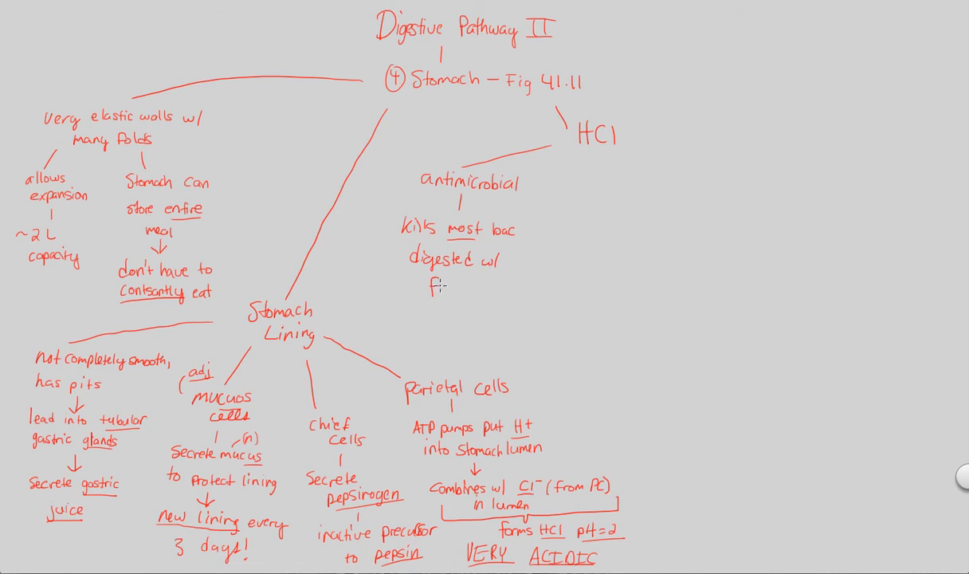
type("food")
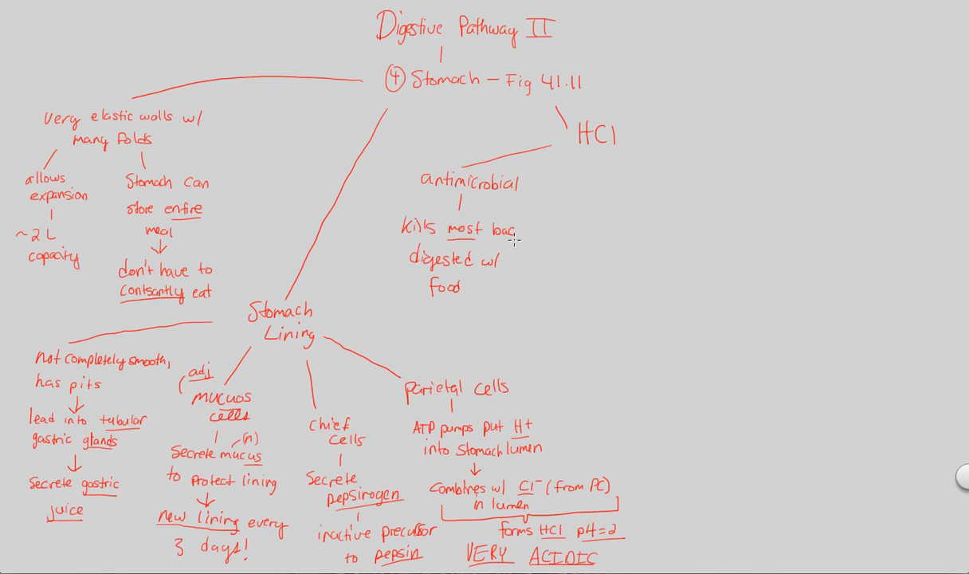
mouse_move(518, 235)
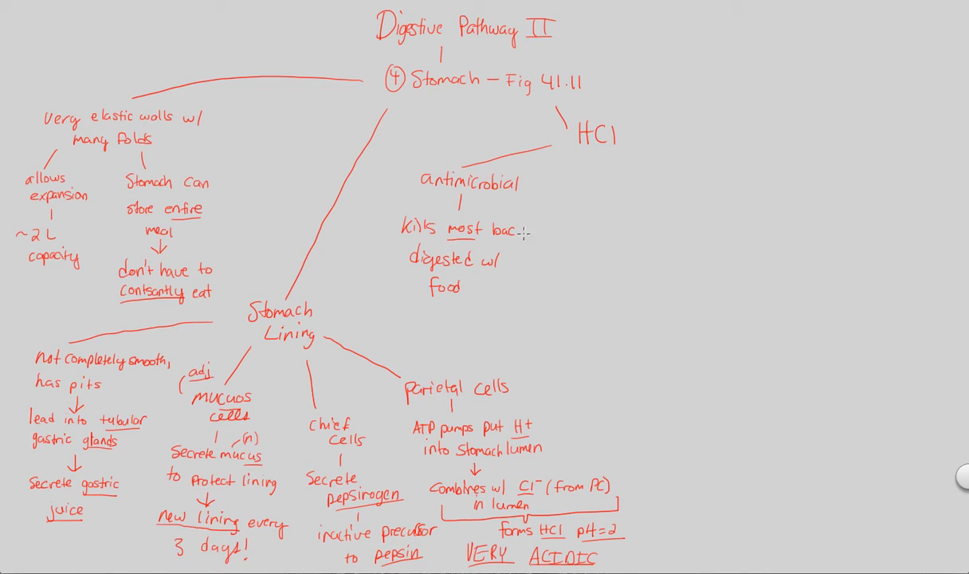
mouse_move(481, 281)
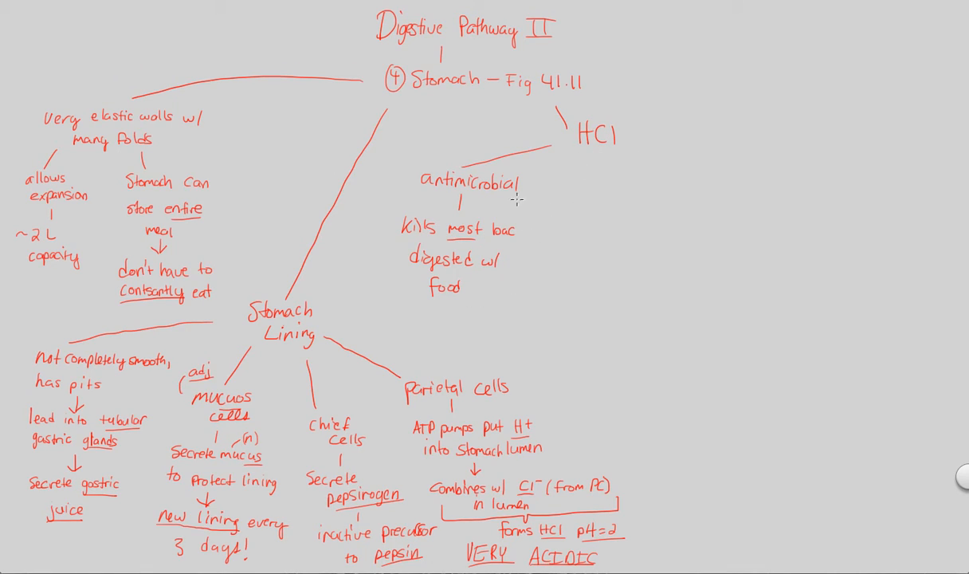
mouse_move(509, 228)
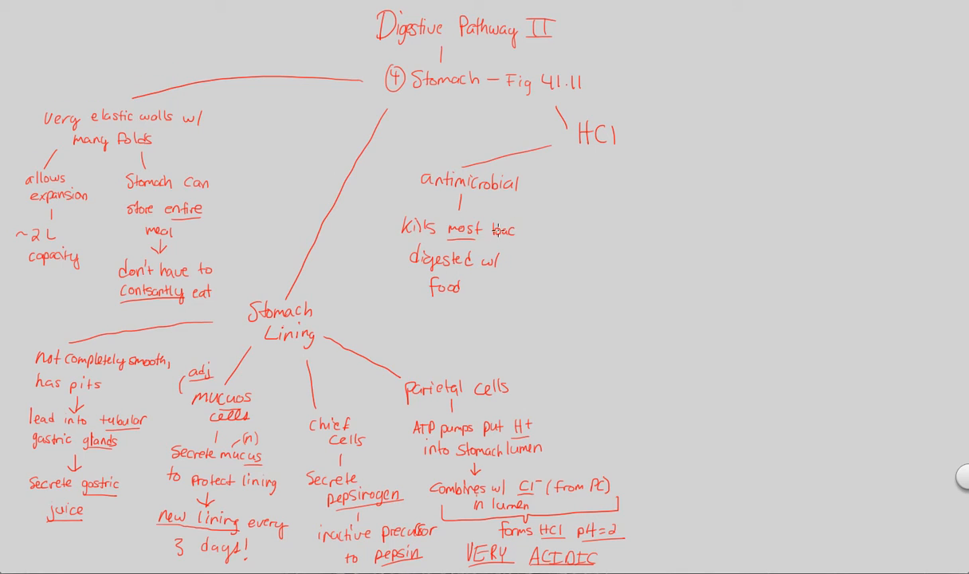
mouse_move(501, 198)
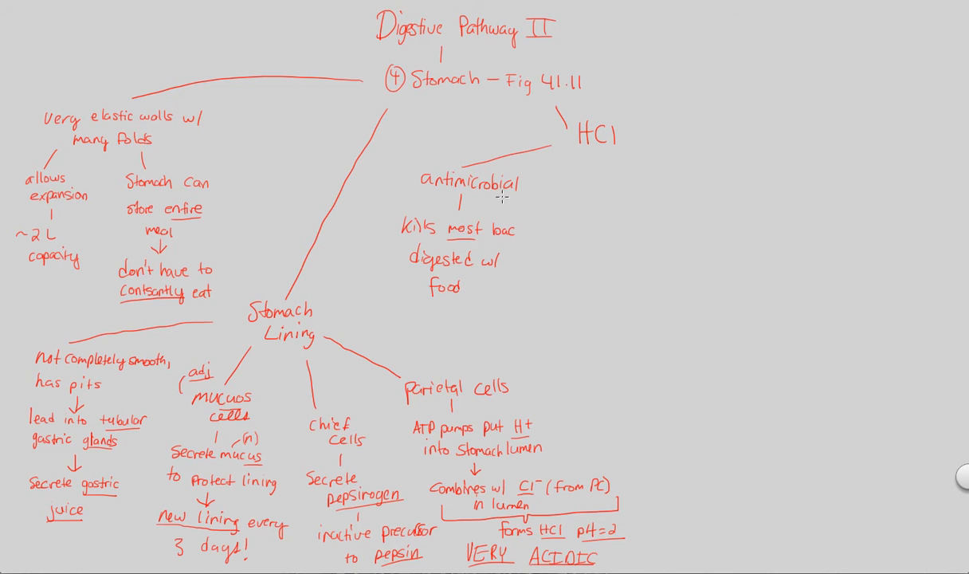
mouse_move(565, 174)
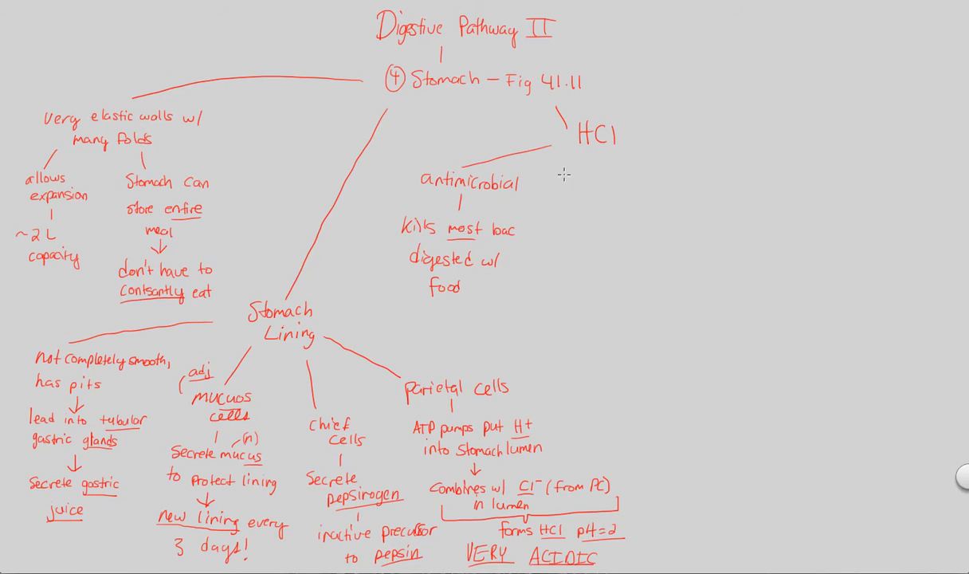
mouse_move(555, 475)
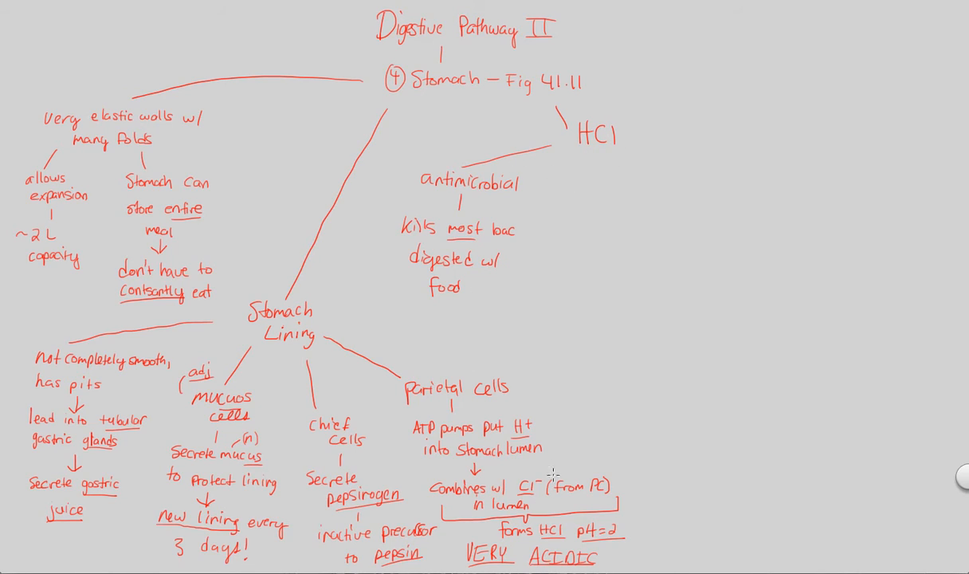
mouse_move(508, 201)
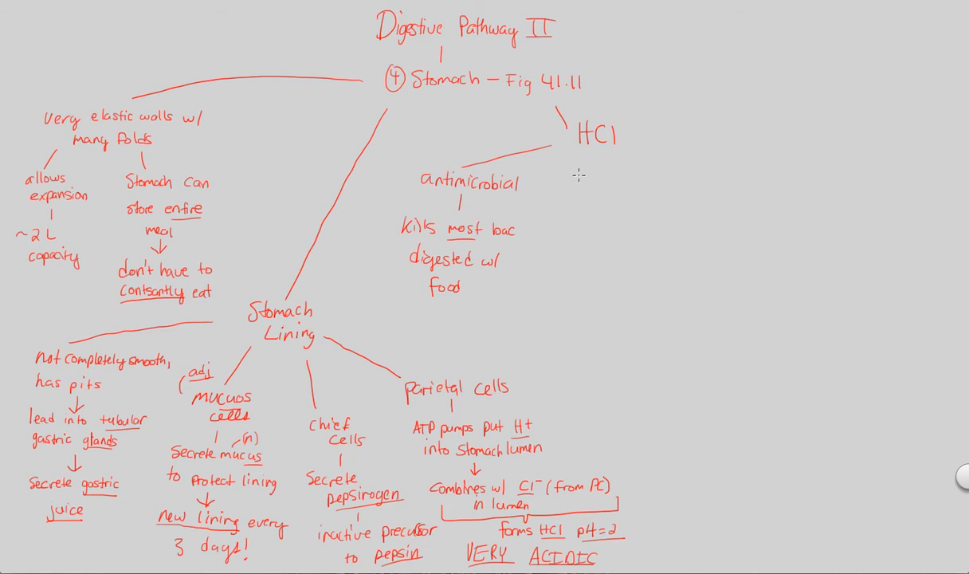
mouse_move(587, 150)
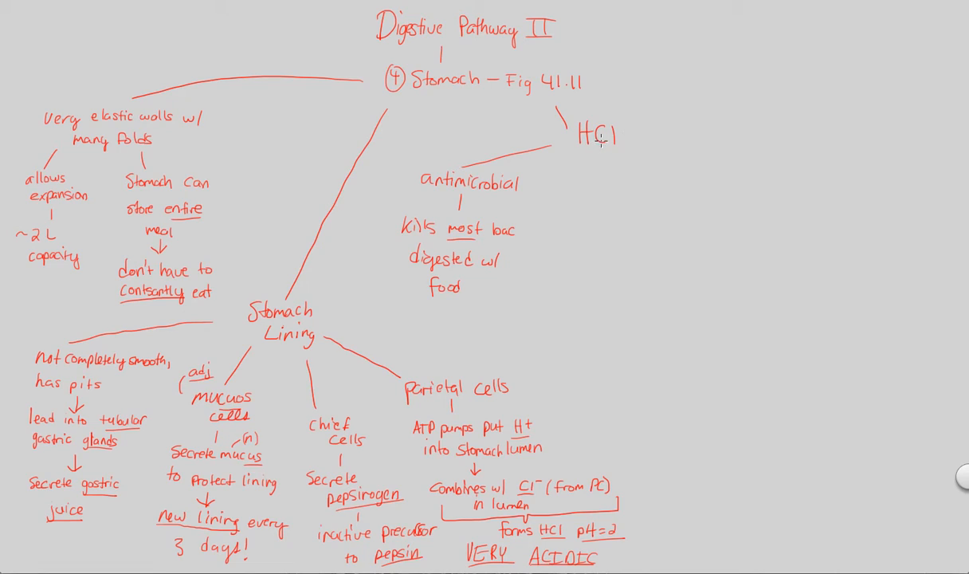
mouse_move(508, 210)
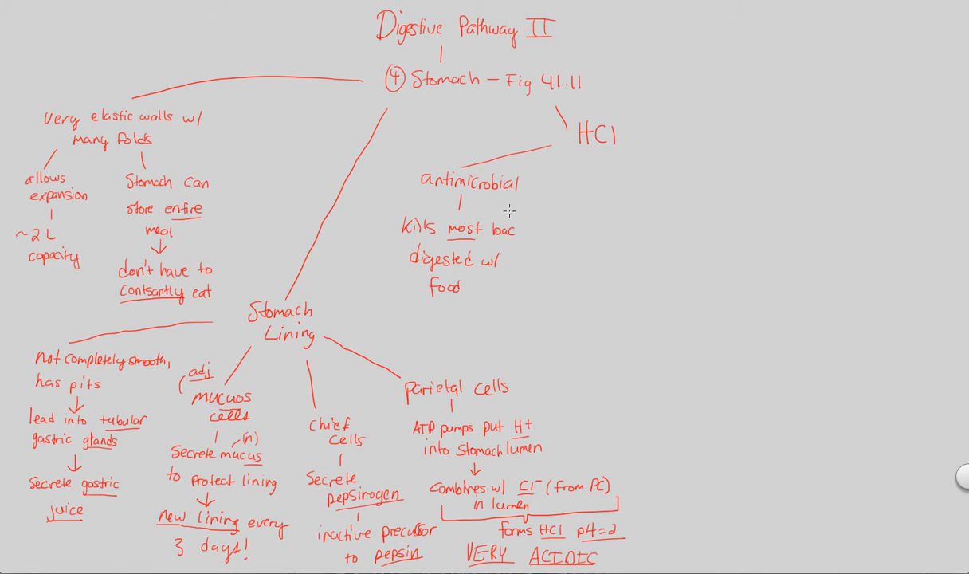
mouse_move(354, 523)
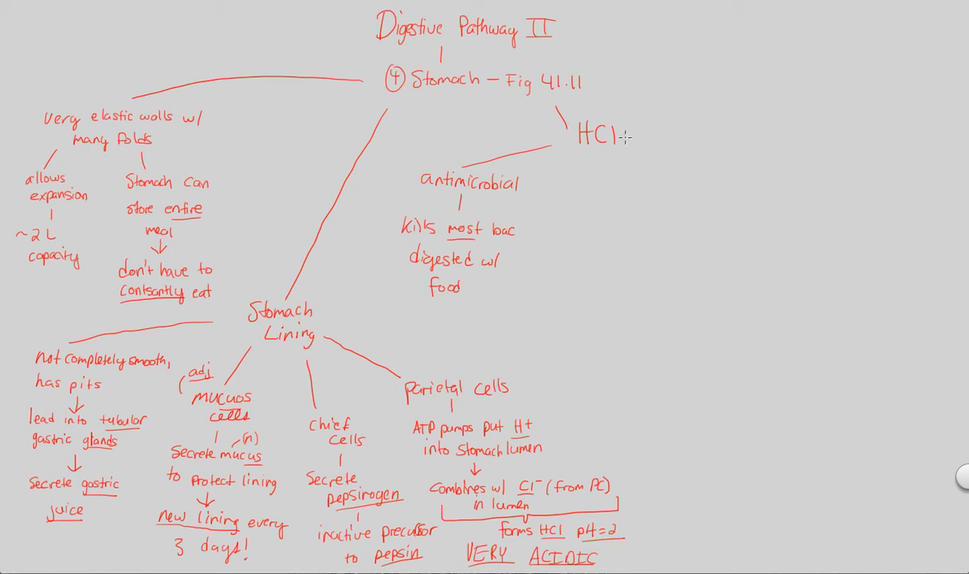
- Extend HCl rightward to 'remove short part of pepsinogen PPC'
left_click_drag(629, 140, 670, 140)
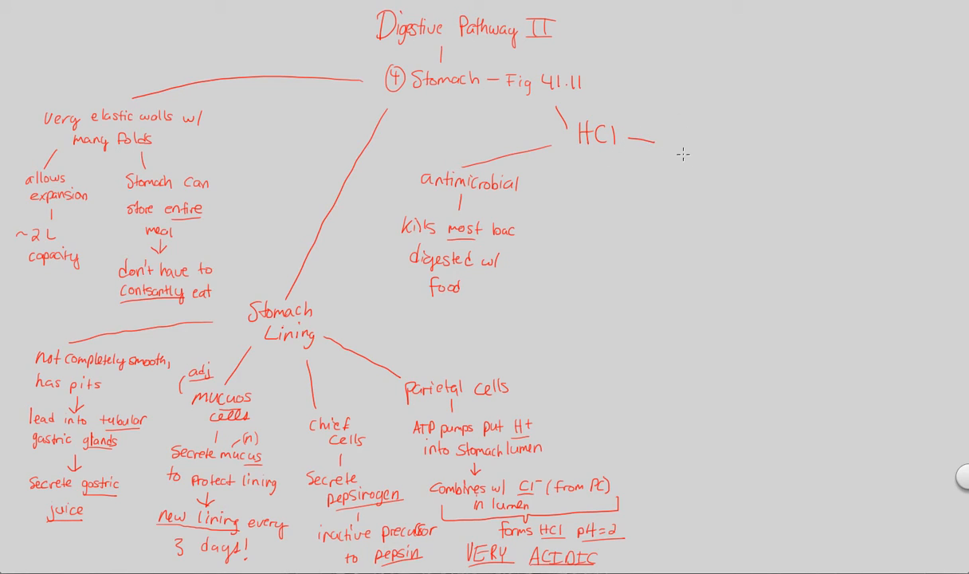
mouse_move(666, 150)
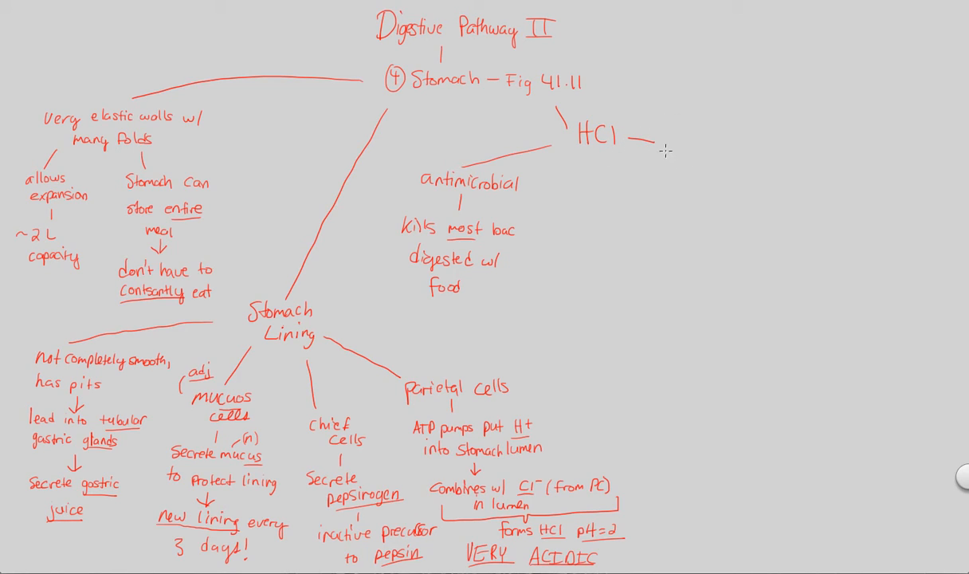
type("remove")
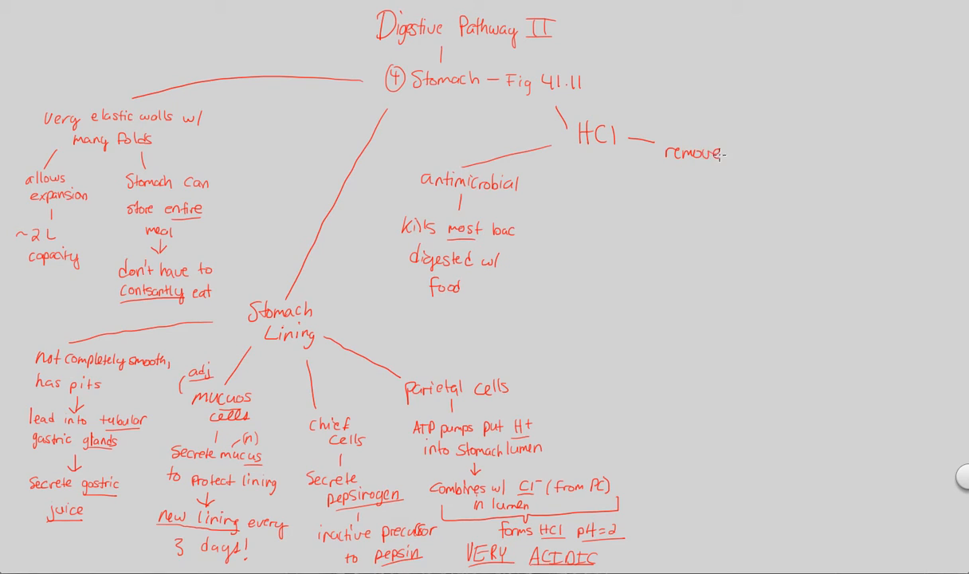
mouse_move(386, 479)
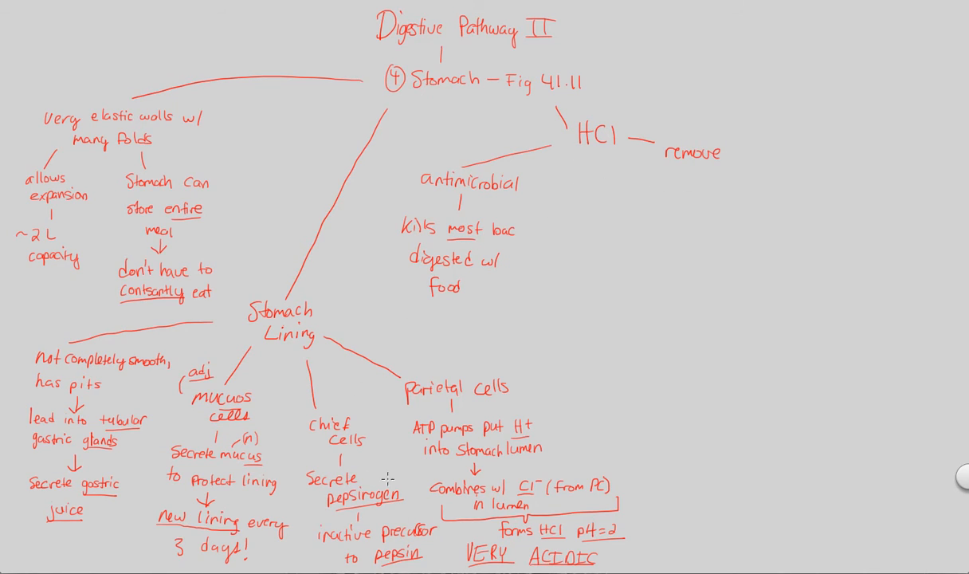
mouse_move(804, 185)
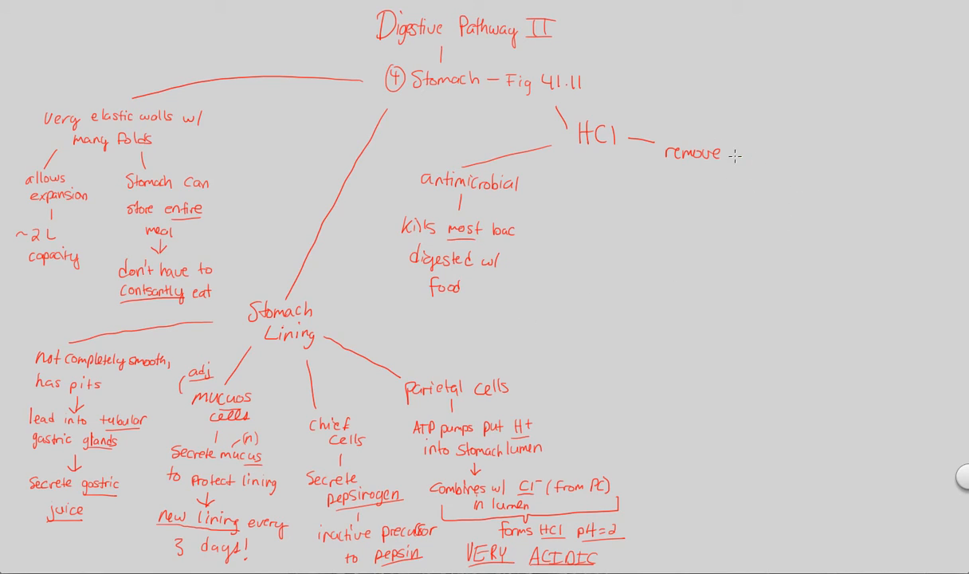
type("short")
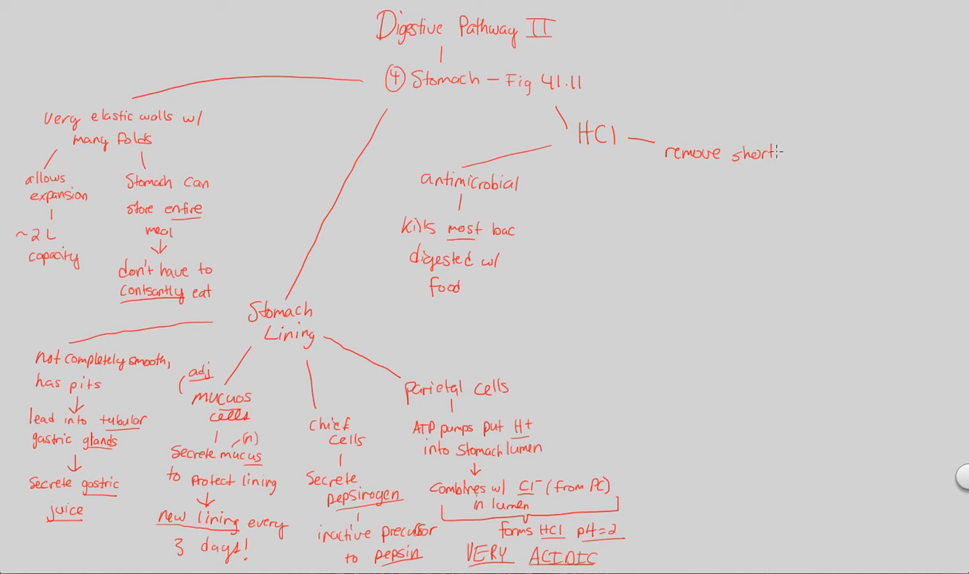
type("par")
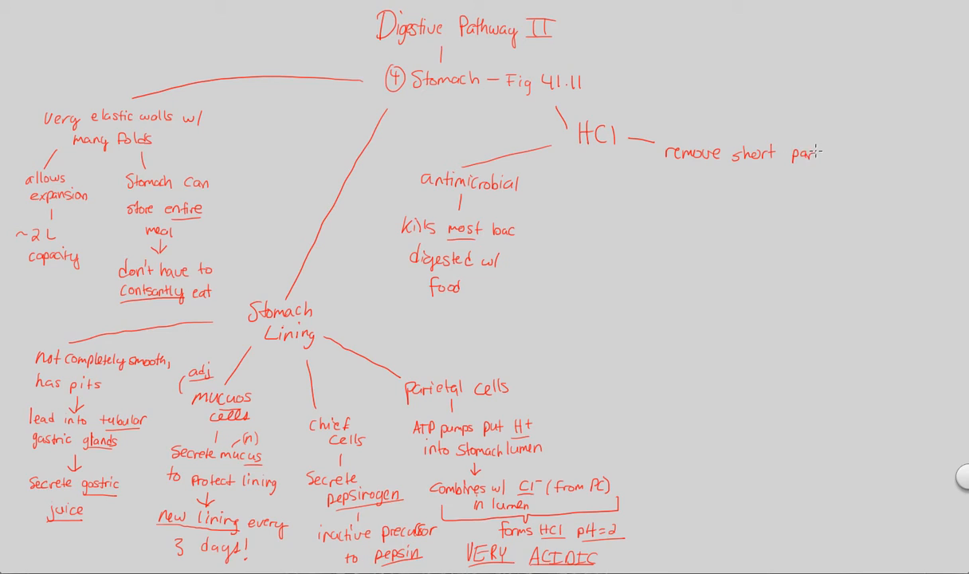
type("of pr")
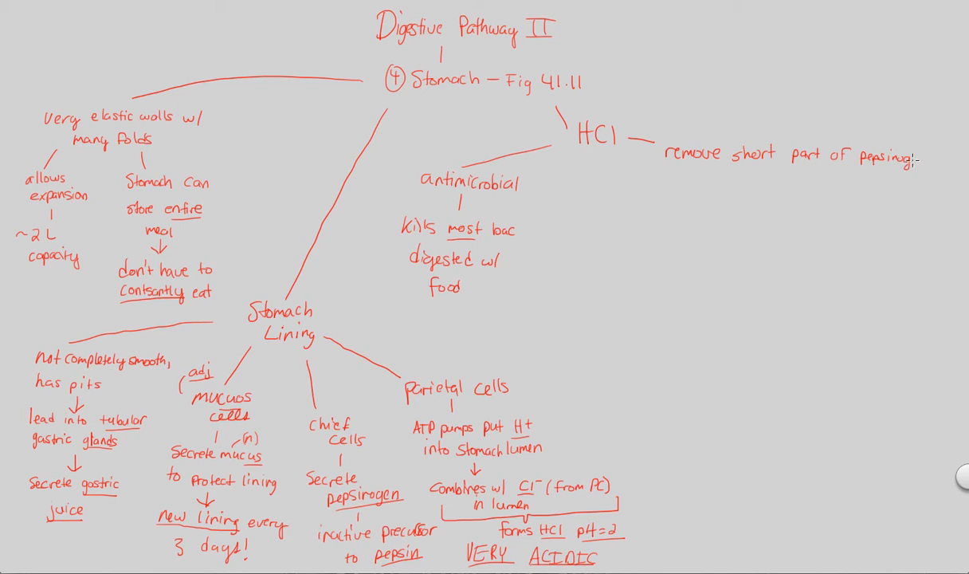
type("en PPC")
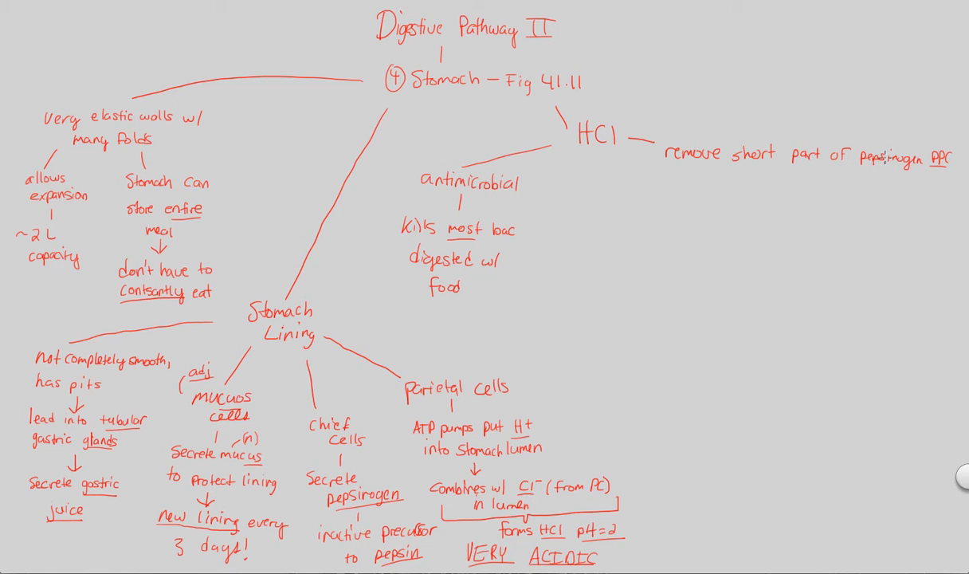
mouse_move(816, 168)
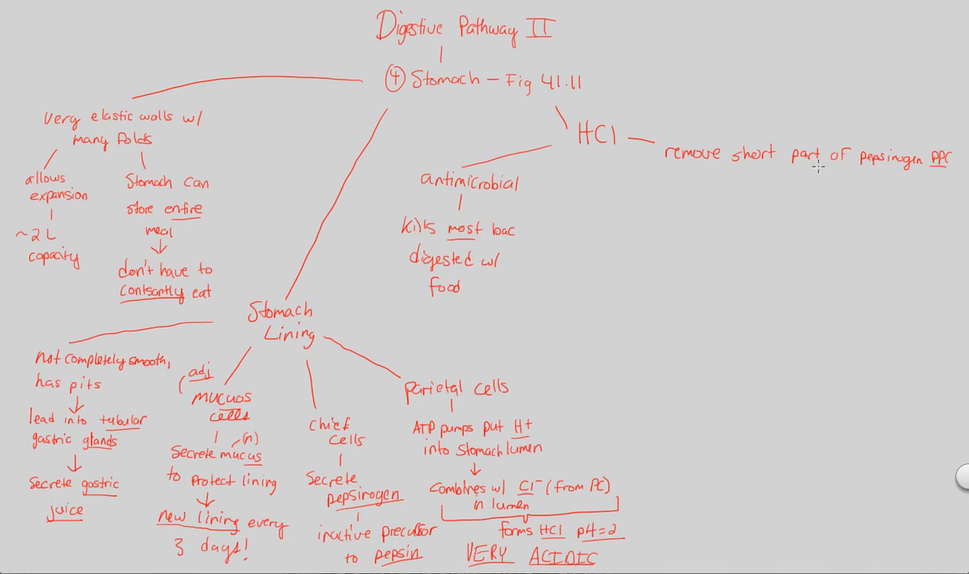
mouse_move(803, 164)
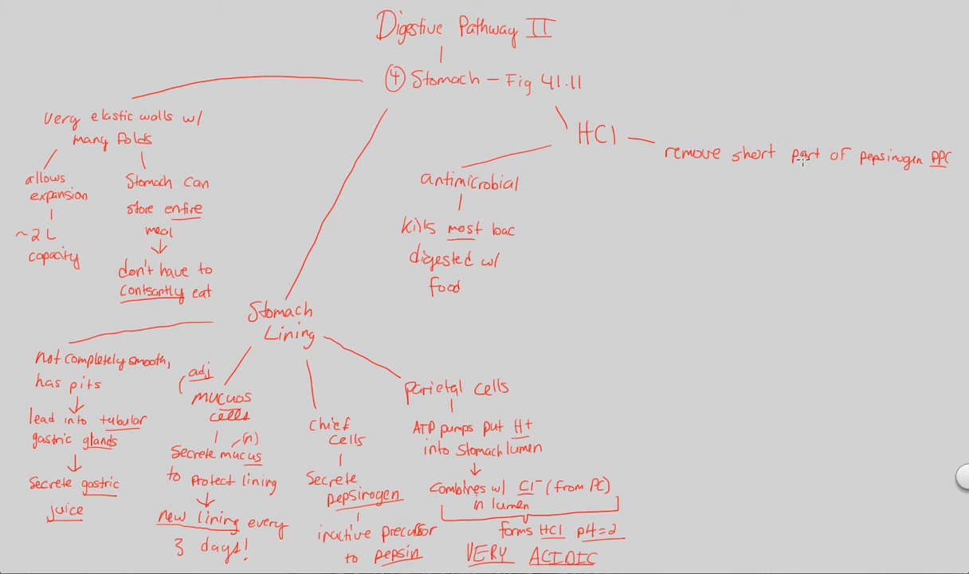
mouse_move(802, 165)
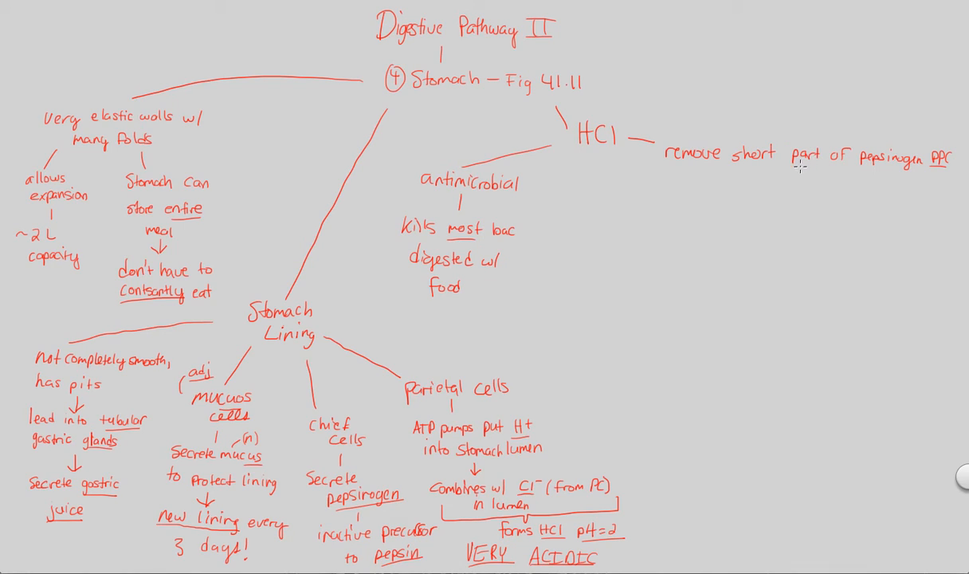
mouse_move(778, 177)
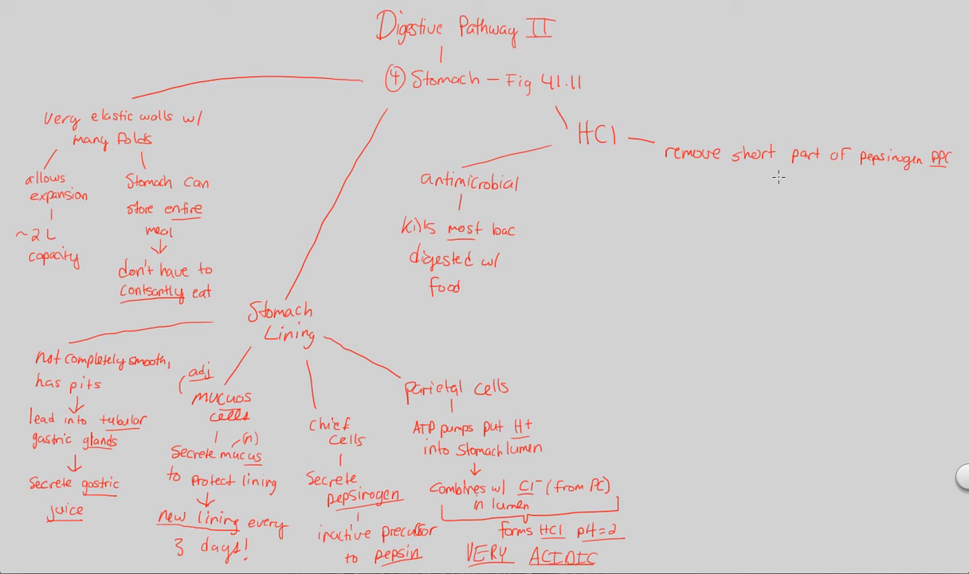
mouse_move(872, 185)
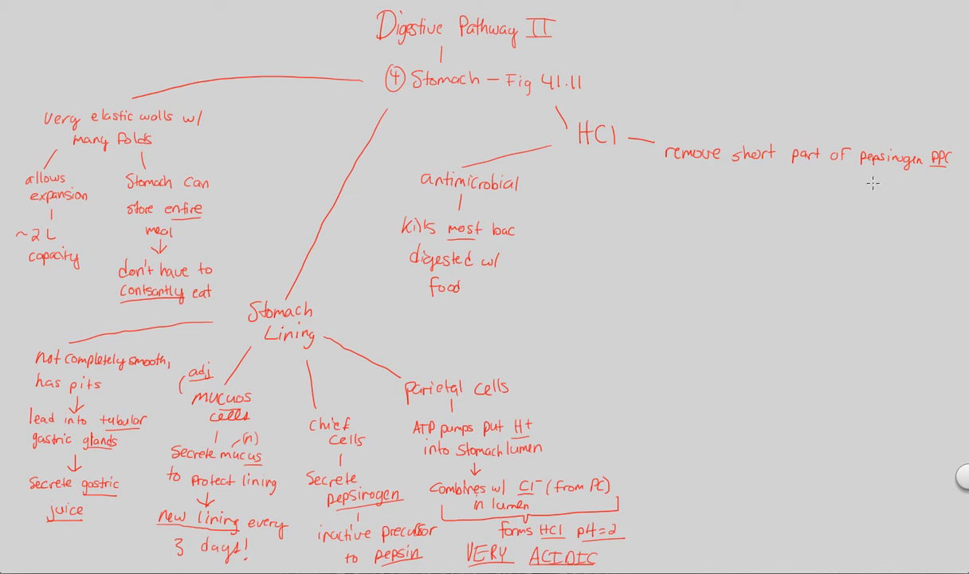
mouse_move(739, 141)
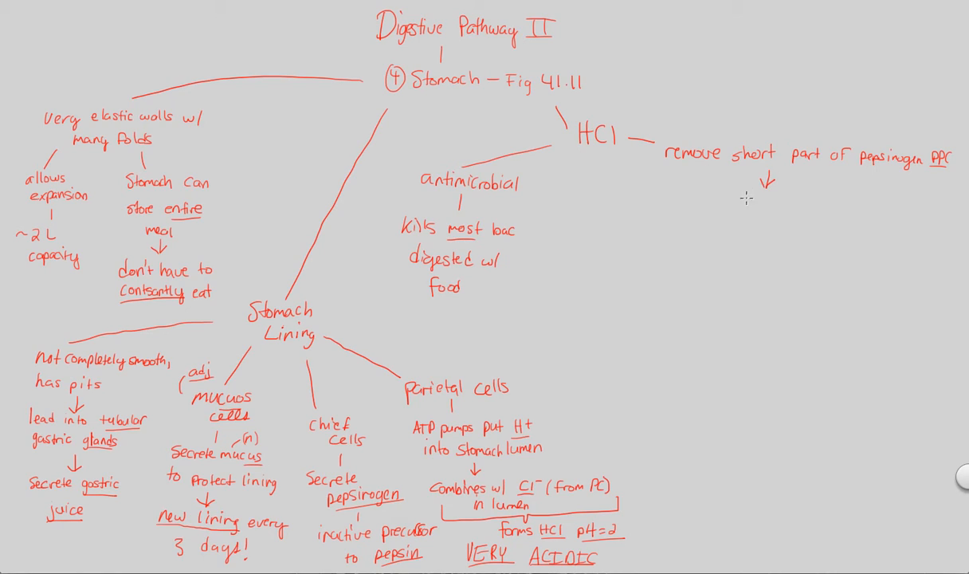
- Add 'reveals enz active site' leading on to 'pepsin'
type("reveals")
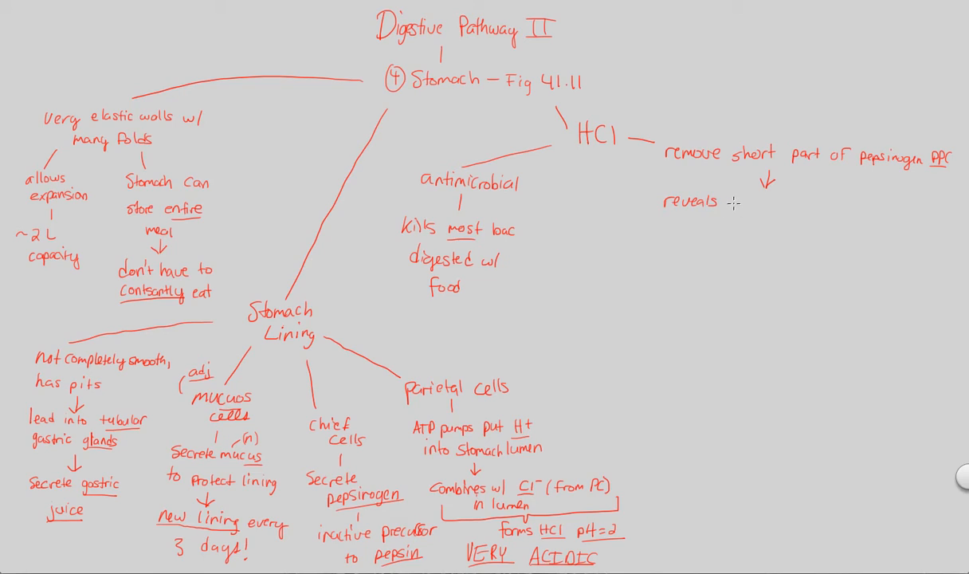
type("enz a")
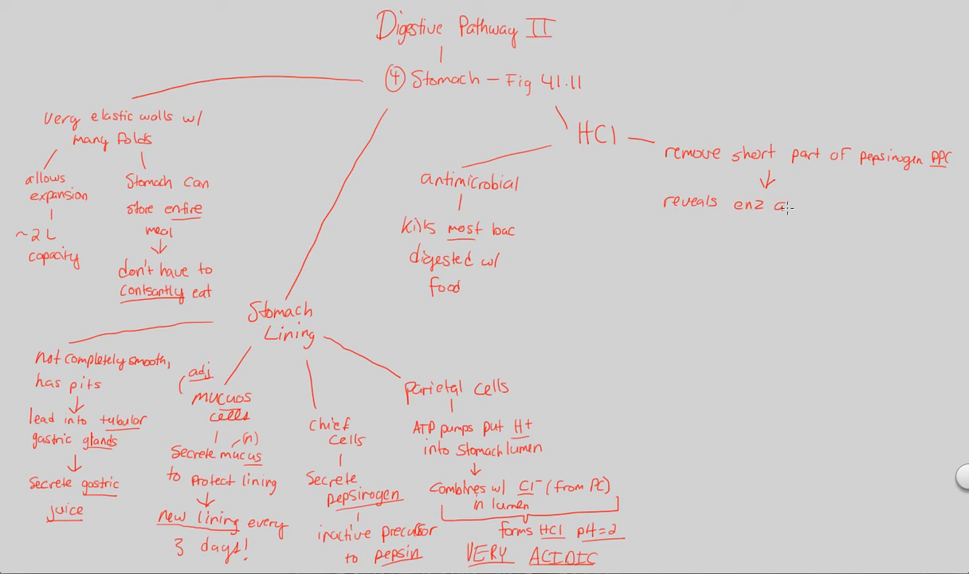
type("active")
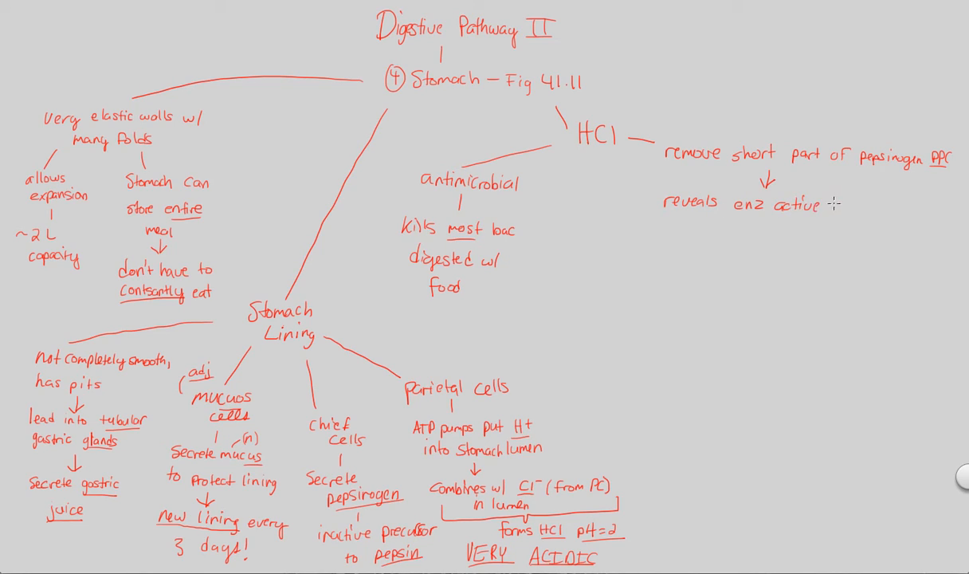
type("site")
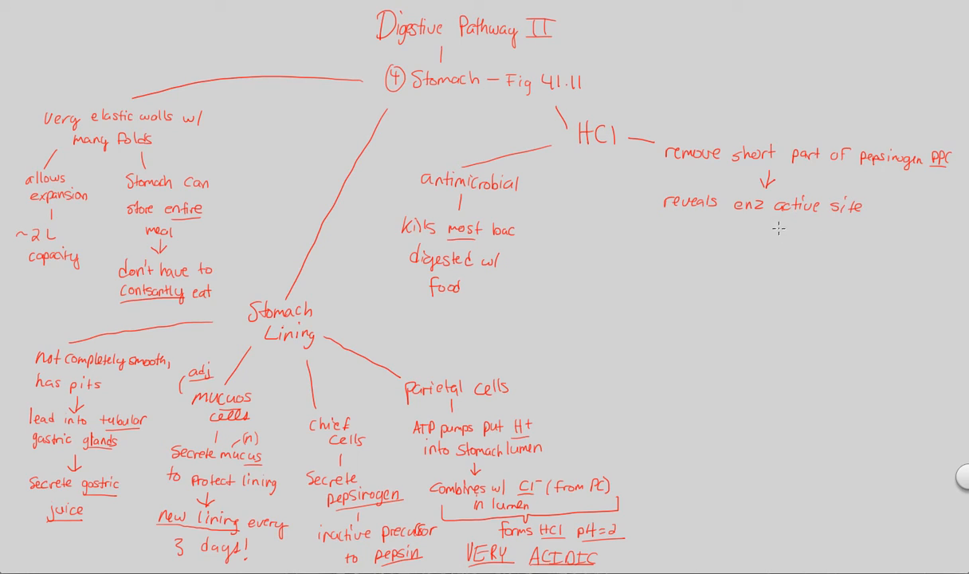
mouse_move(816, 220)
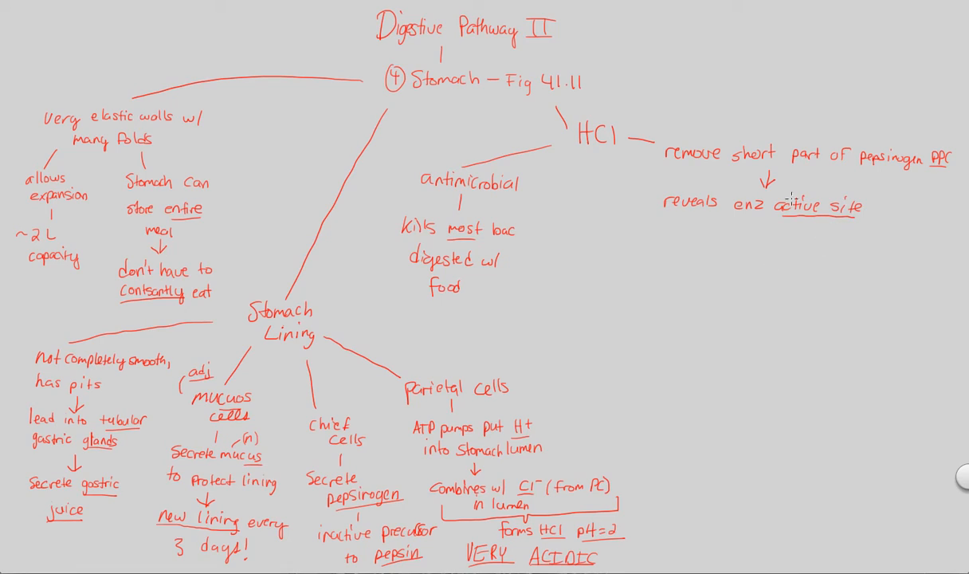
mouse_move(757, 227)
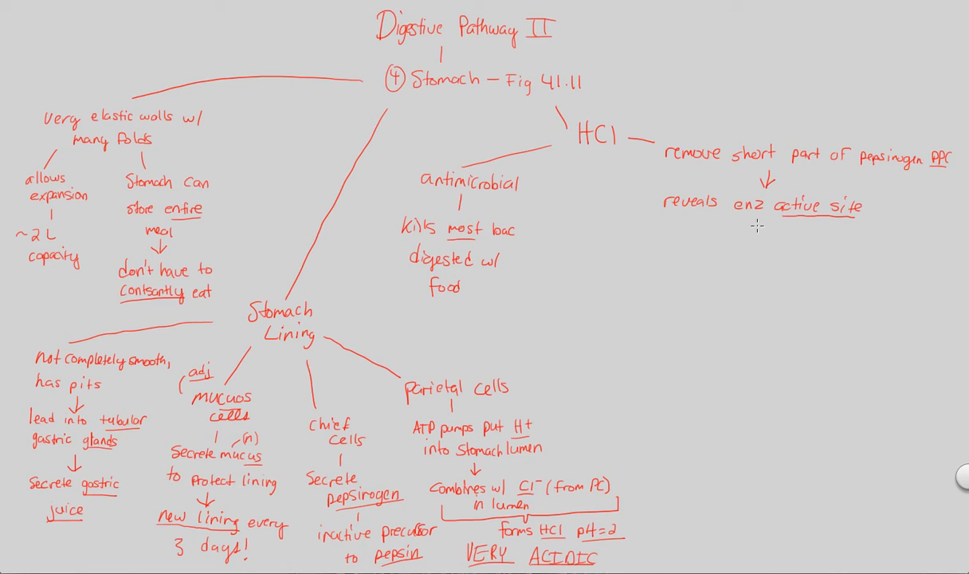
mouse_move(574, 191)
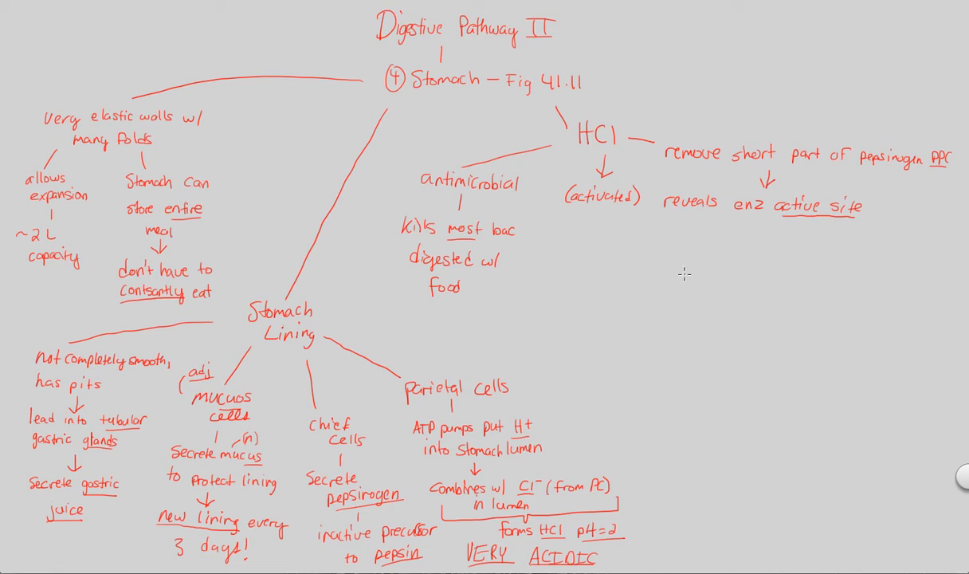
mouse_move(749, 210)
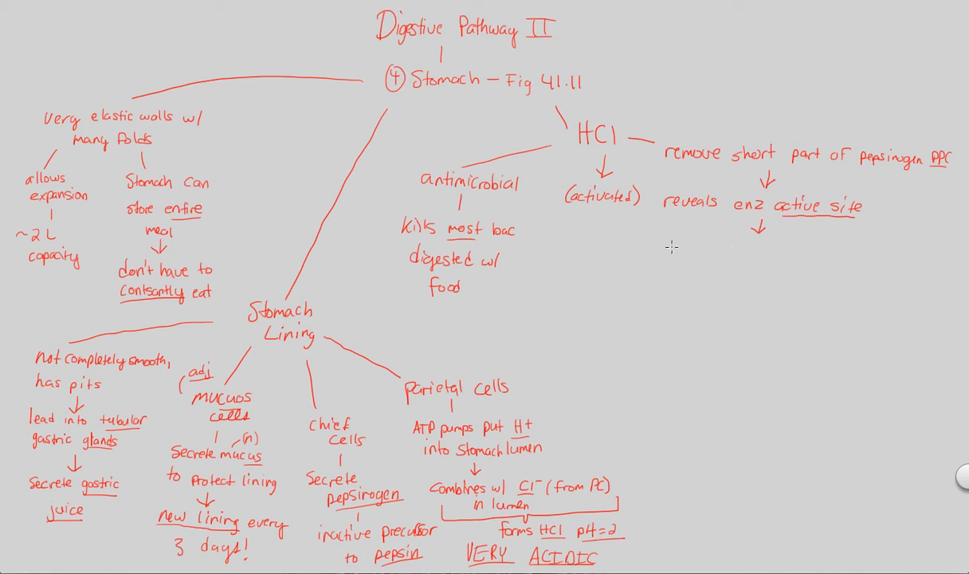
type("pepsi")
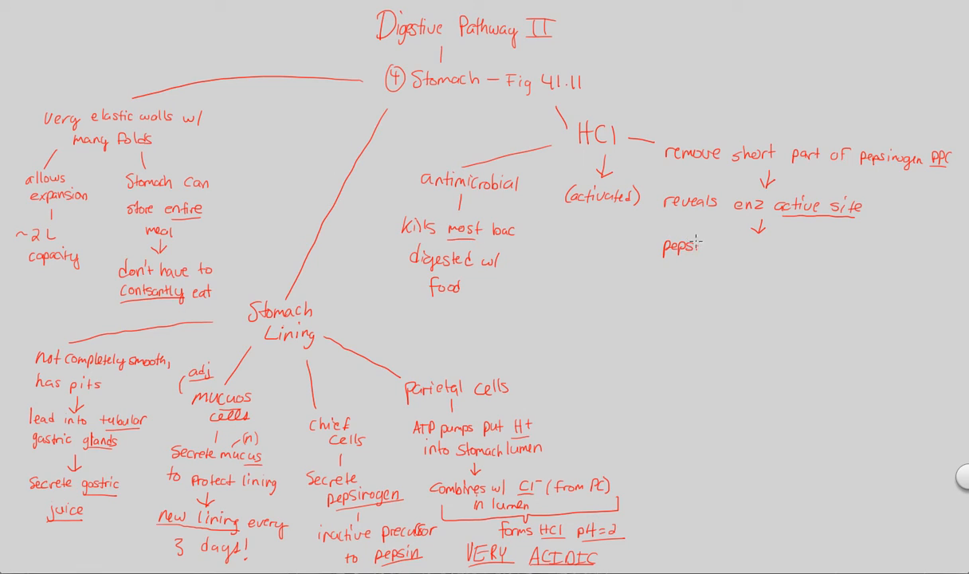
type("n")
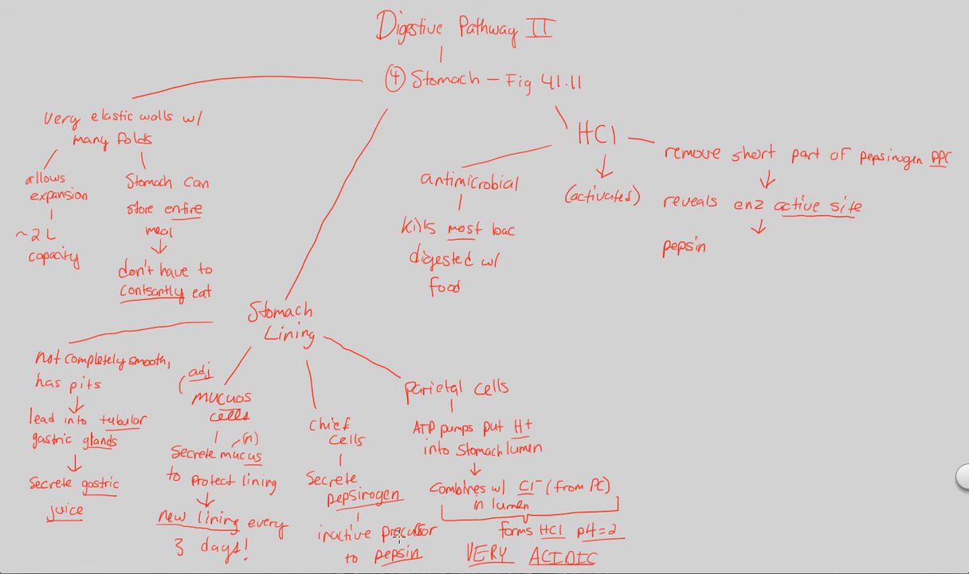
mouse_move(390, 542)
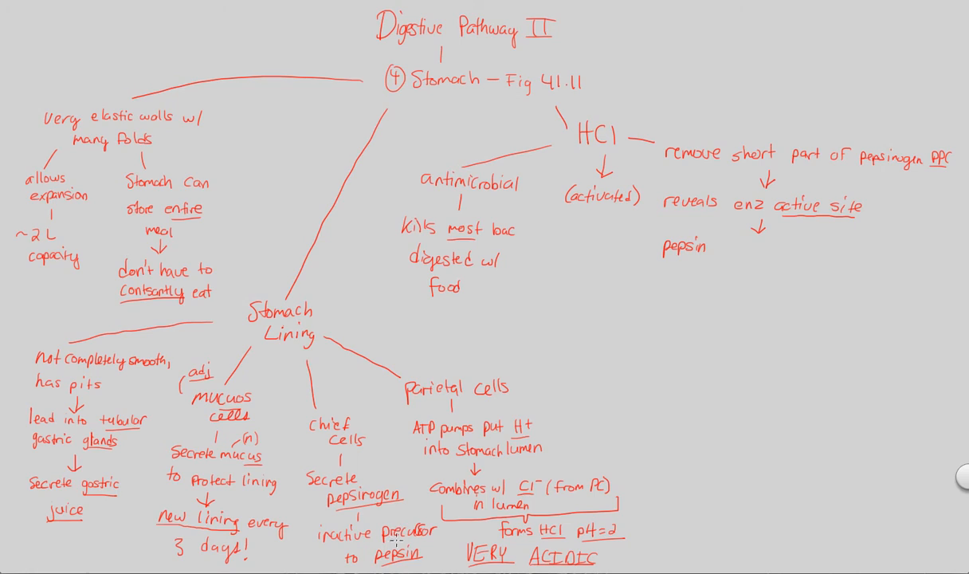
mouse_move(720, 253)
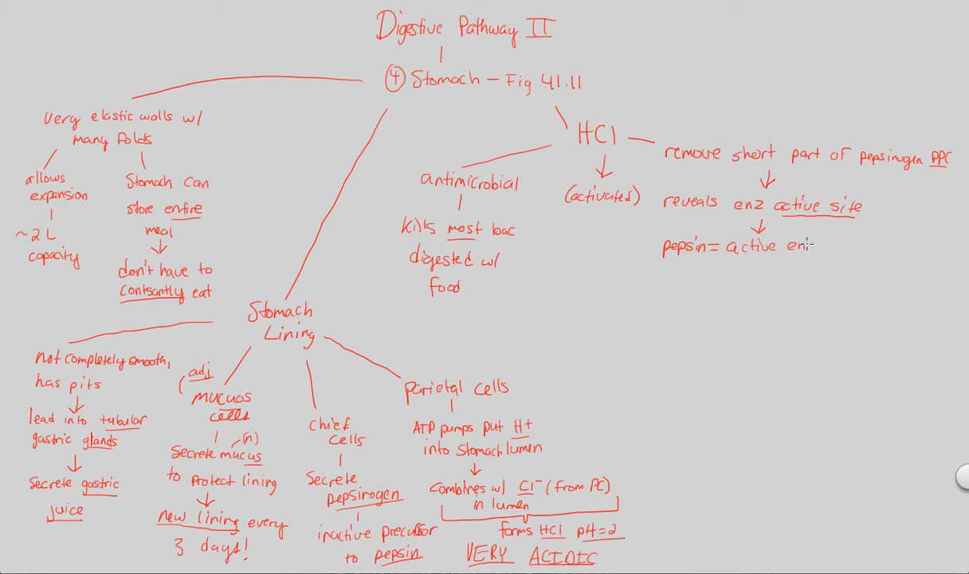
- Write 'proteolytic enz' then 'breaks down protein' continuing the pepsin branch
type("enz")
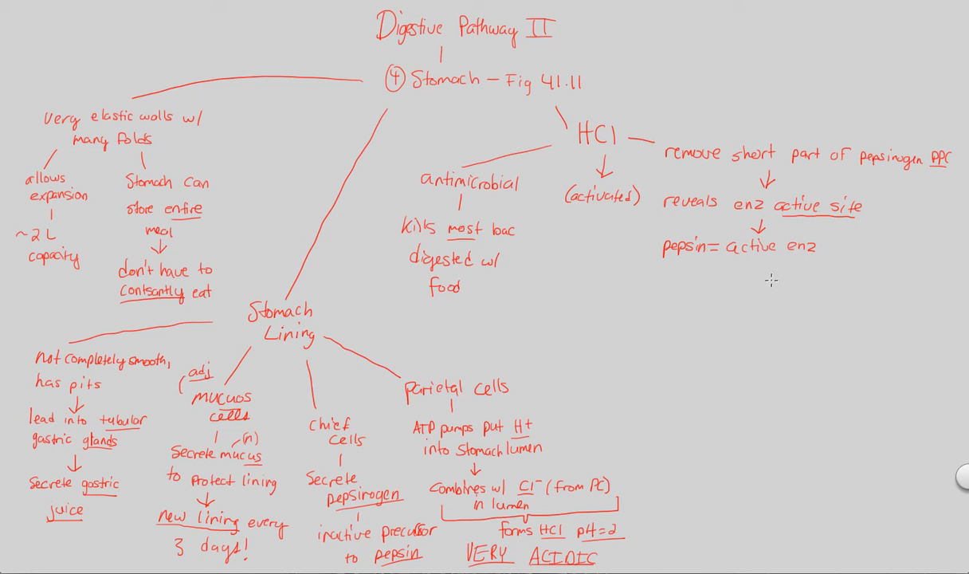
mouse_move(763, 287)
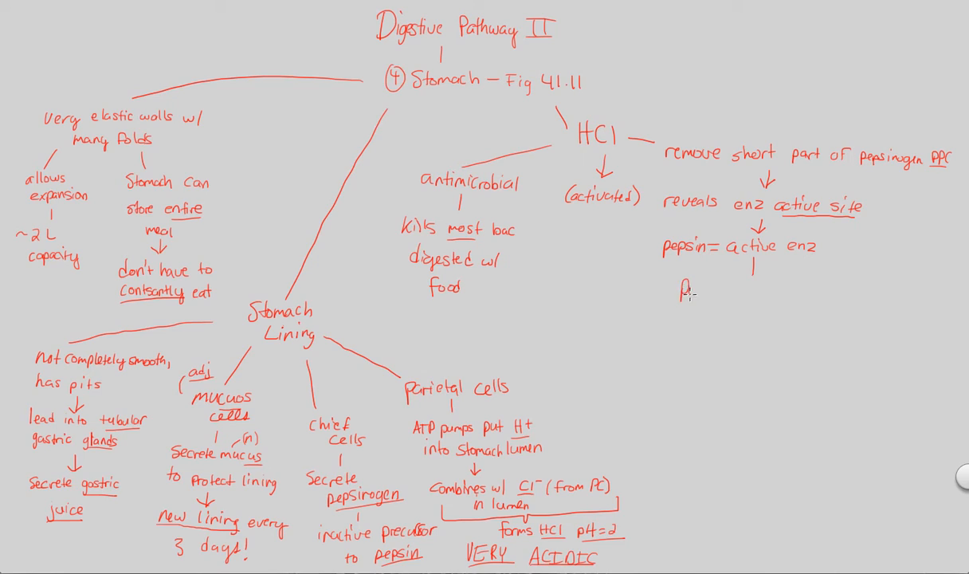
type("Proteolytic enz")
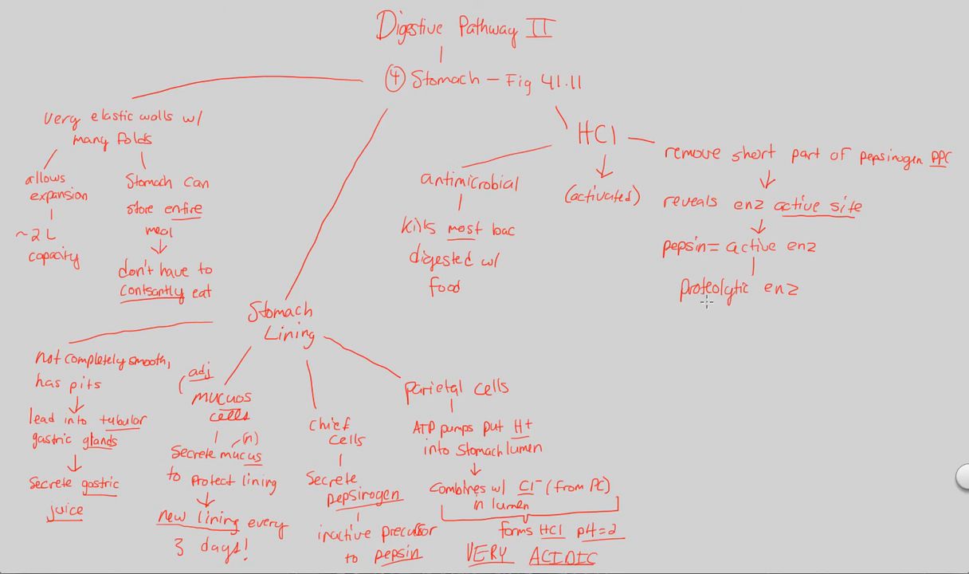
mouse_move(743, 317)
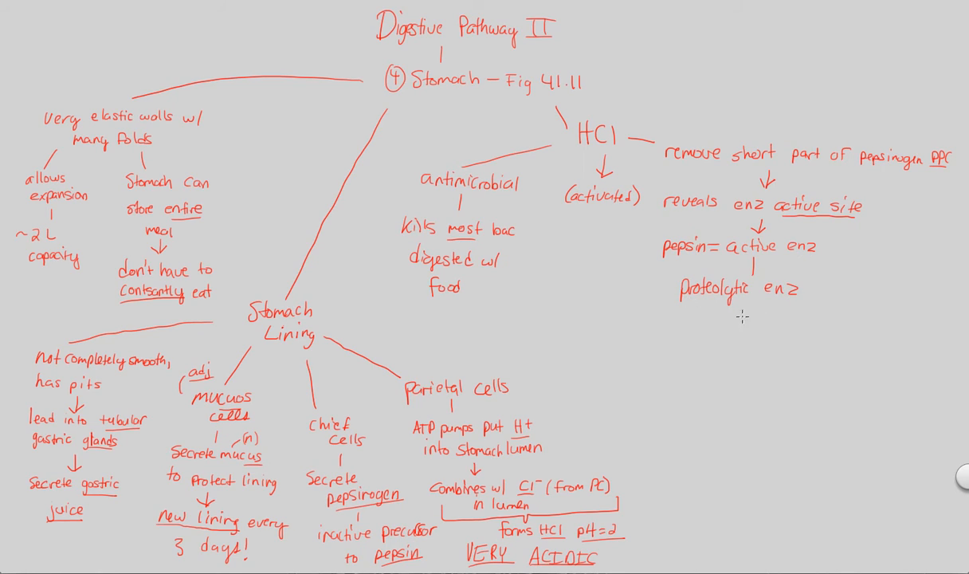
mouse_move(746, 312)
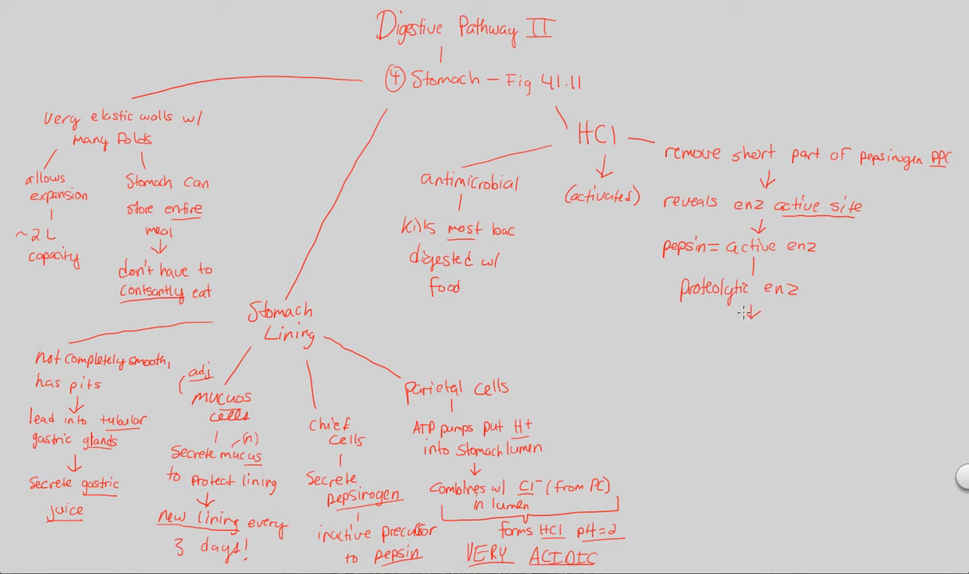
type("break")
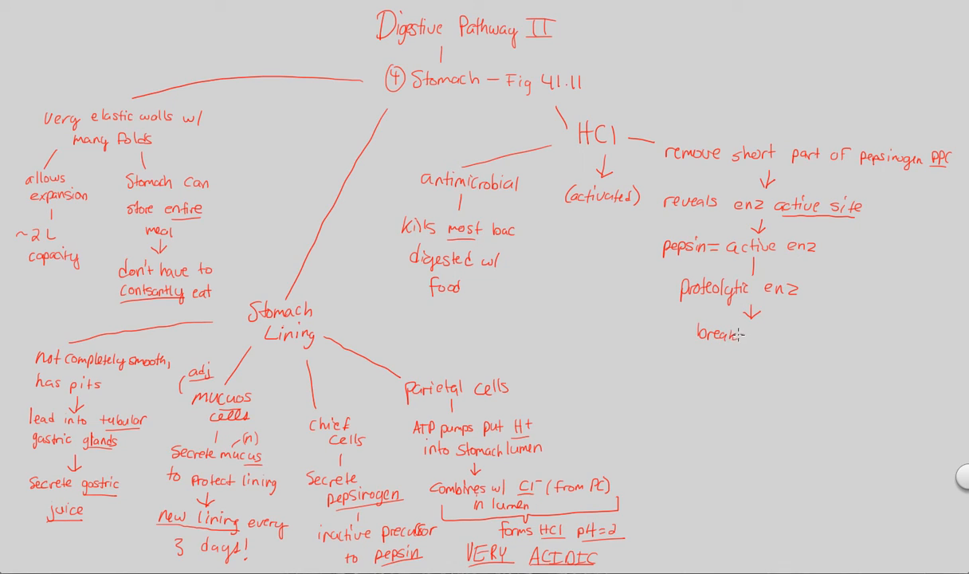
type("down")
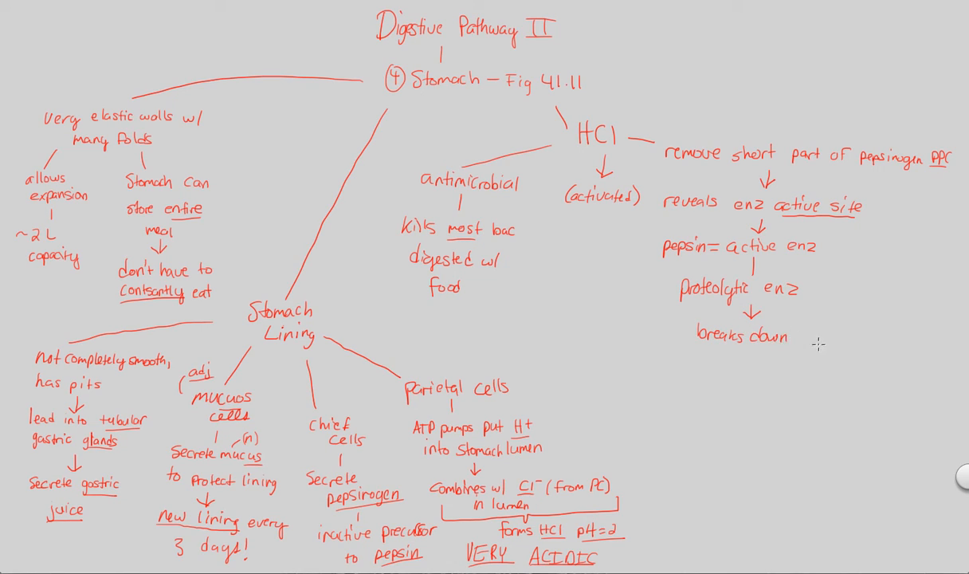
type("protein")
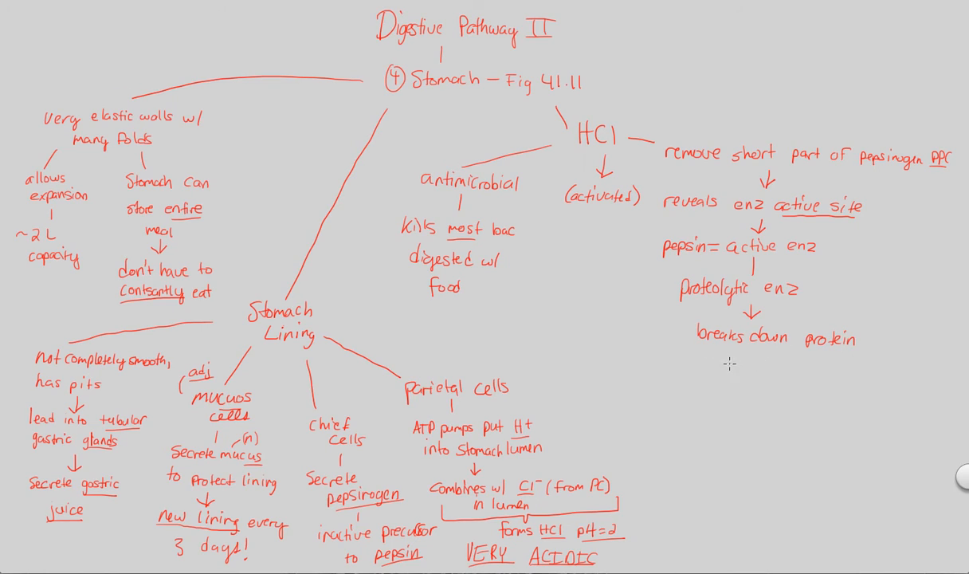
mouse_move(748, 365)
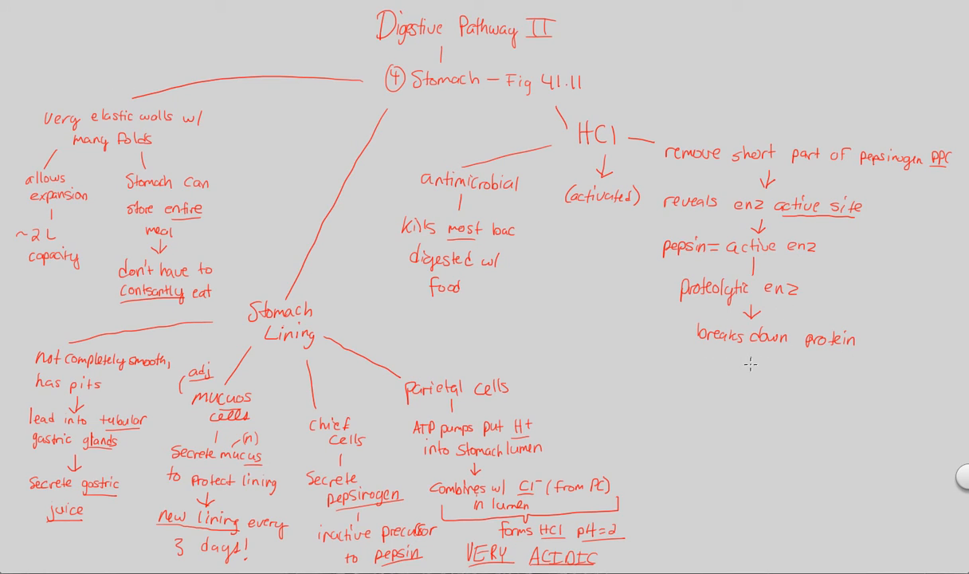
mouse_move(749, 364)
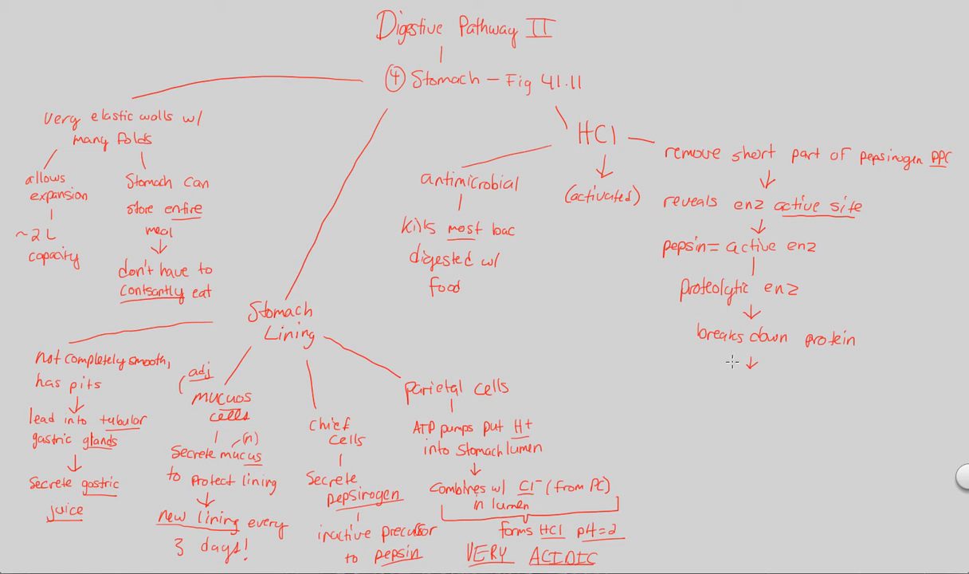
mouse_move(692, 390)
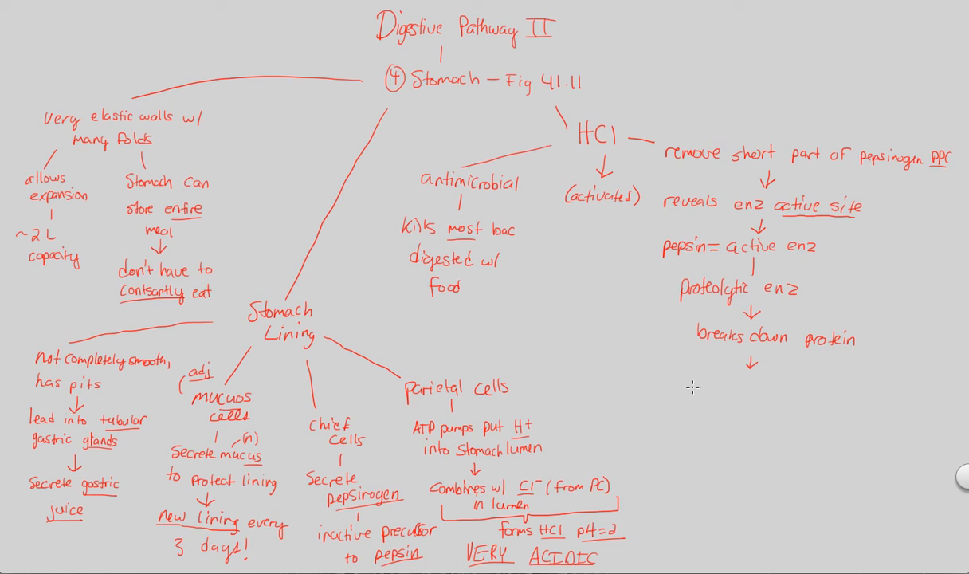
- Write 'acts as endopeptidase' below the arrow on the pepsin branch
type("acts as endopepti")
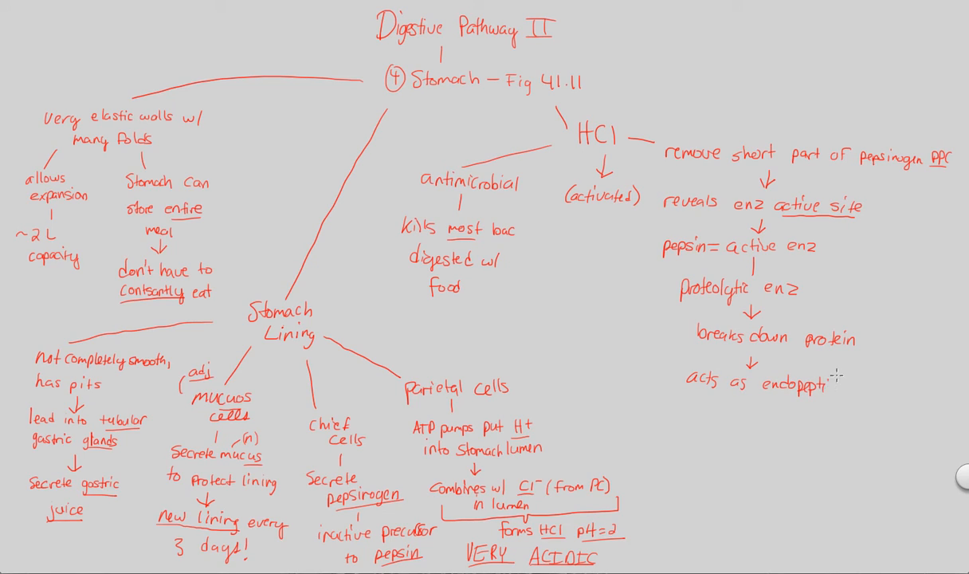
type("ase")
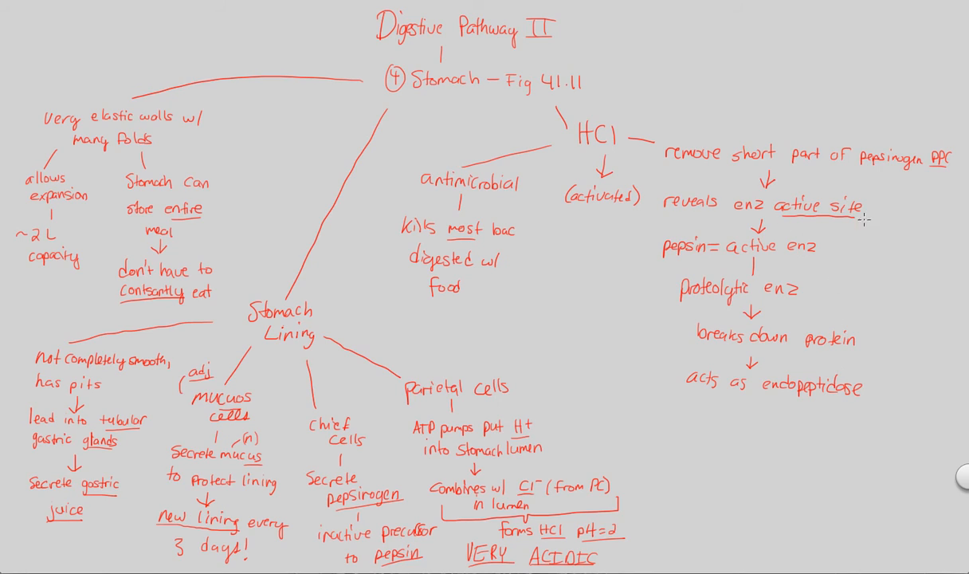
mouse_move(731, 310)
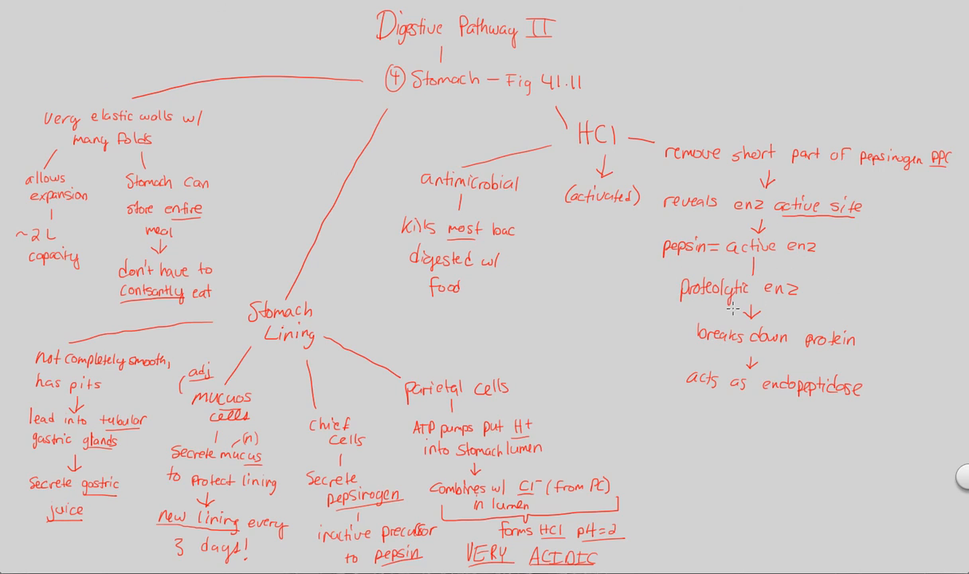
mouse_move(778, 298)
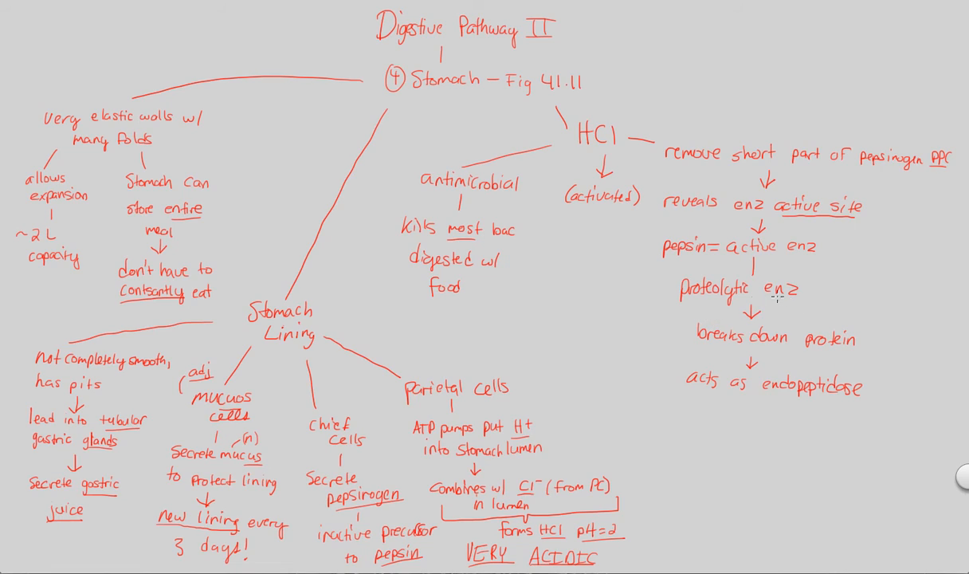
mouse_move(775, 399)
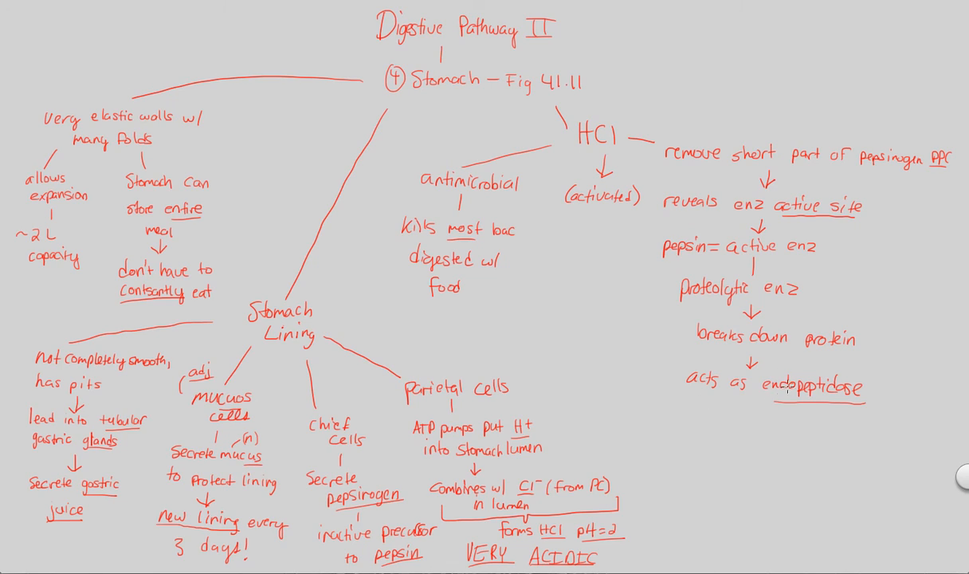
mouse_move(766, 415)
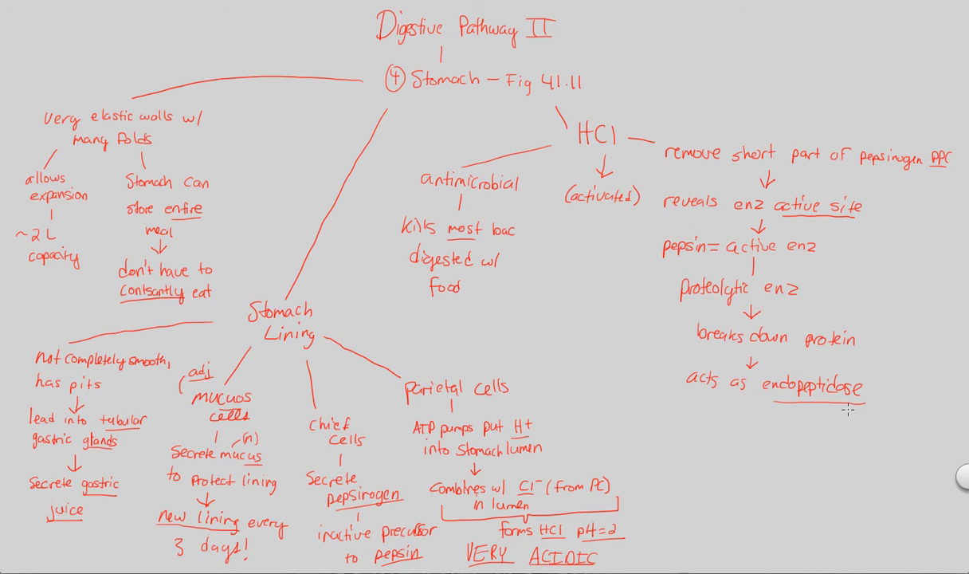
mouse_move(729, 408)
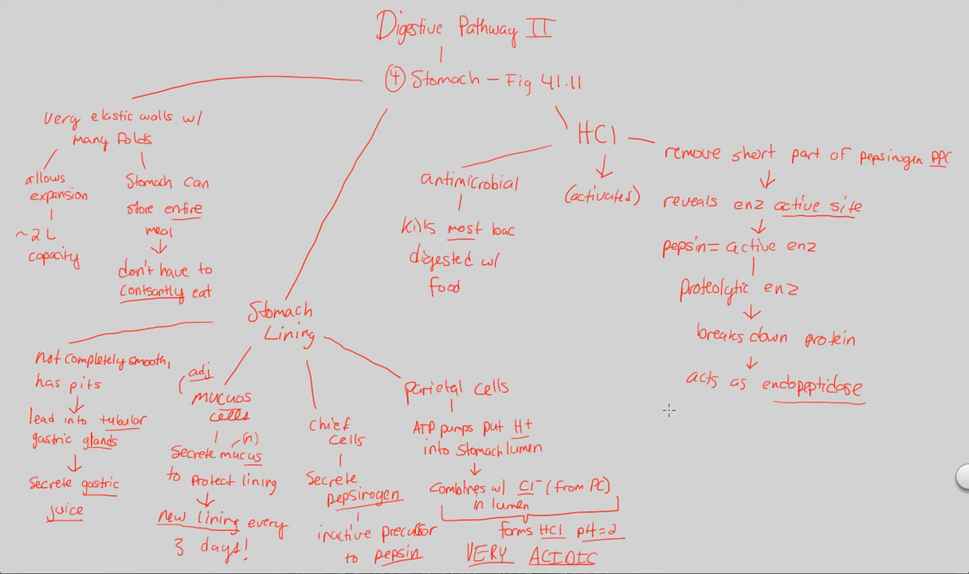
- Write 'breaks internal peptide bonds' under endopeptidase
type("br")
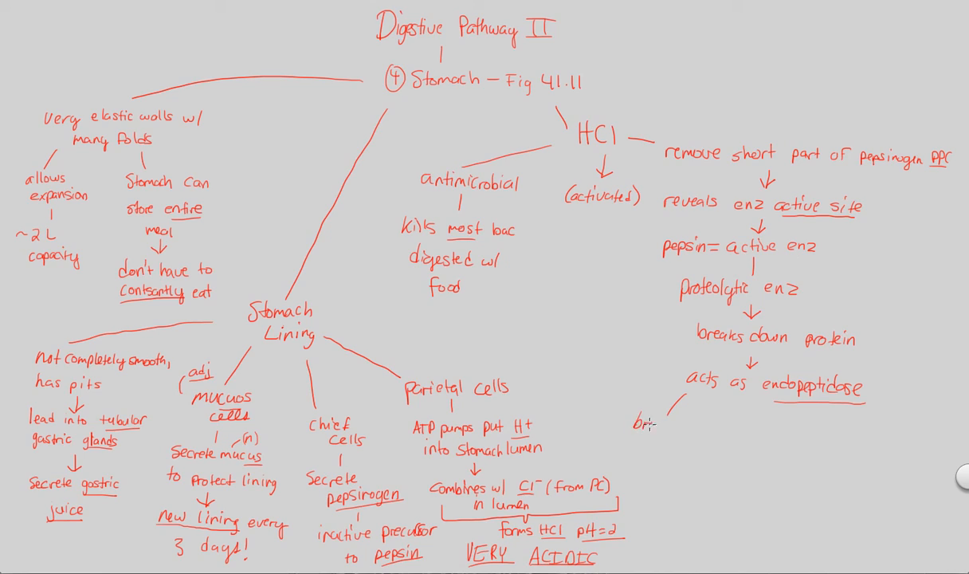
type("breaks")
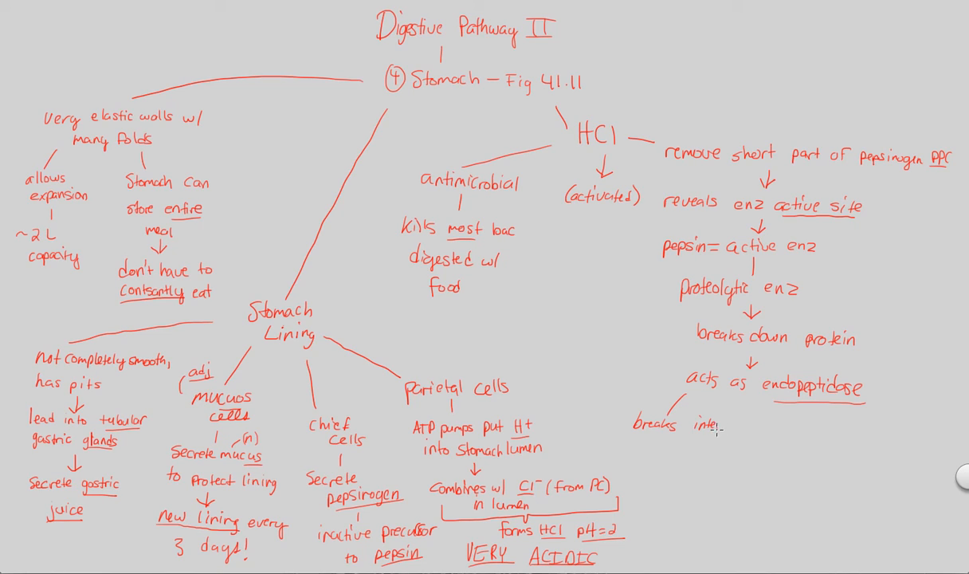
type("internal")
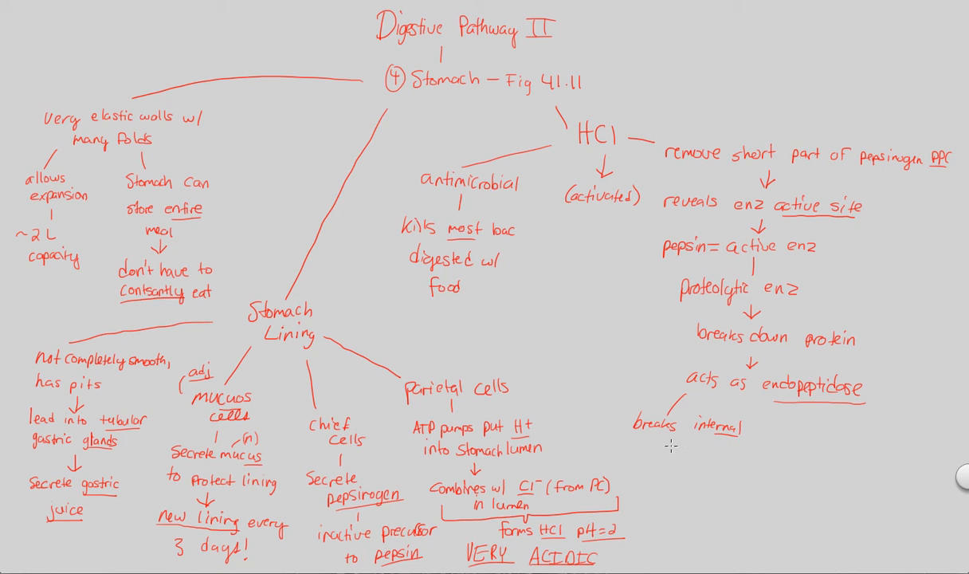
type("peptide bonds")
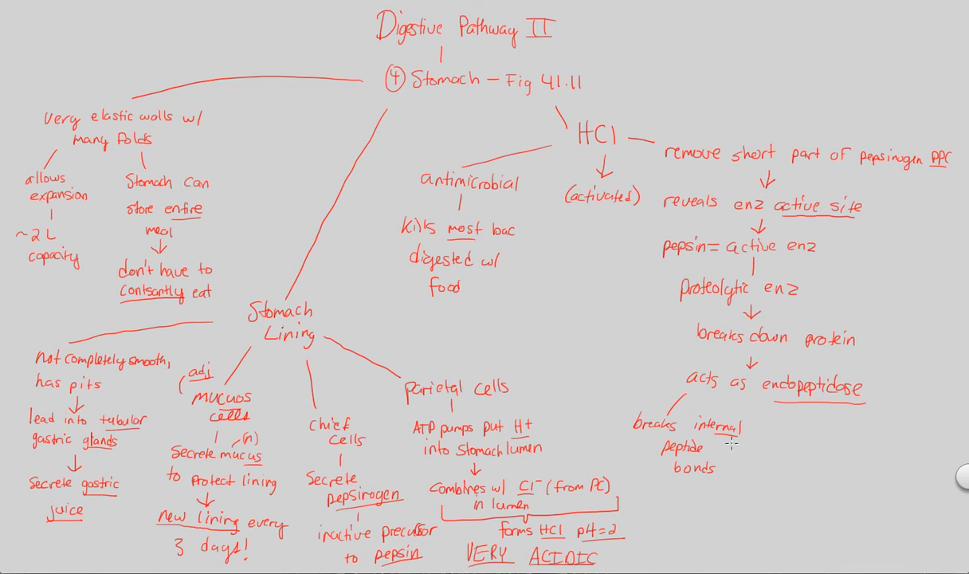
mouse_move(780, 434)
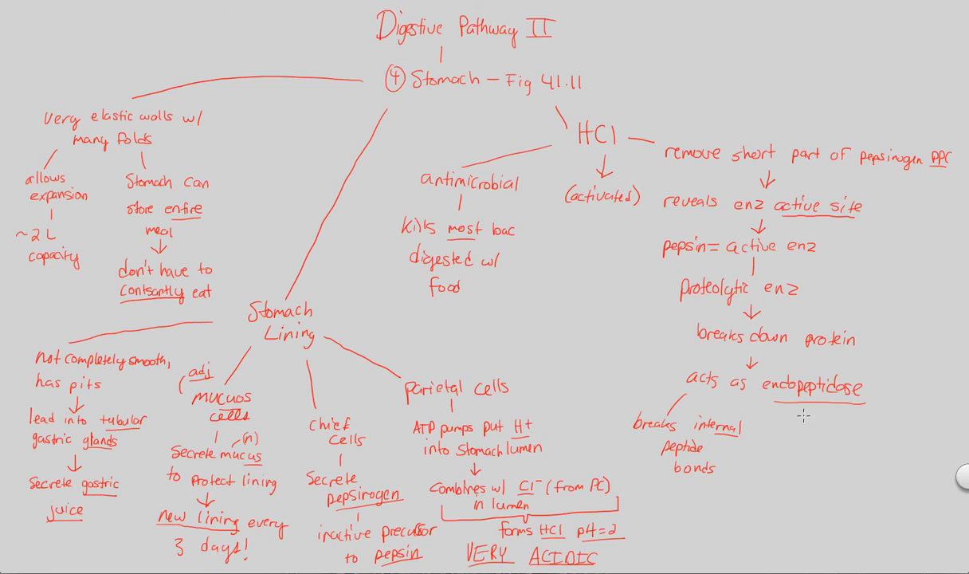
- Write 'Creates smaller polypeptides' leading down to 'NOT AA's!'
type("Creates")
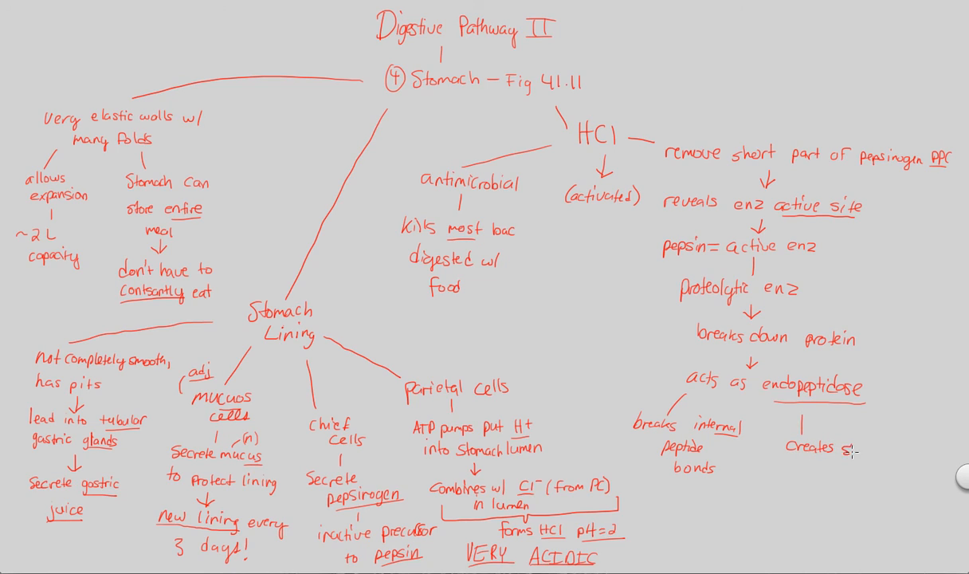
type("smaller")
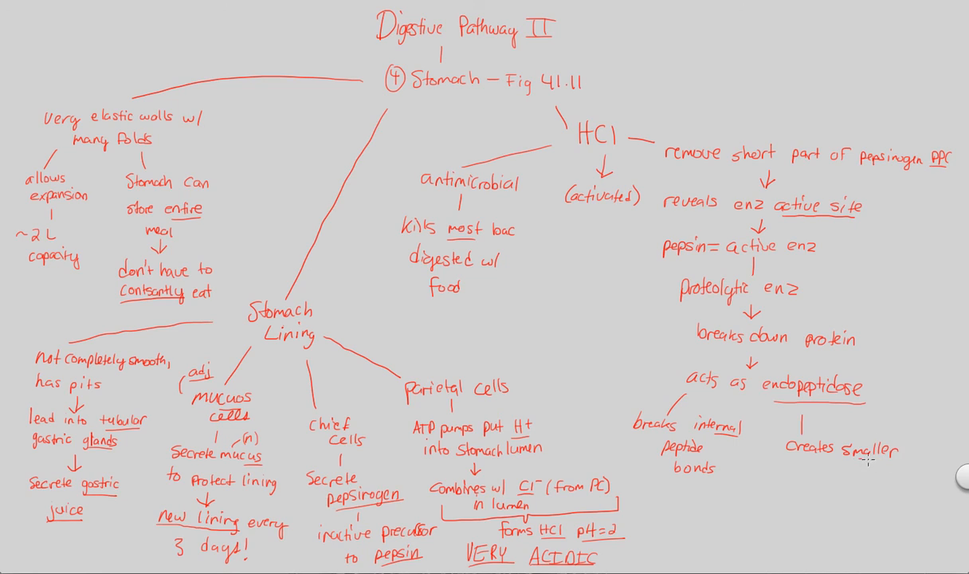
type("polypeptides")
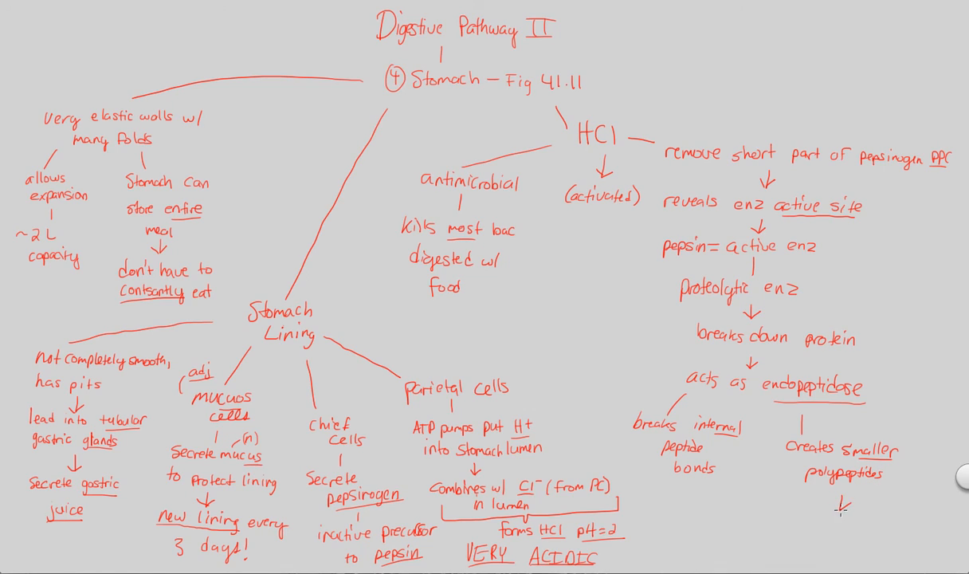
type("No A")
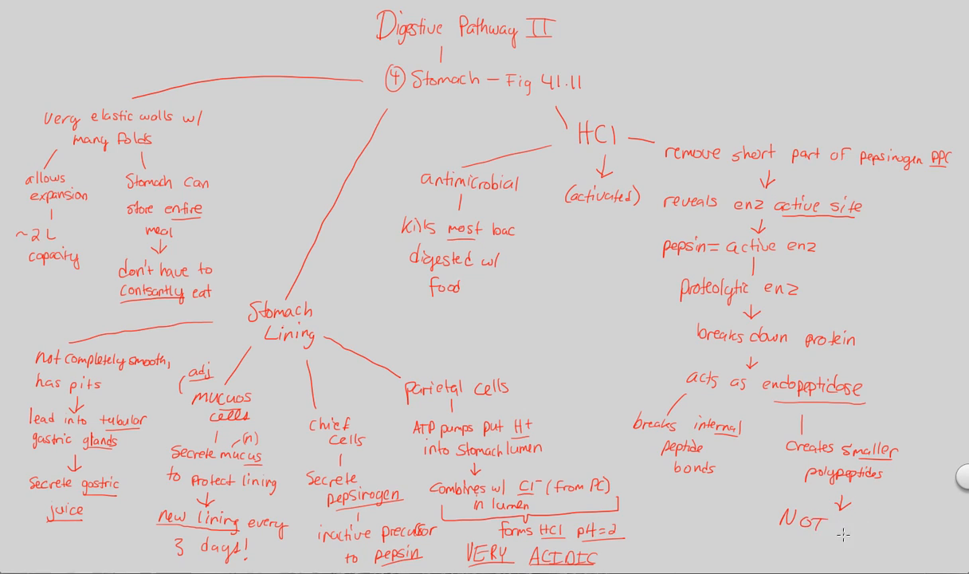
type("AA's!")
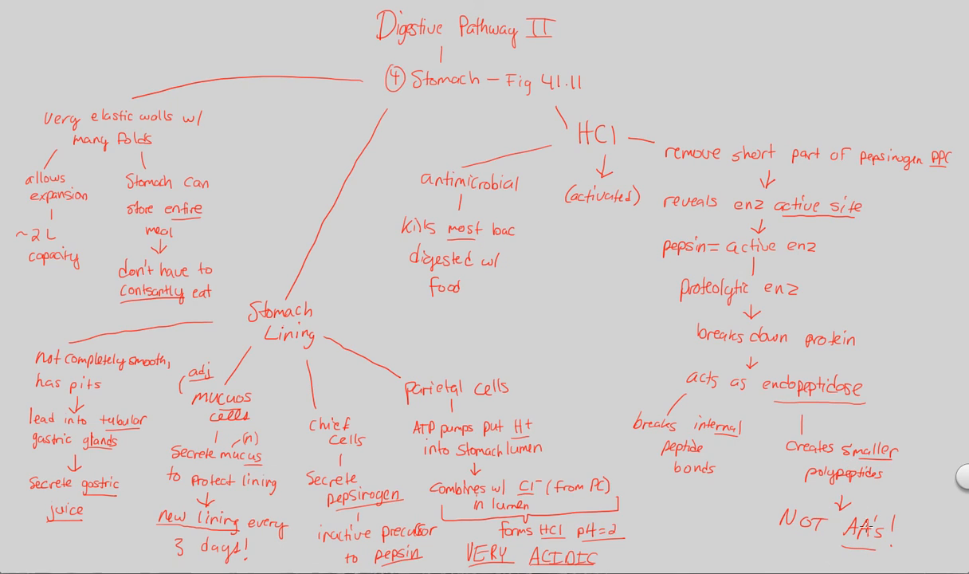
mouse_move(857, 493)
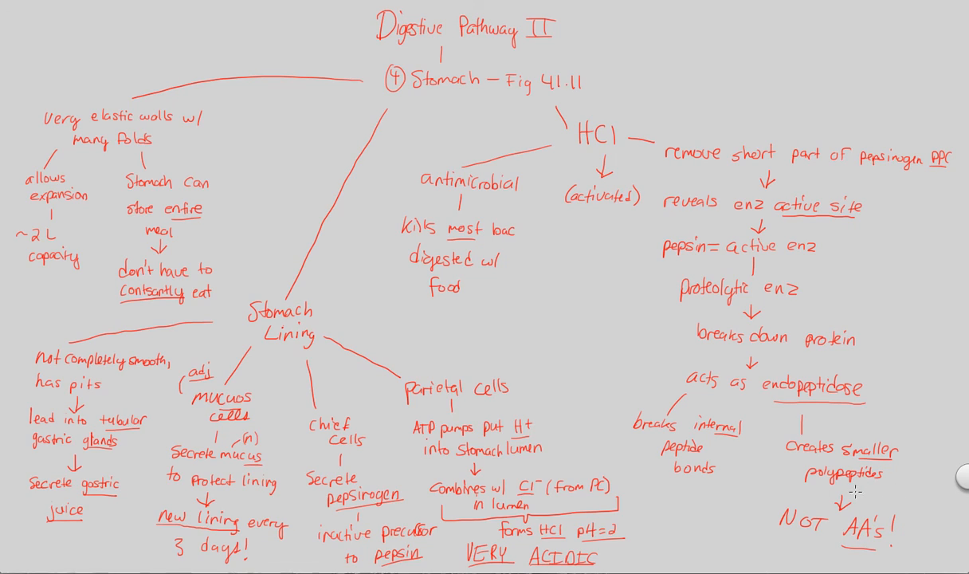
mouse_move(326, 239)
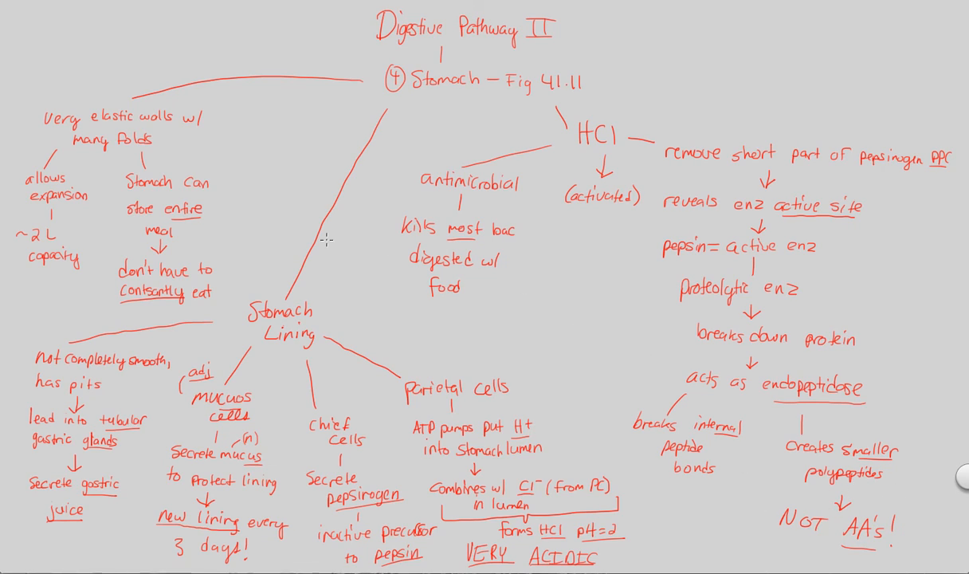